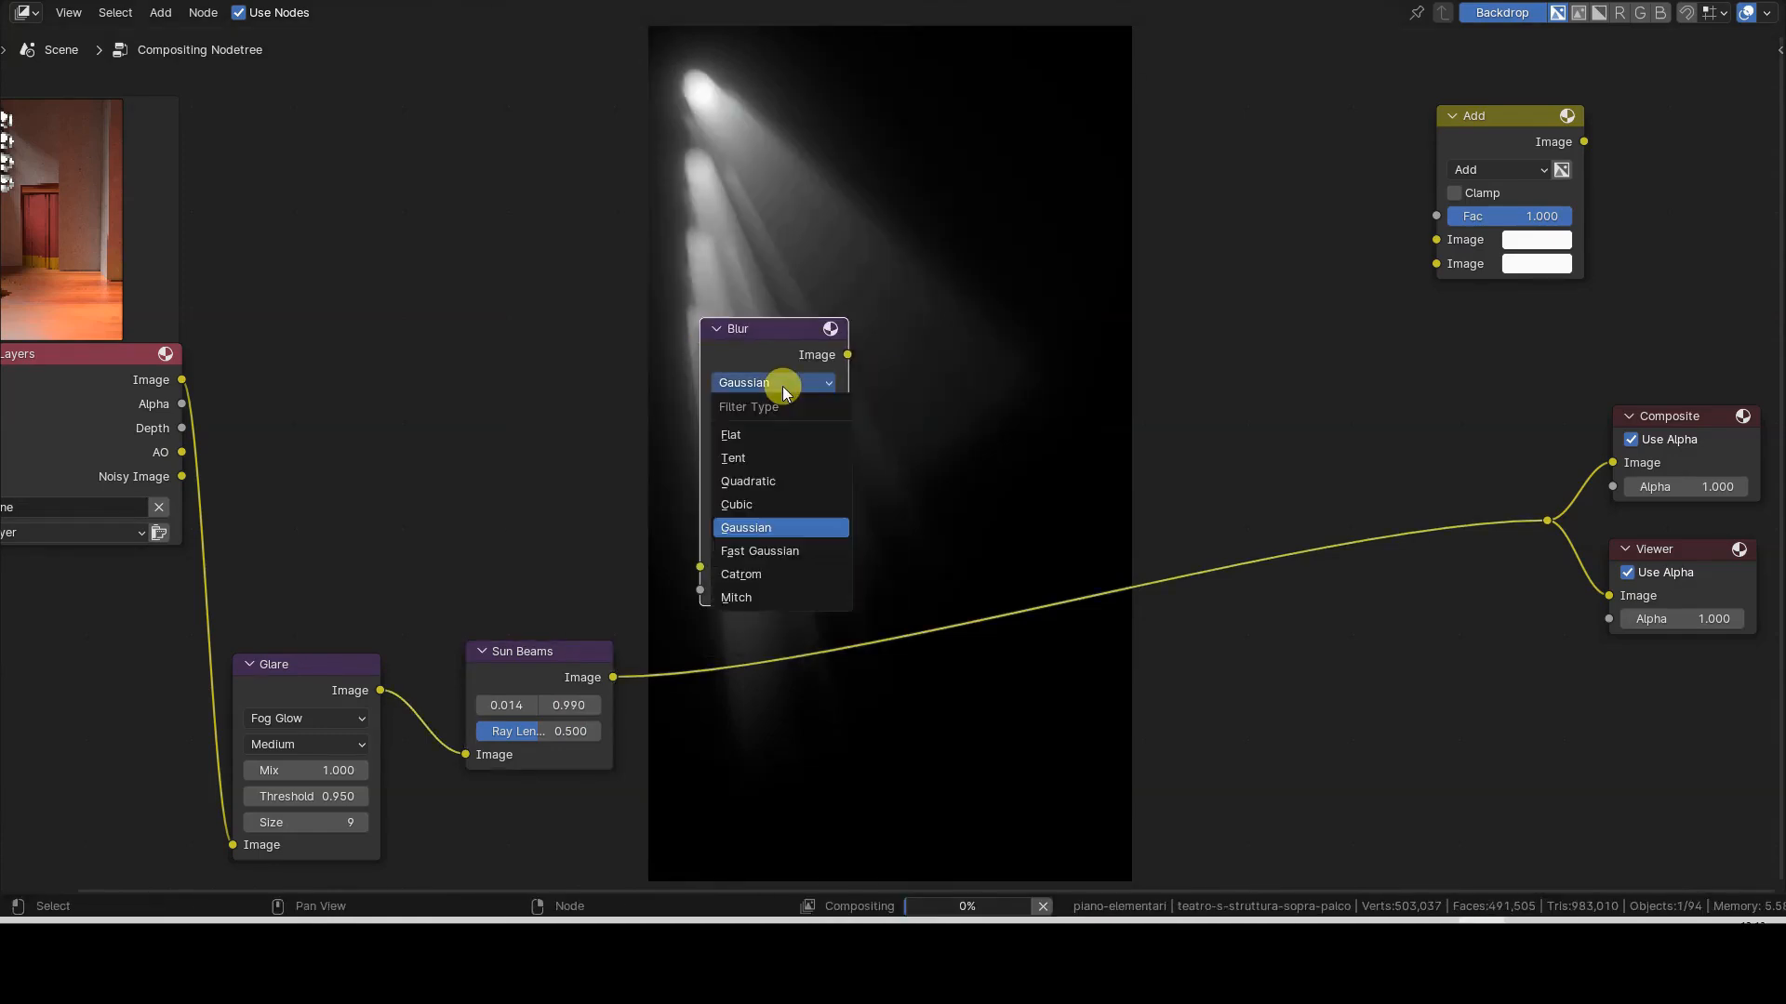
# Step: Review the finished compositor tree and bring up the theatre Render Result
pyautogui.click(759, 550)
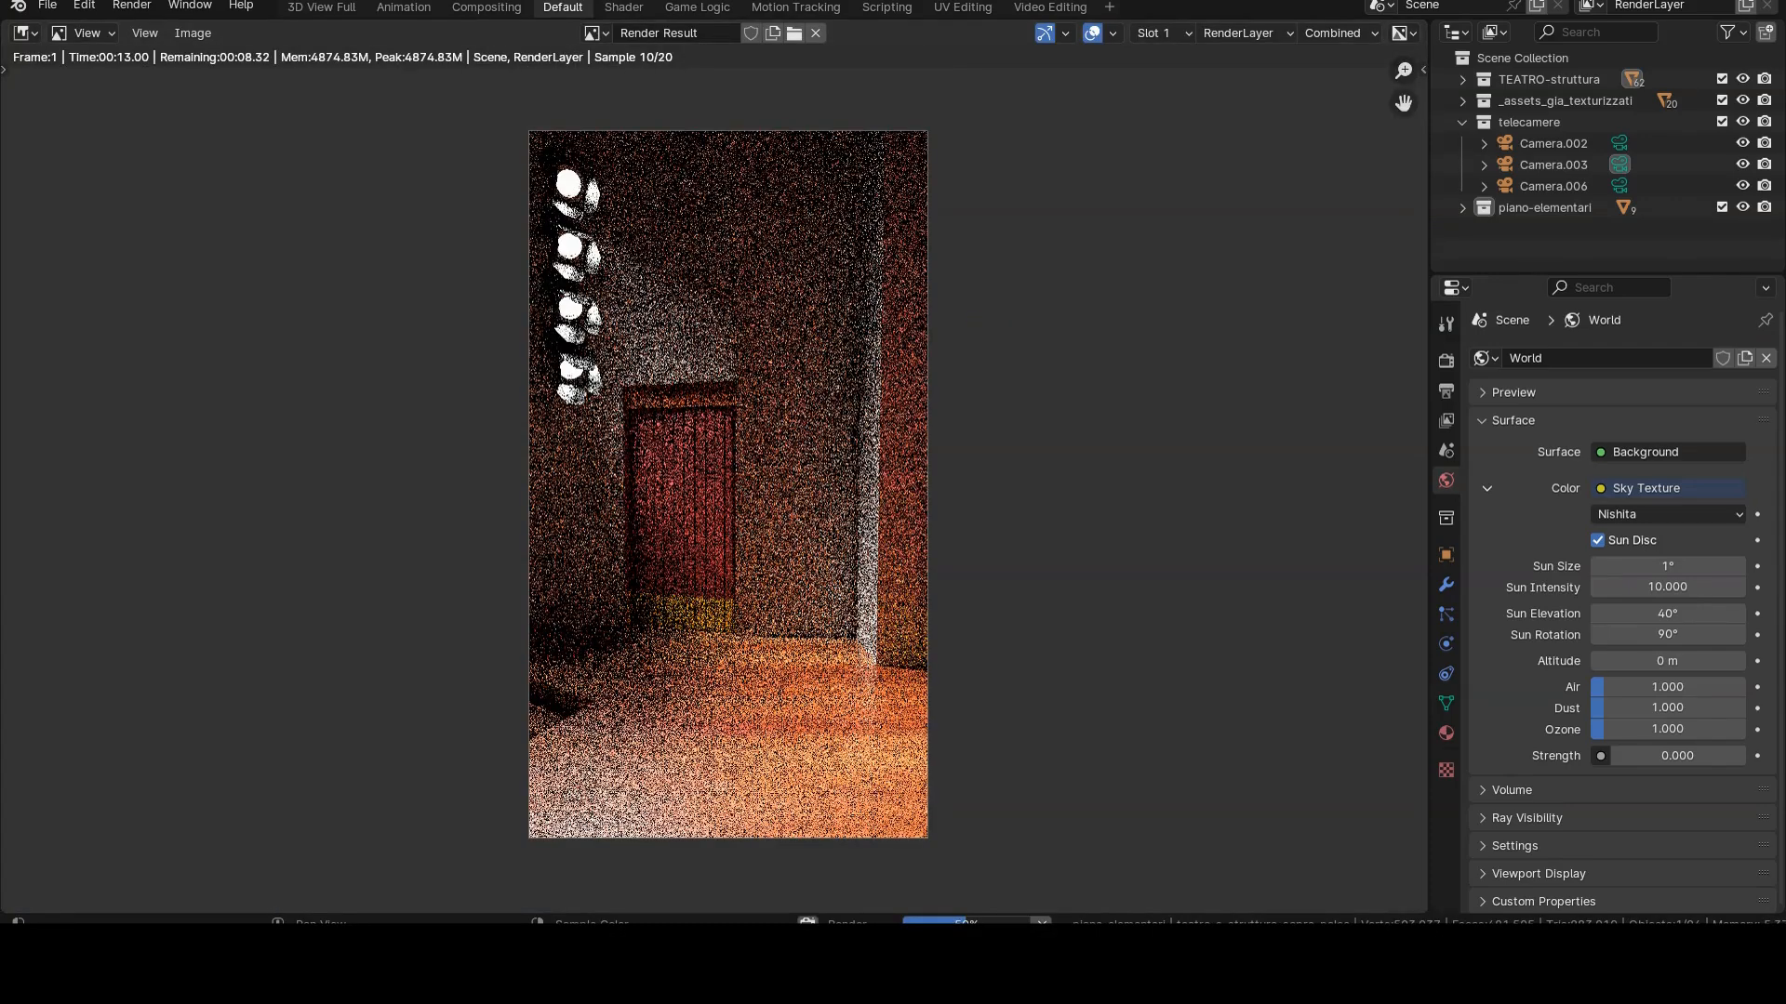
pyautogui.click(485, 8)
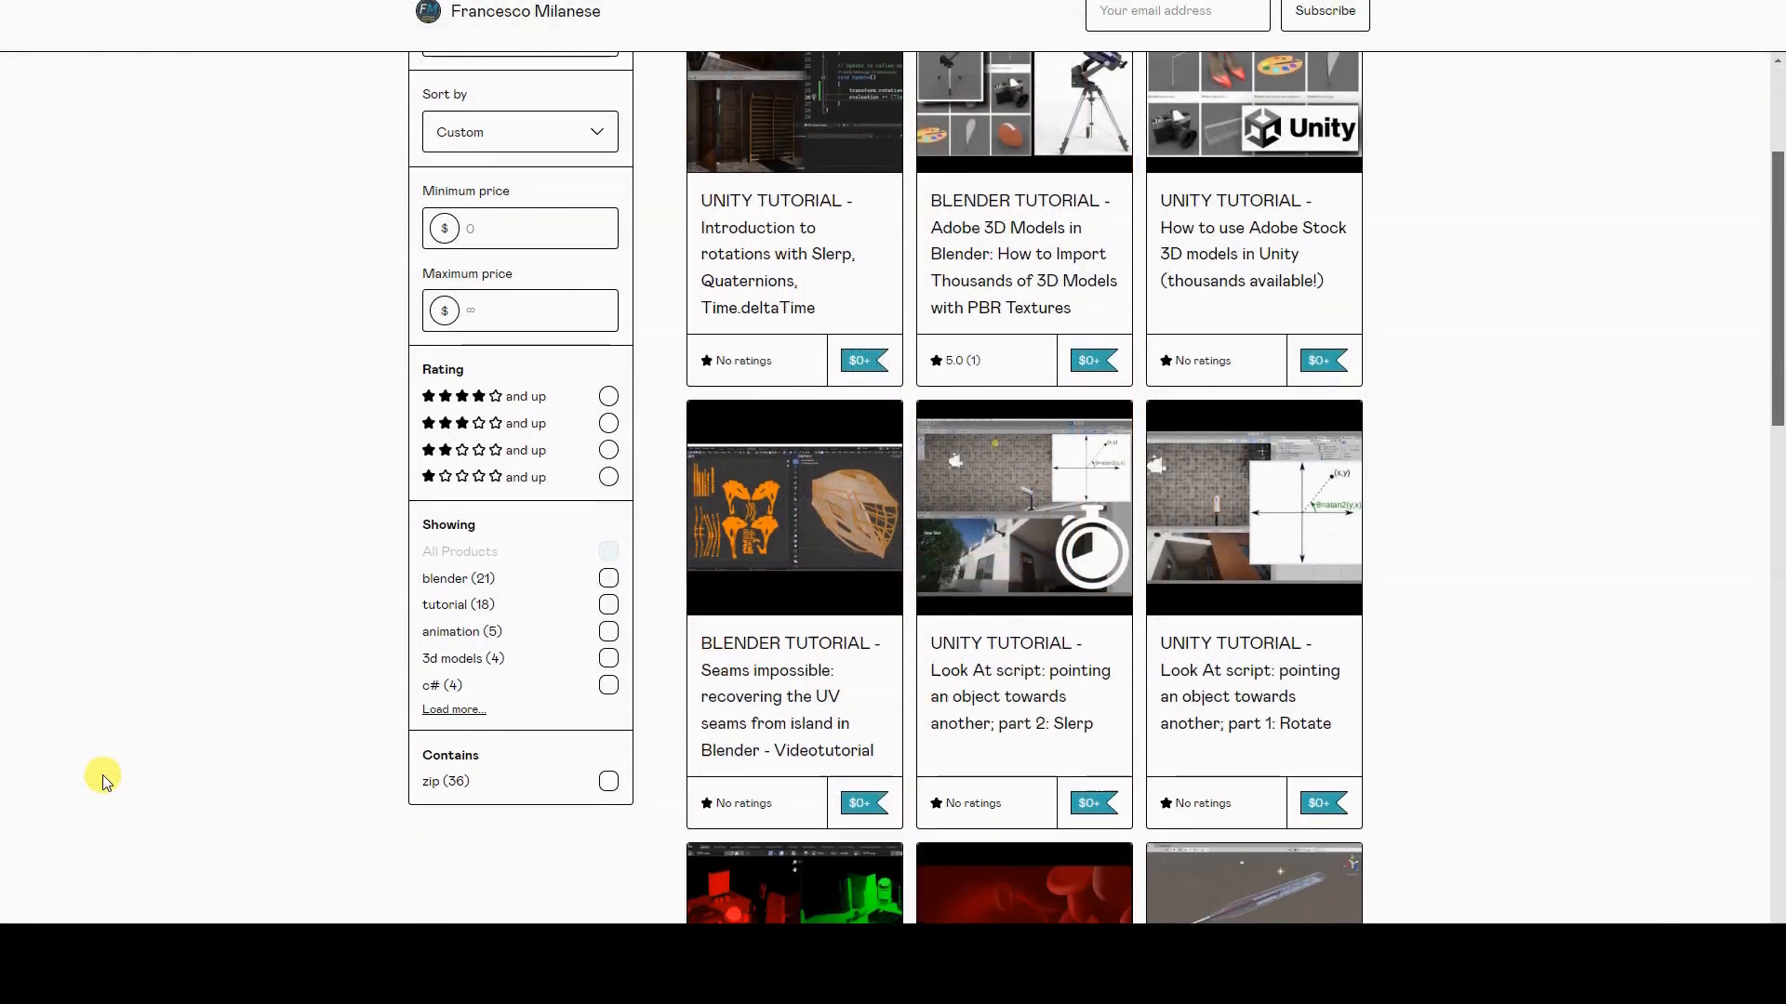
pyautogui.scroll(-3)
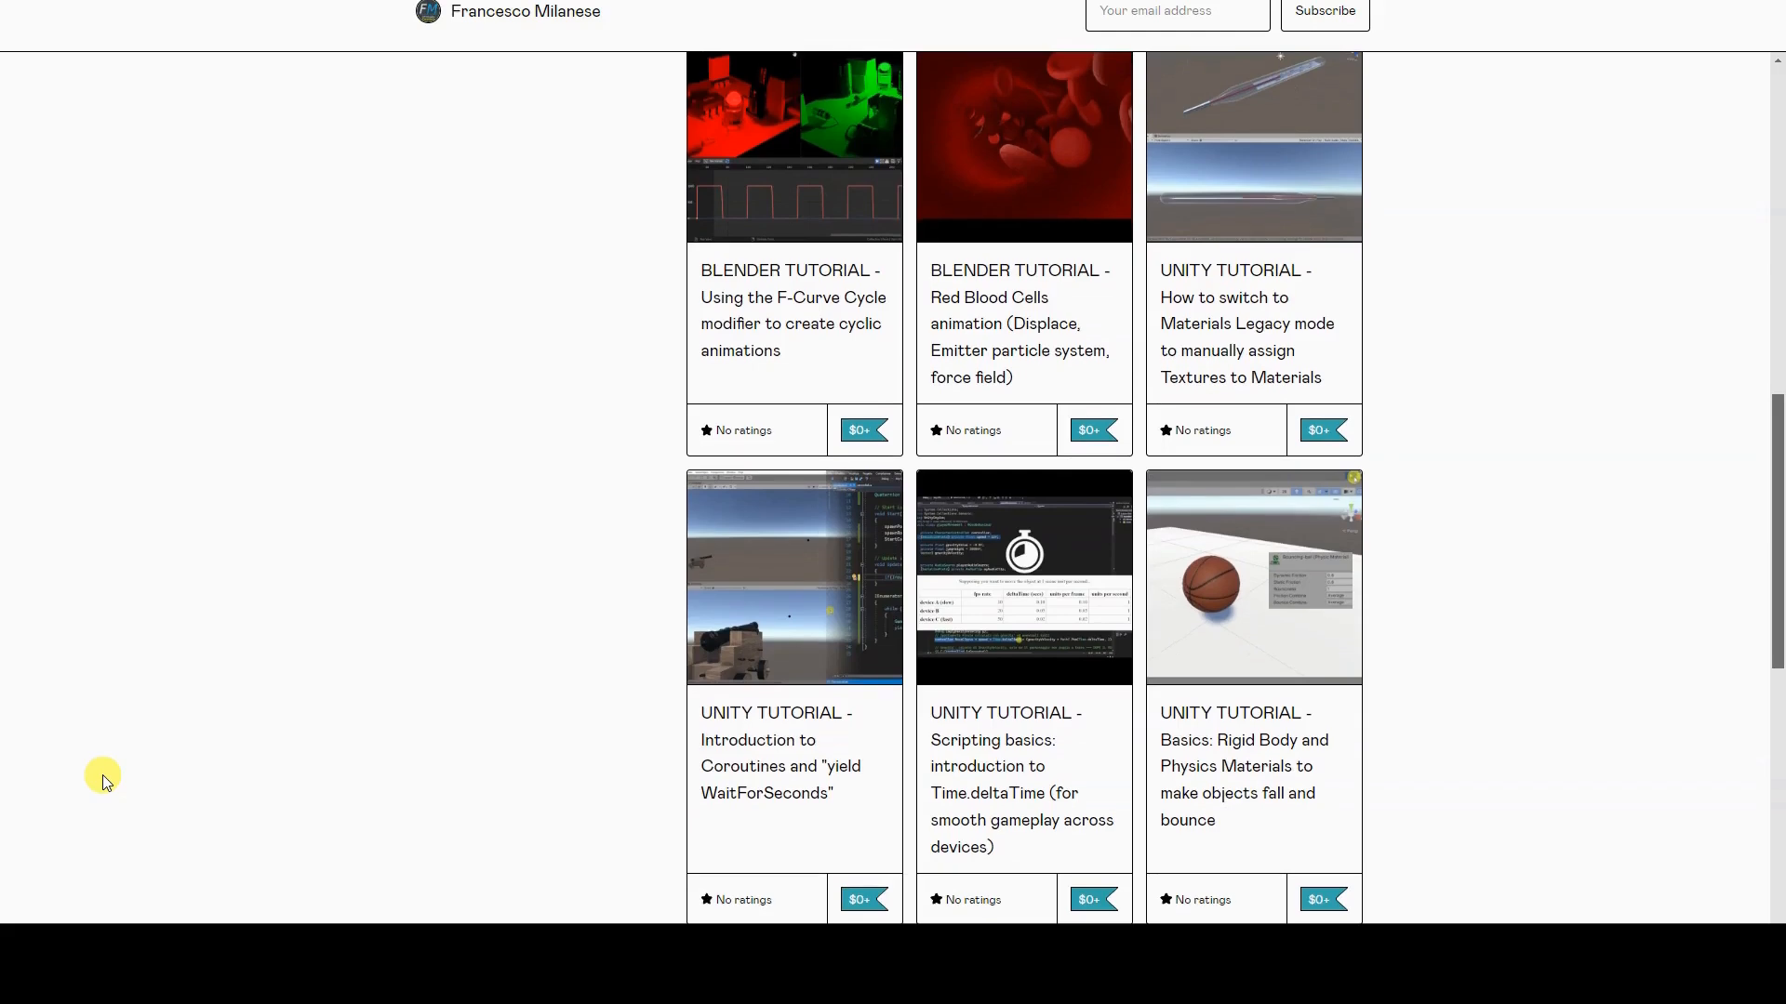
pyautogui.scroll(-3)
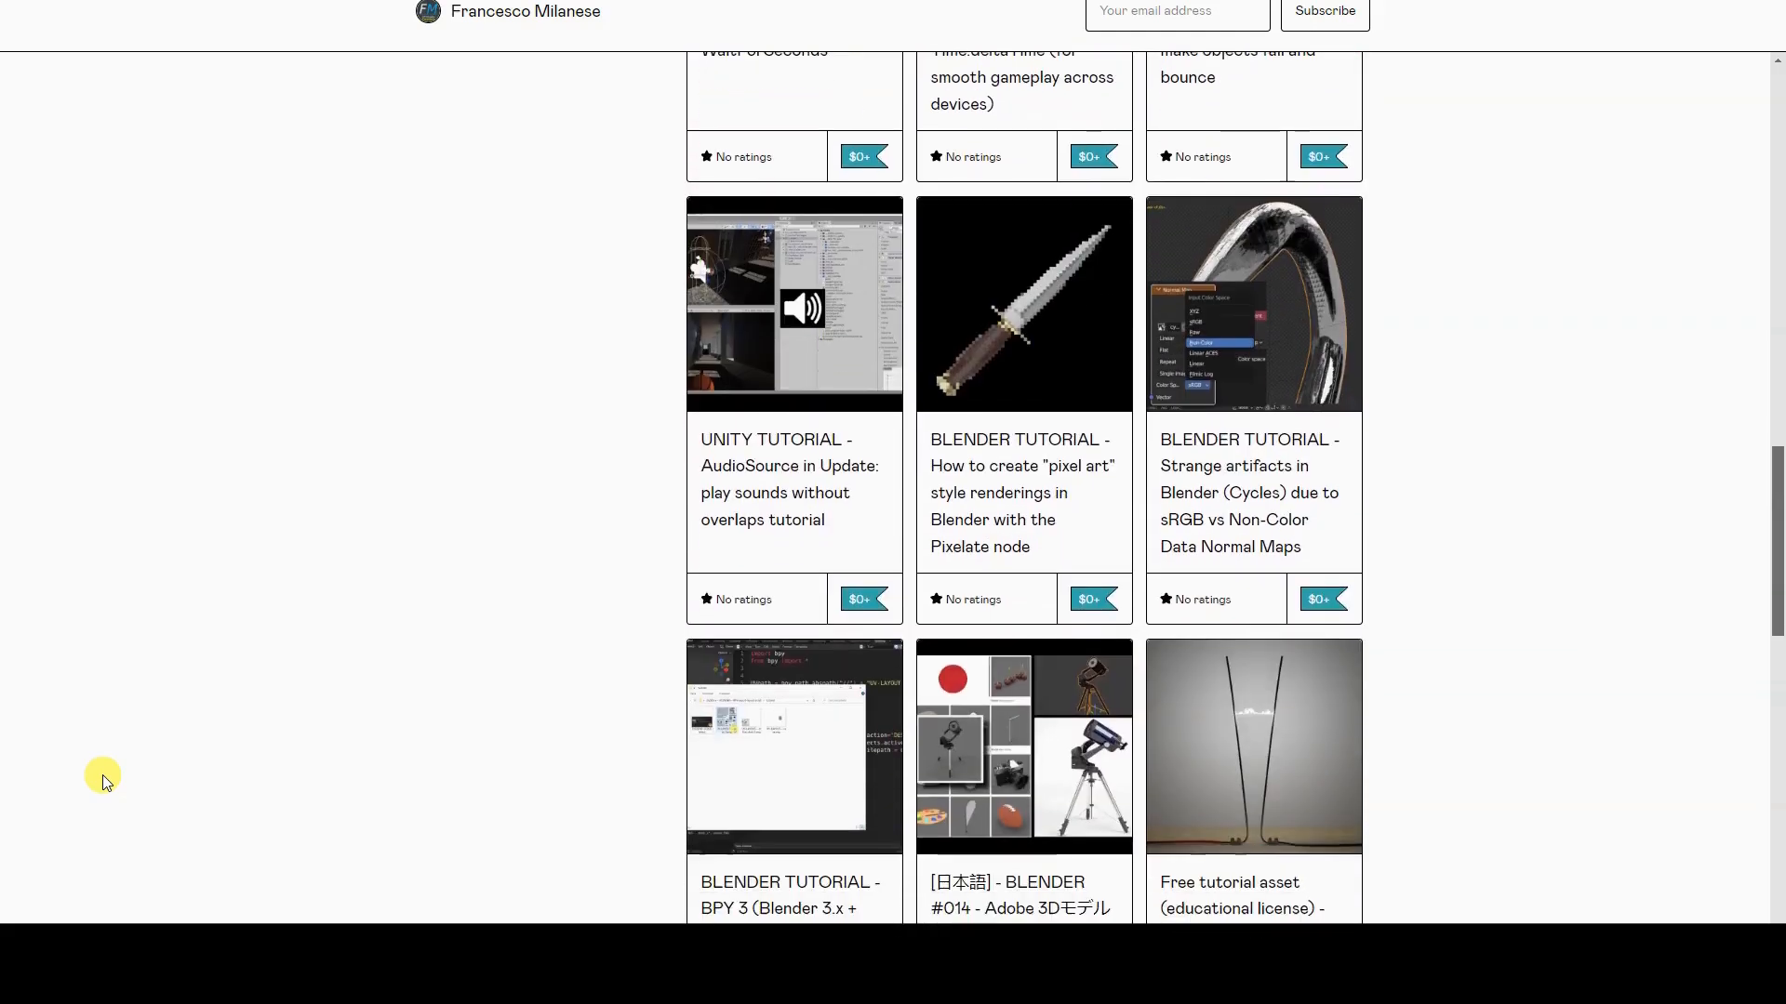
pyautogui.scroll(-3)
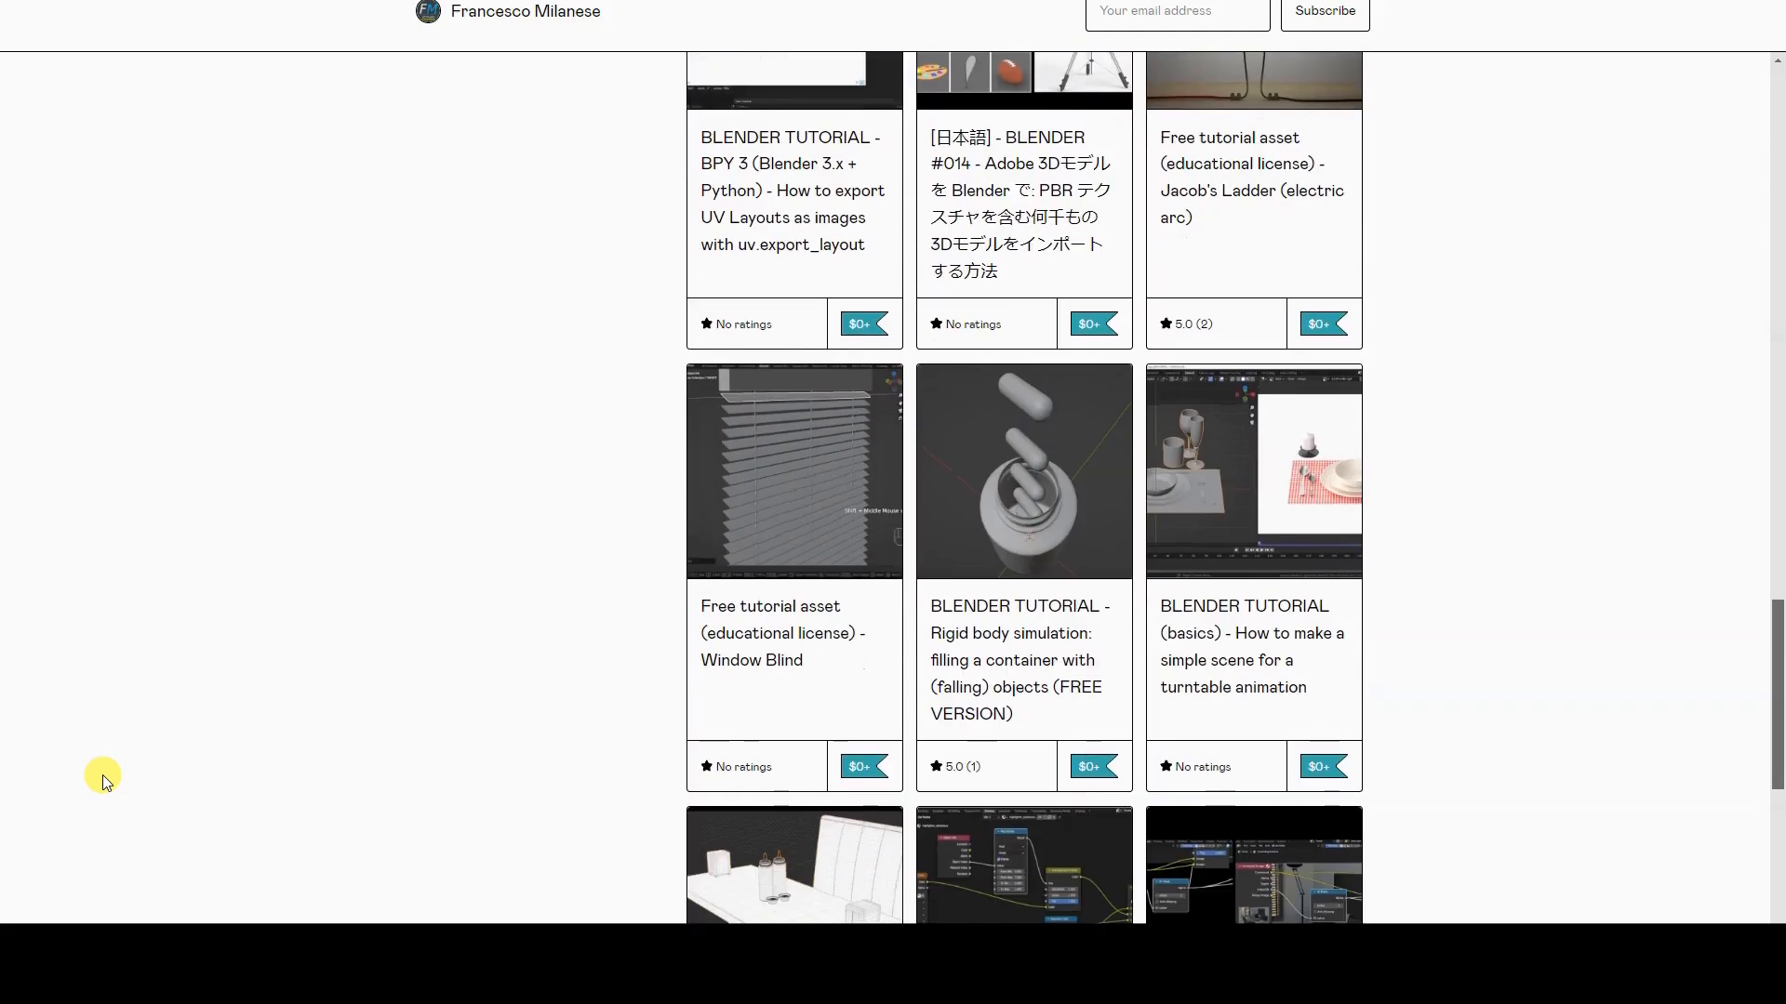
pyautogui.scroll(-3)
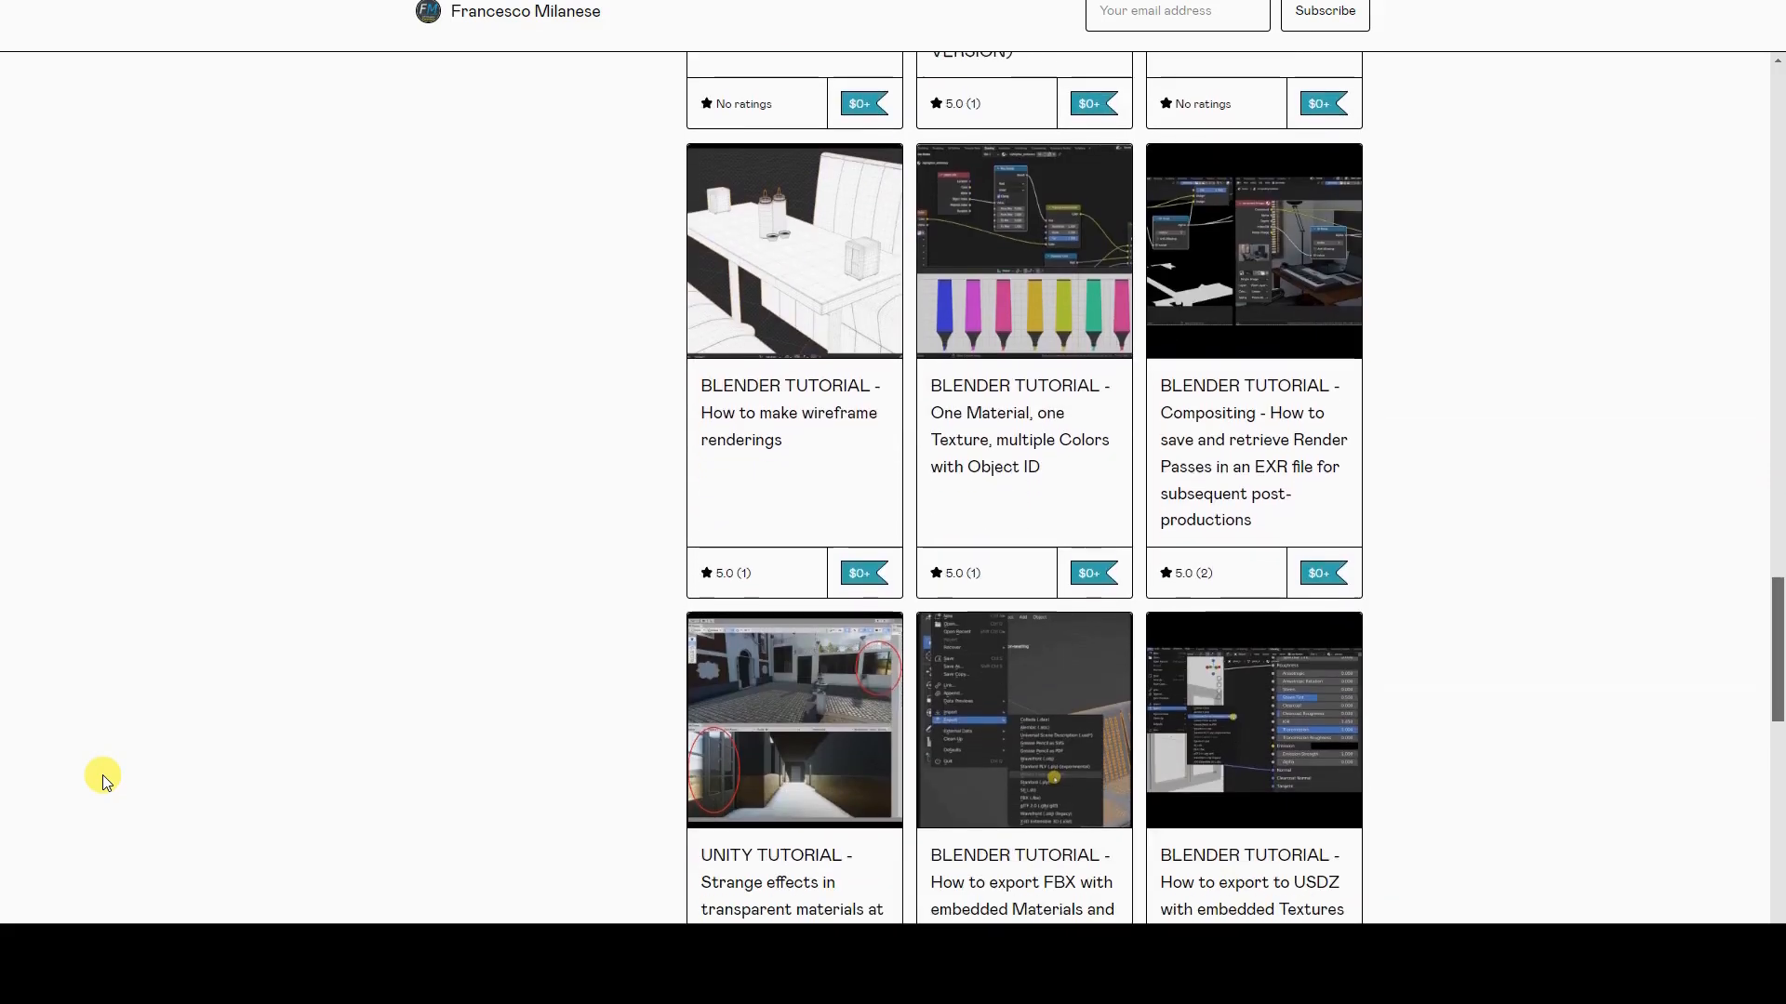
pyautogui.scroll(-3)
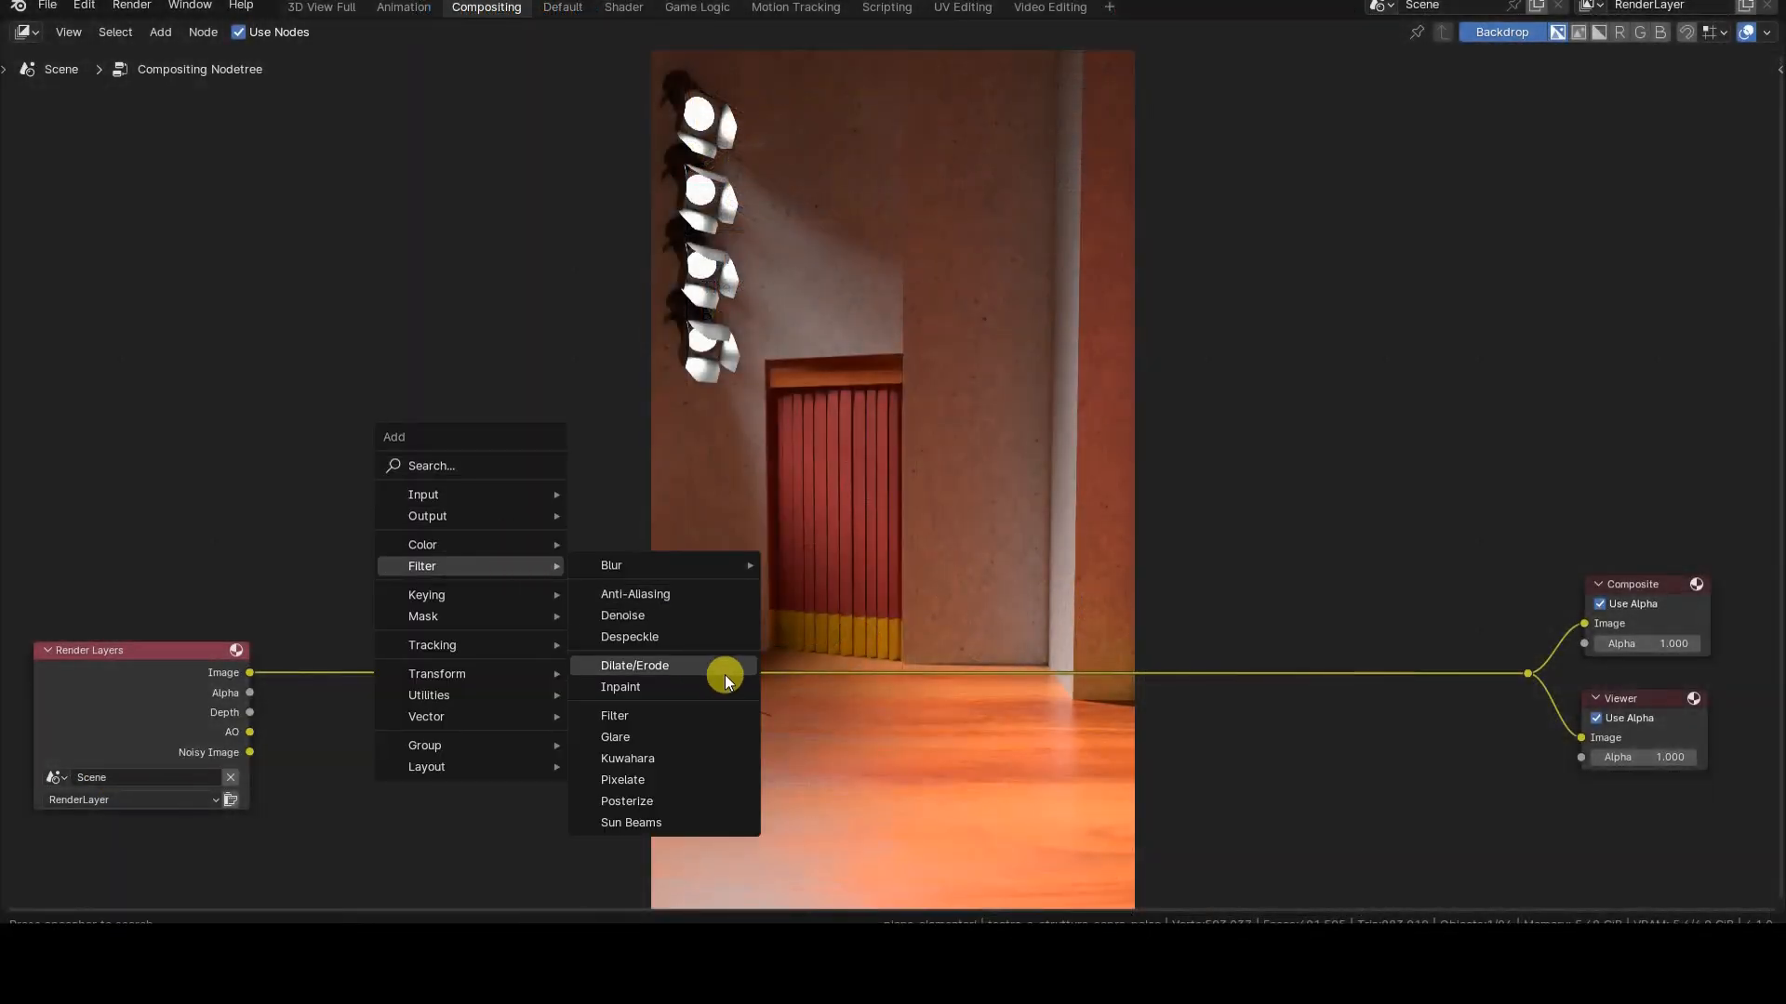
pyautogui.moveTo(707, 736)
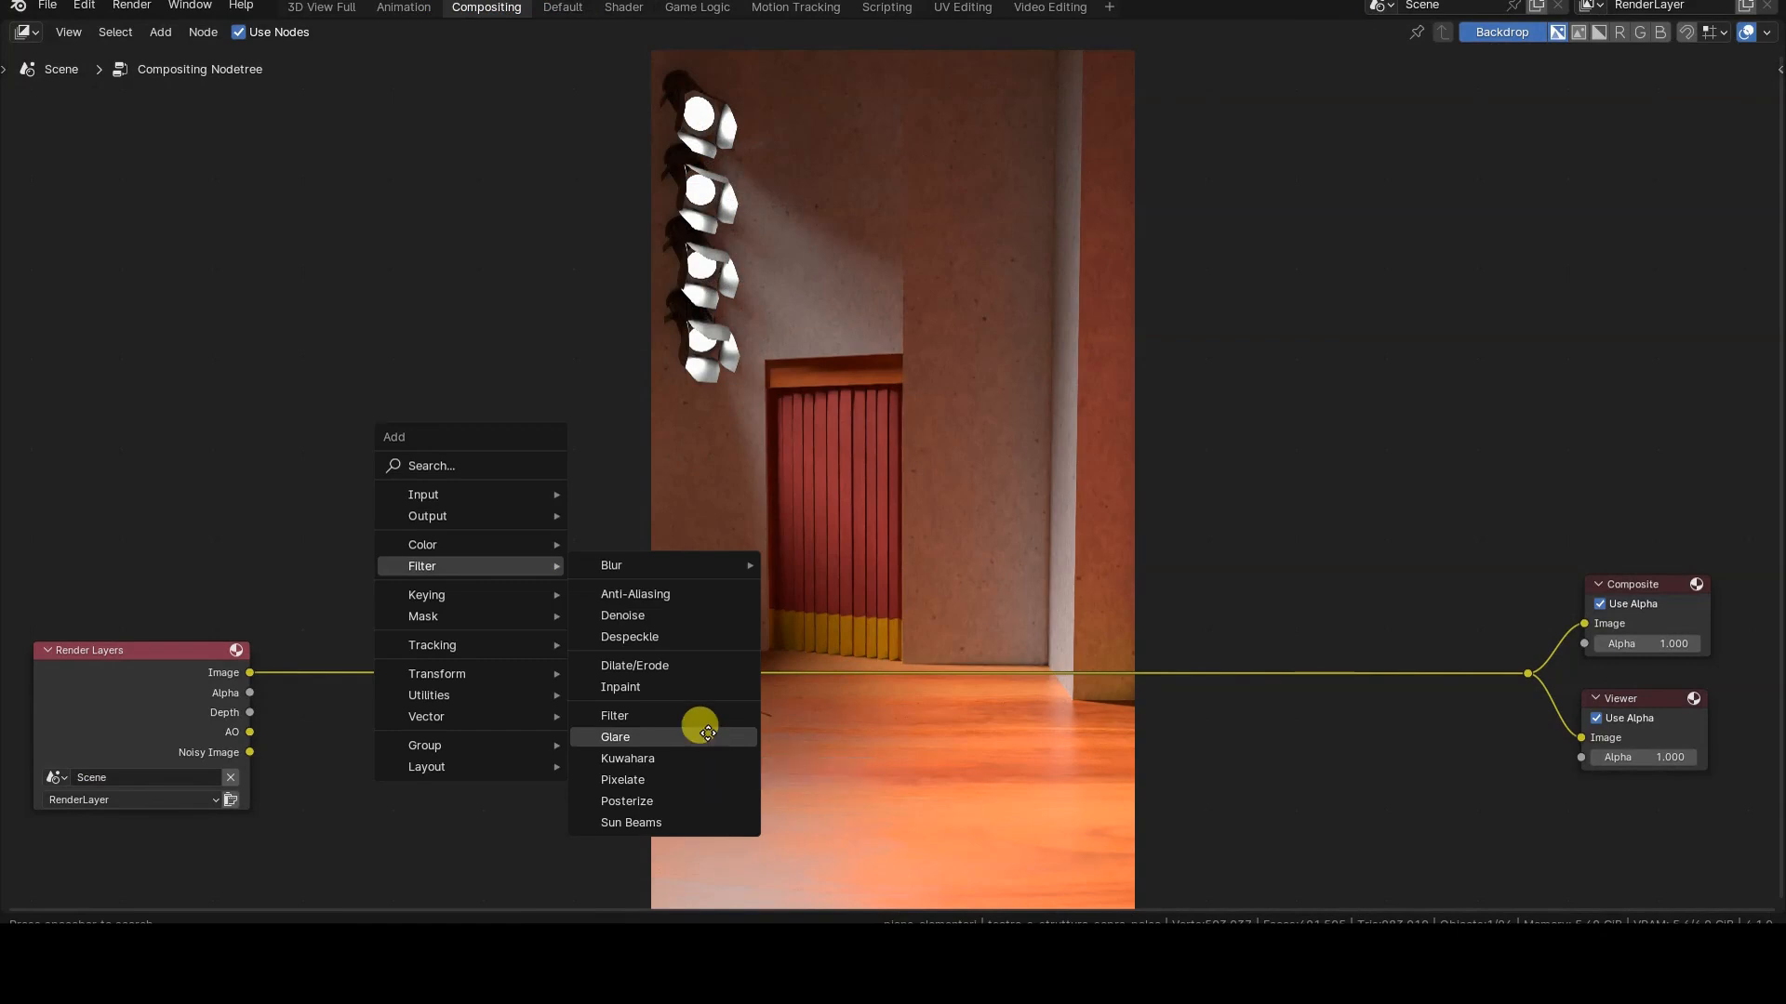
# Step: Add a Glare node on the Render Layers–Composite link, cycling Ghosts, Fog Glow to Simple Star
pyautogui.click(616, 737)
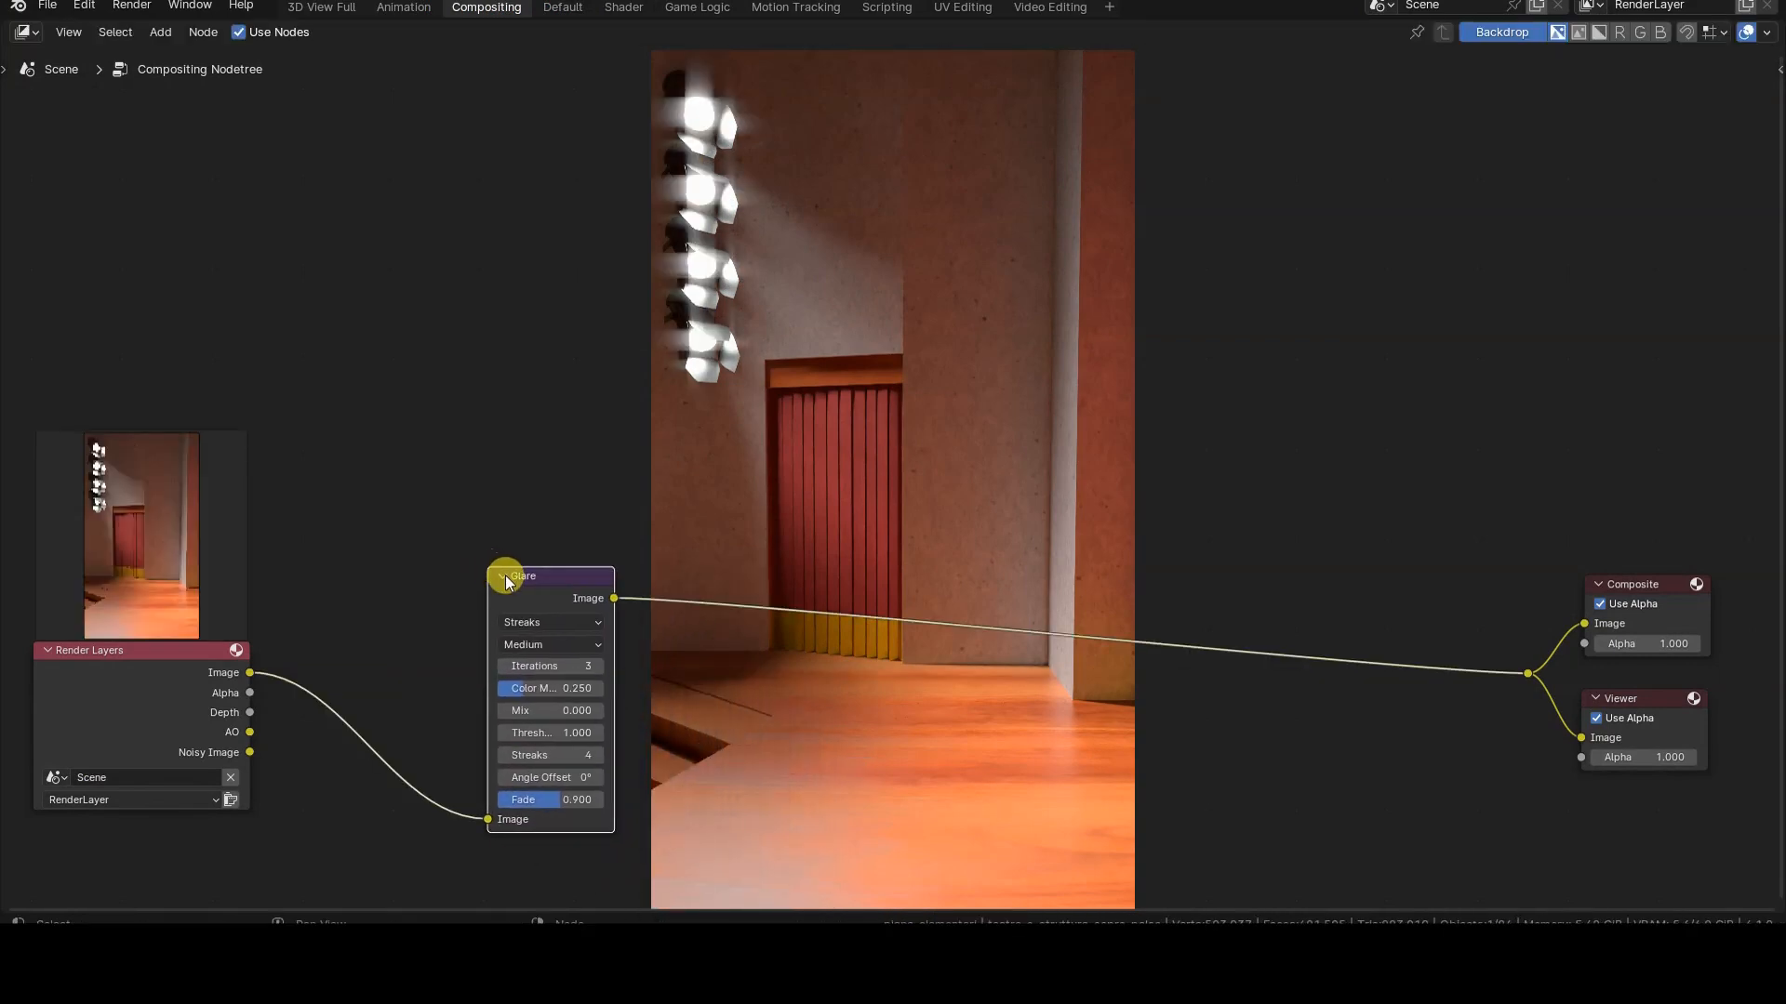
pyautogui.click(551, 621)
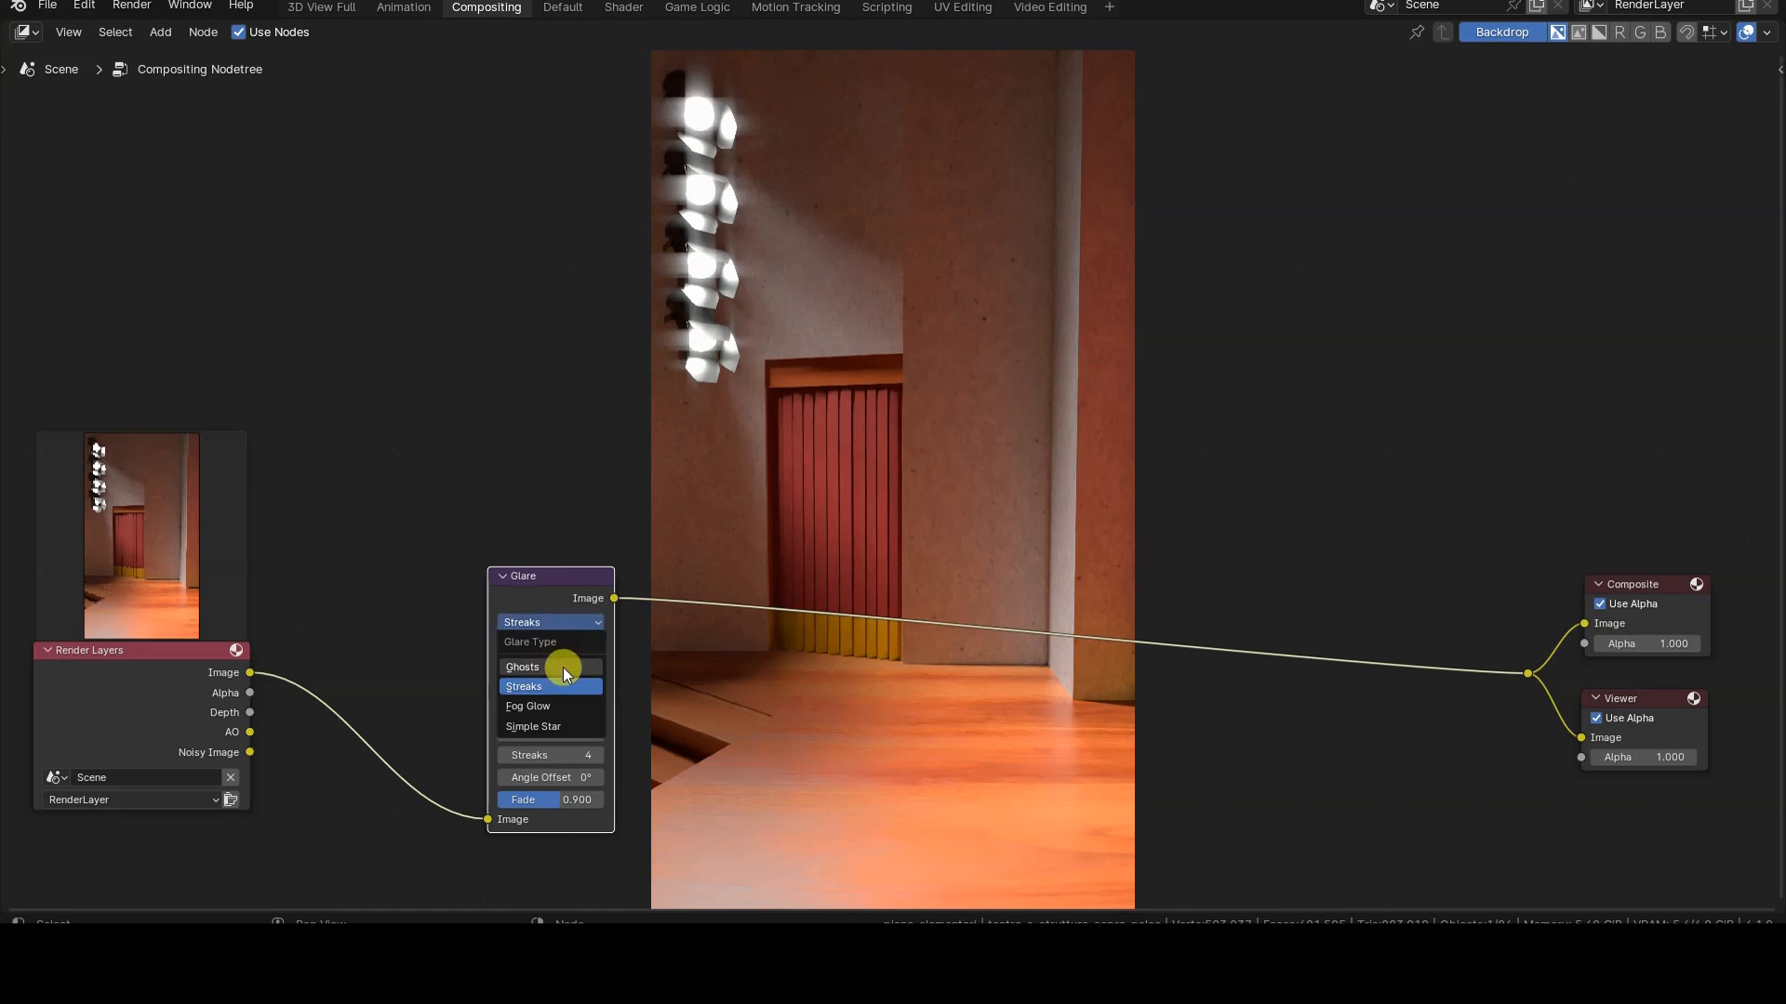
pyautogui.click(523, 666)
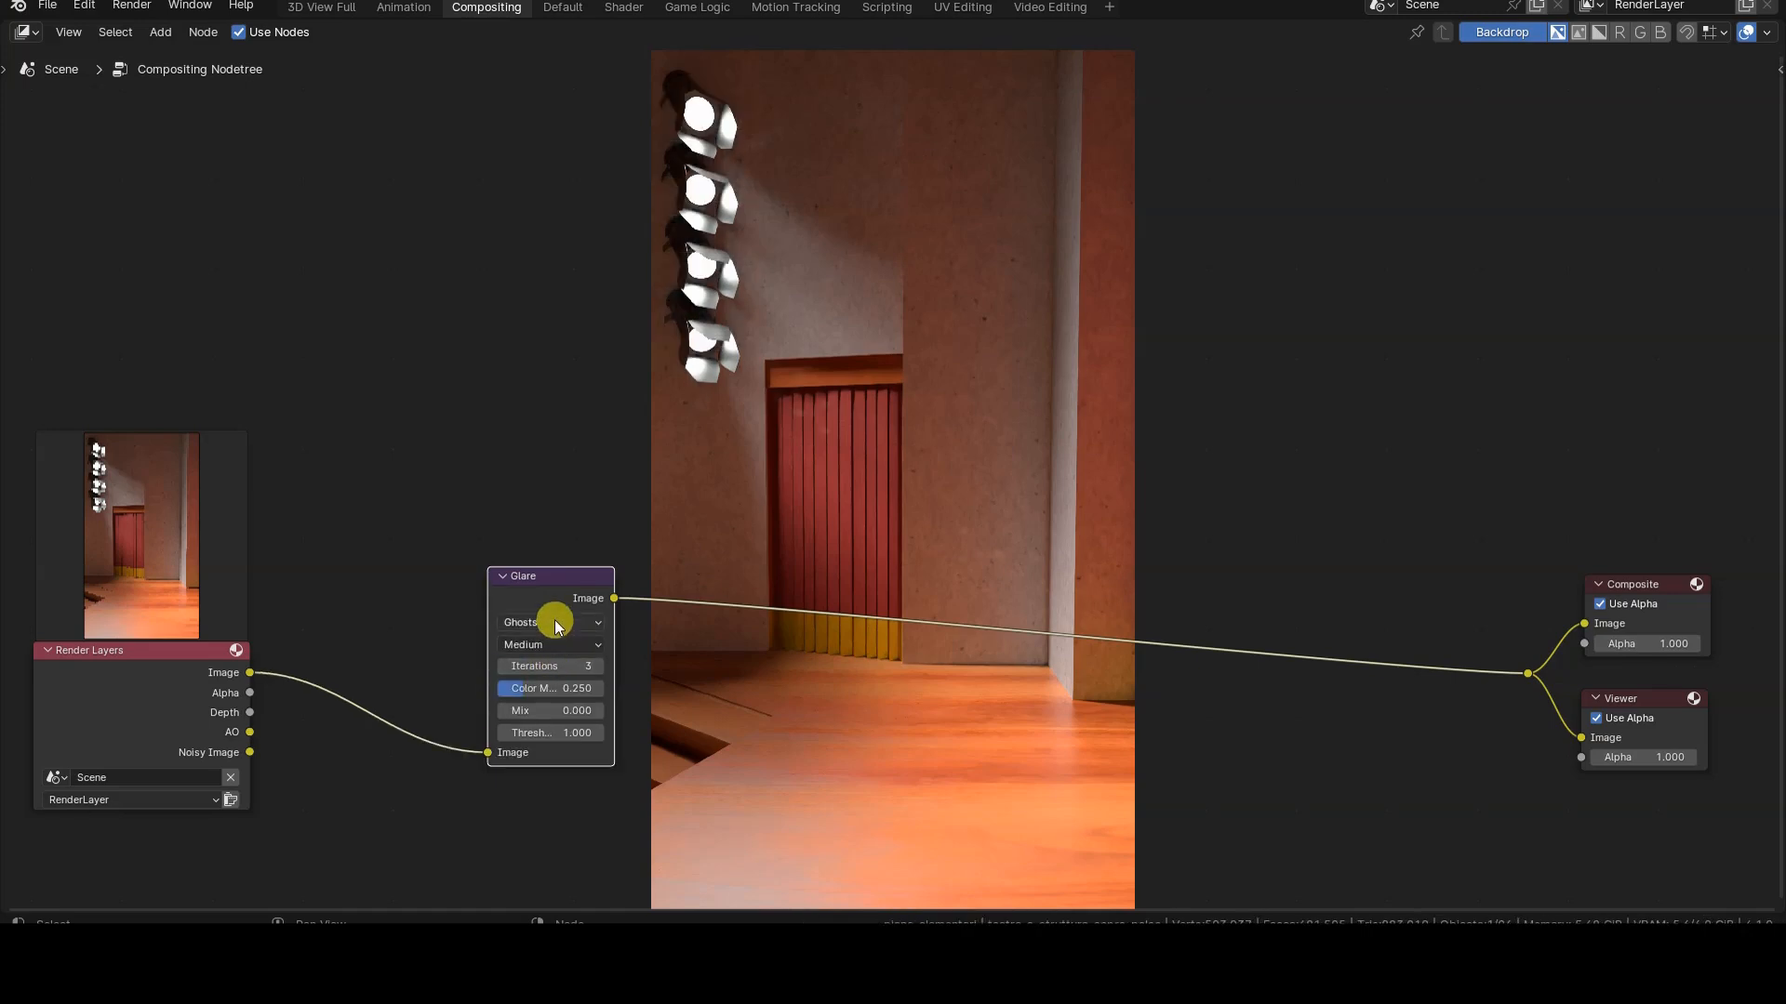
pyautogui.click(550, 621)
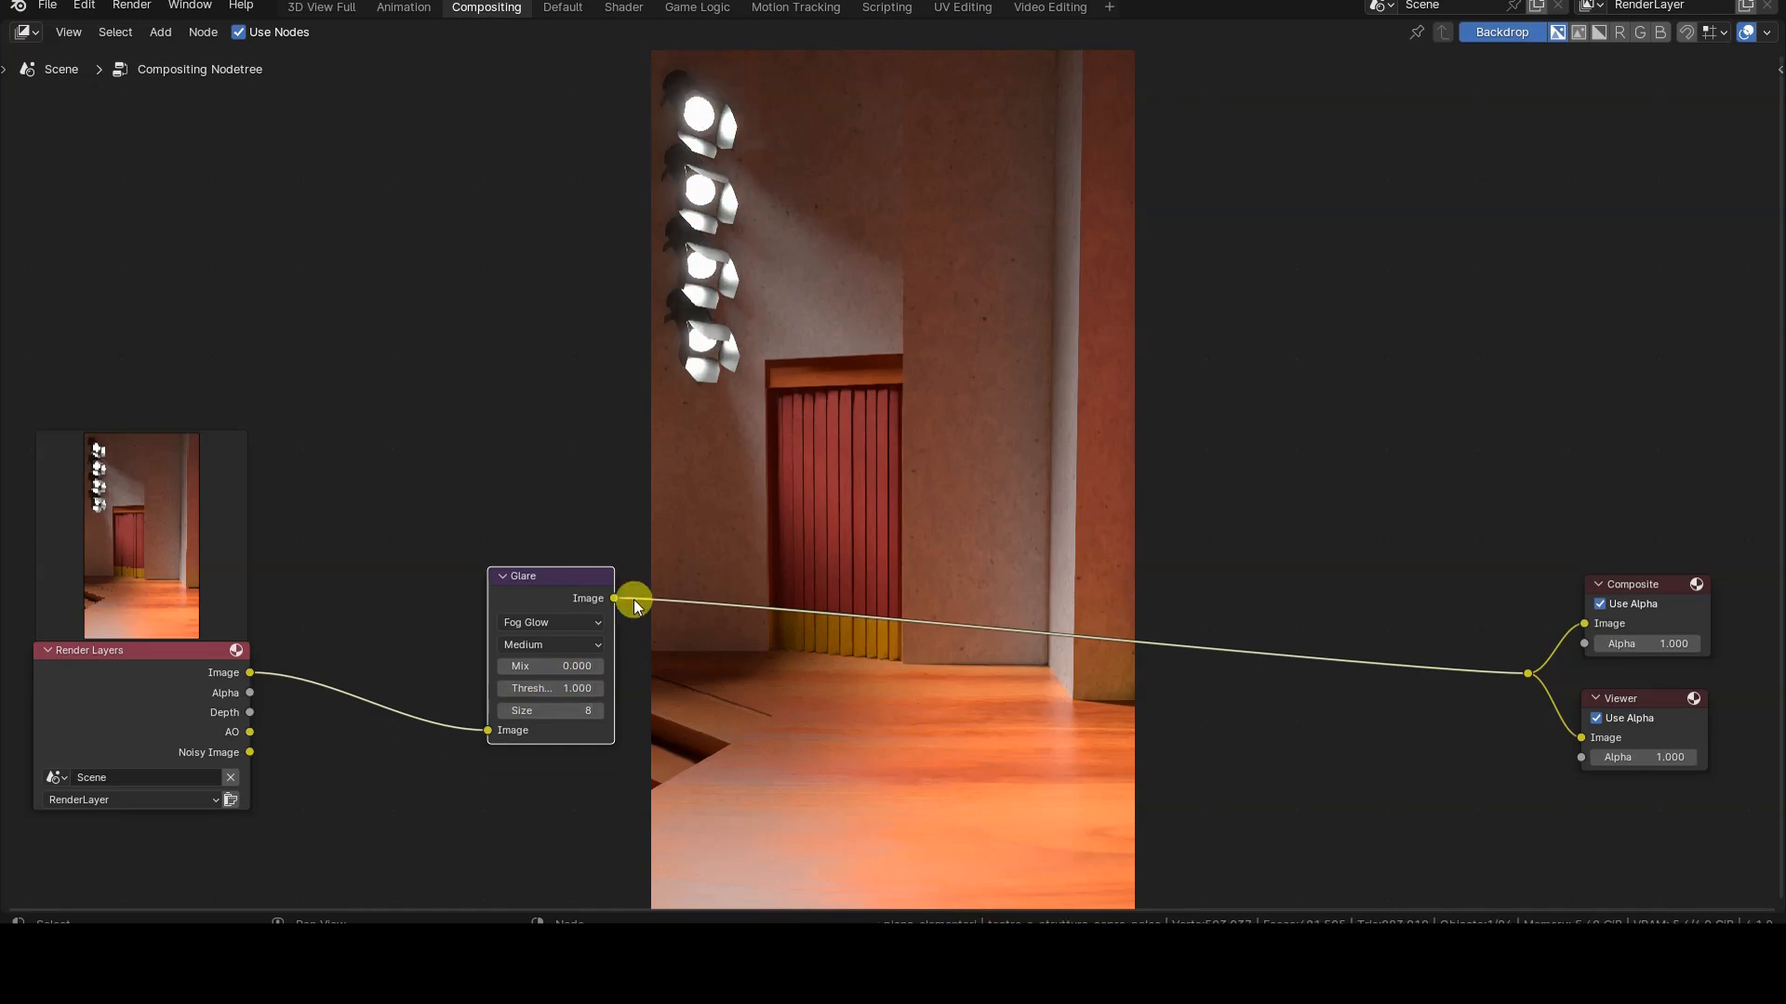
pyautogui.click(551, 622)
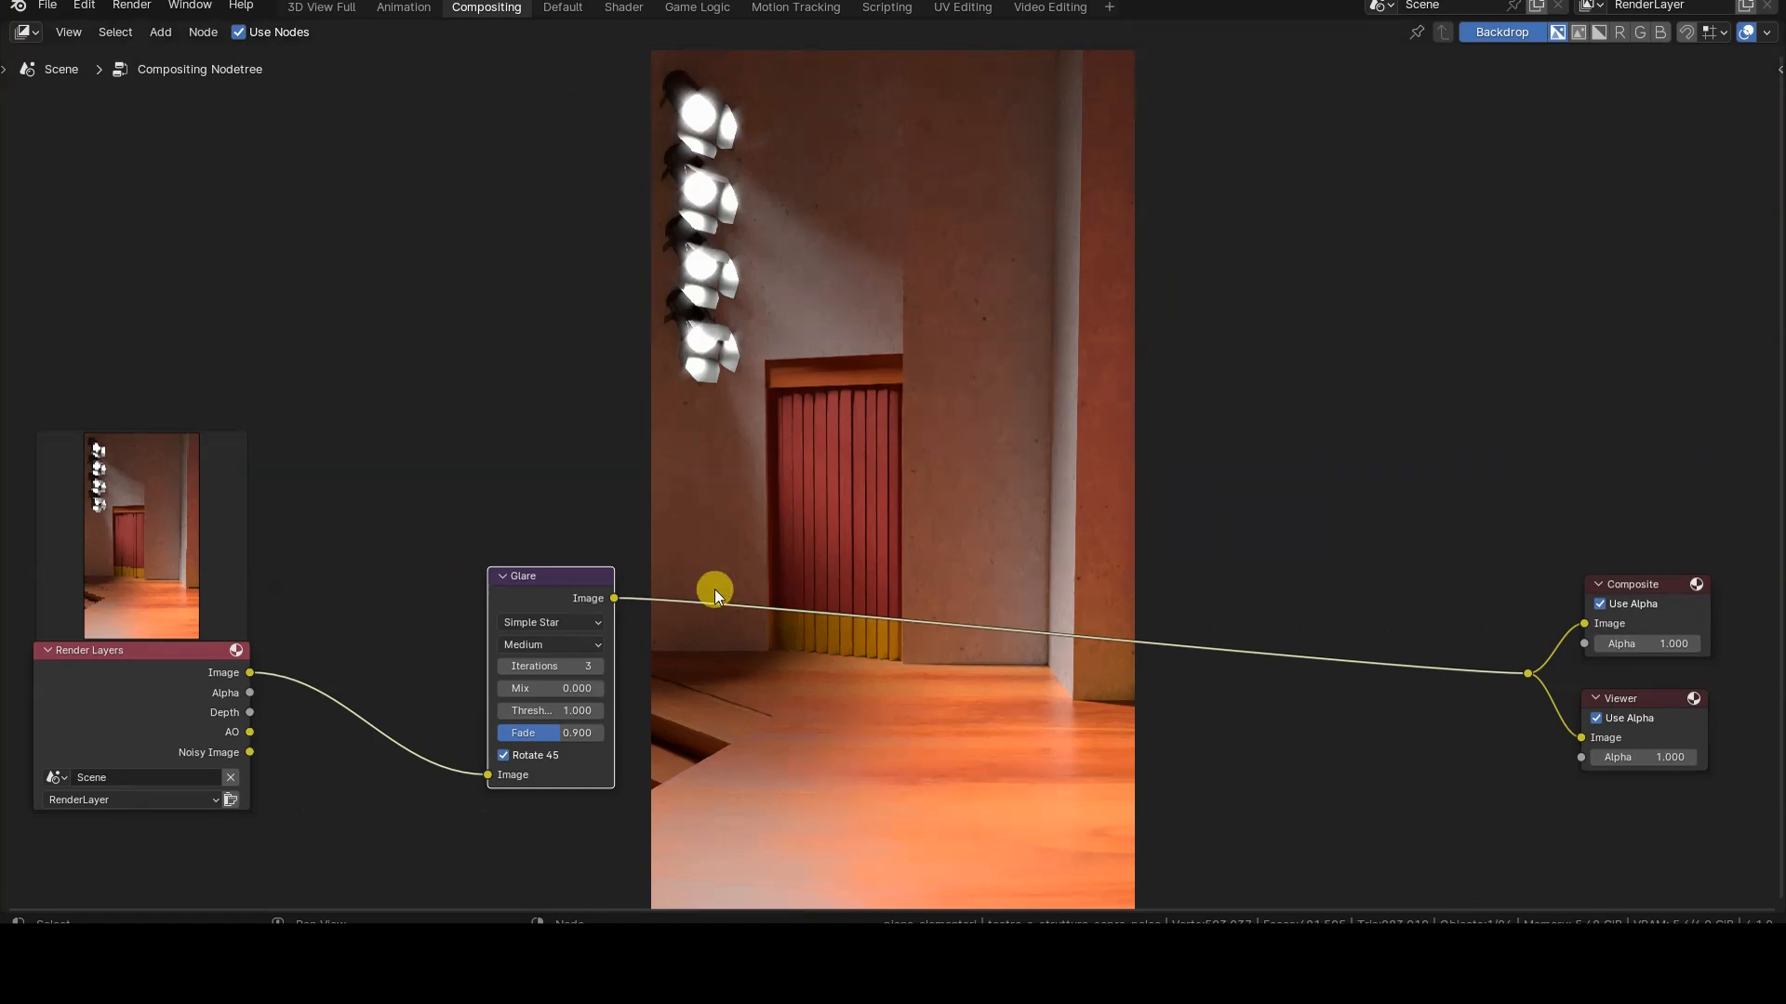
# Step: Try Streaks, then return the Glare to Fog Glow with threshold reset to 1.0
pyautogui.click(551, 621)
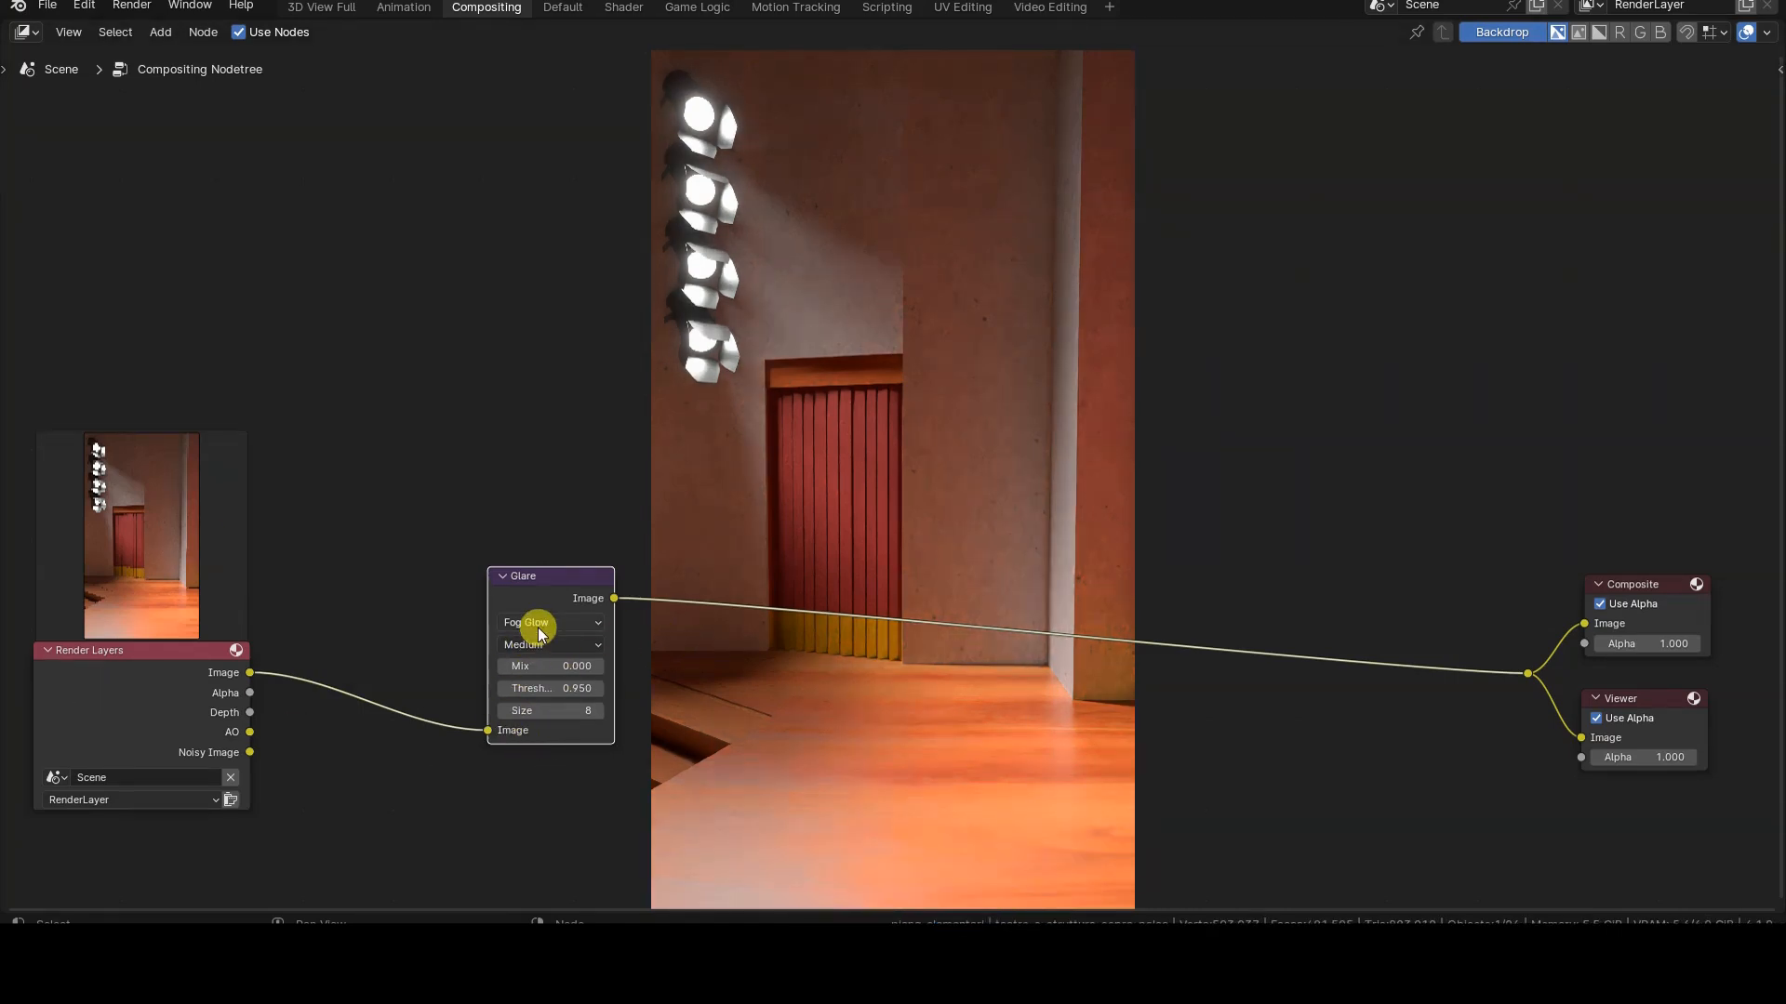
pyautogui.click(551, 623)
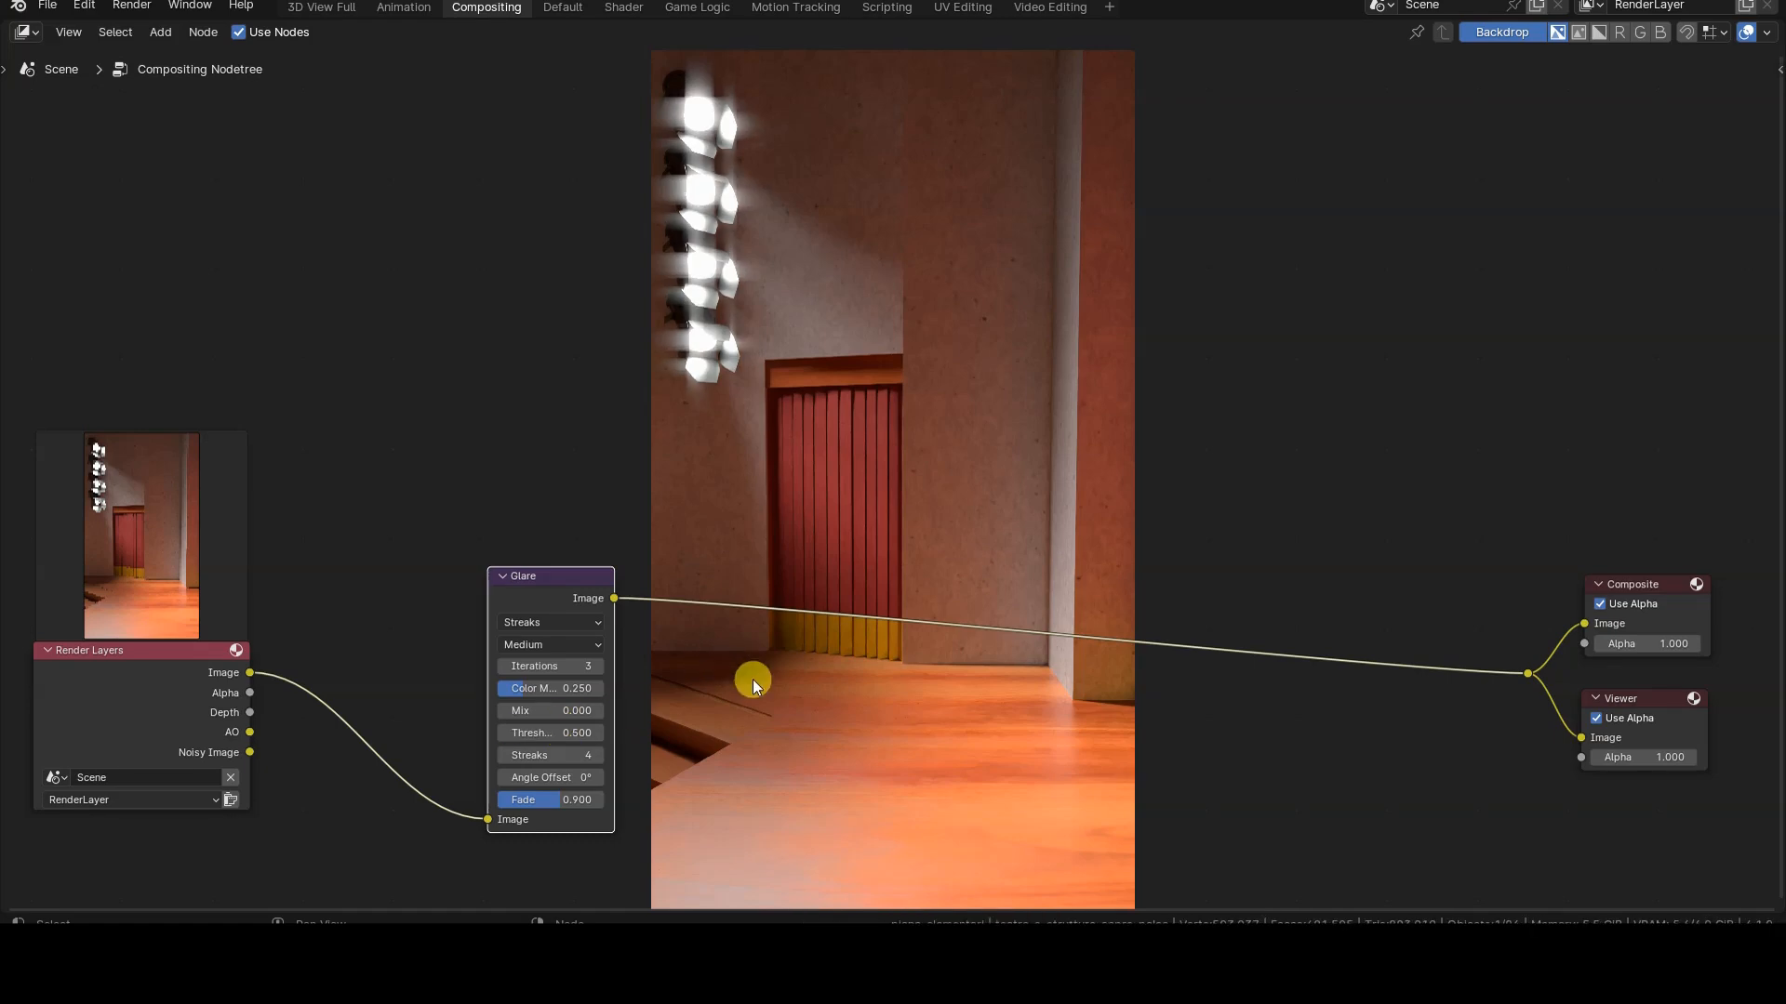
pyautogui.click(550, 733)
pyautogui.write('1.000')
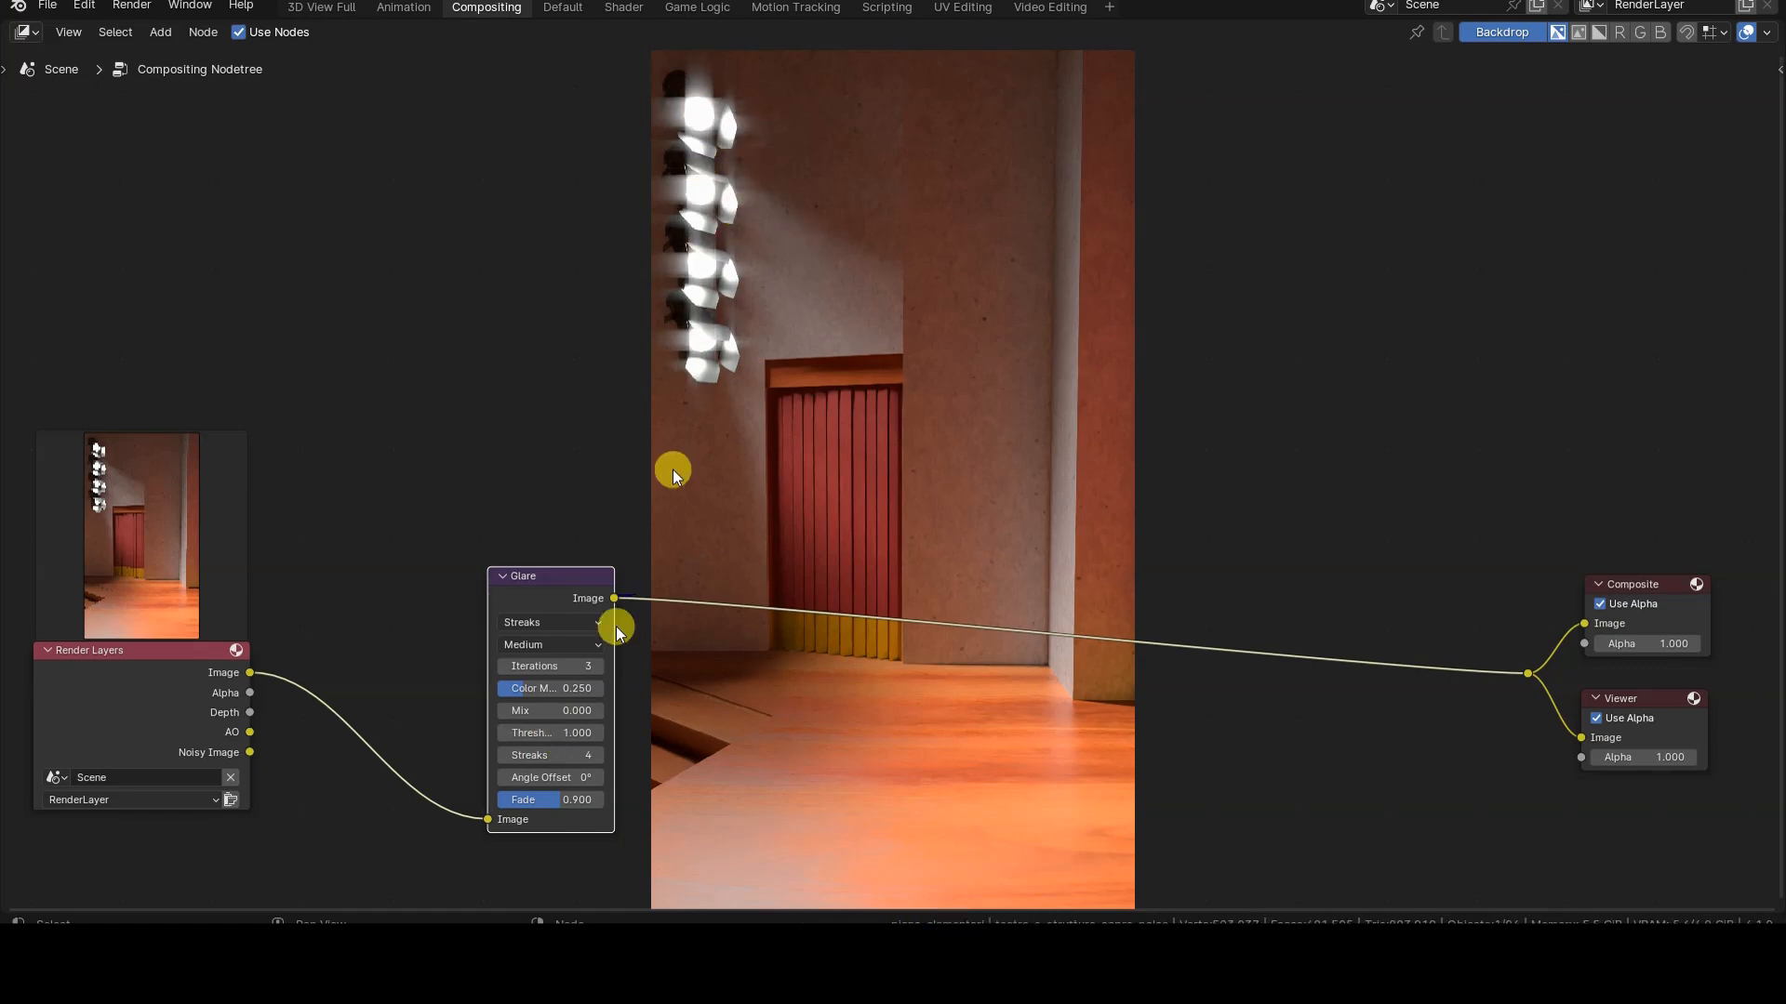
pyautogui.click(551, 621)
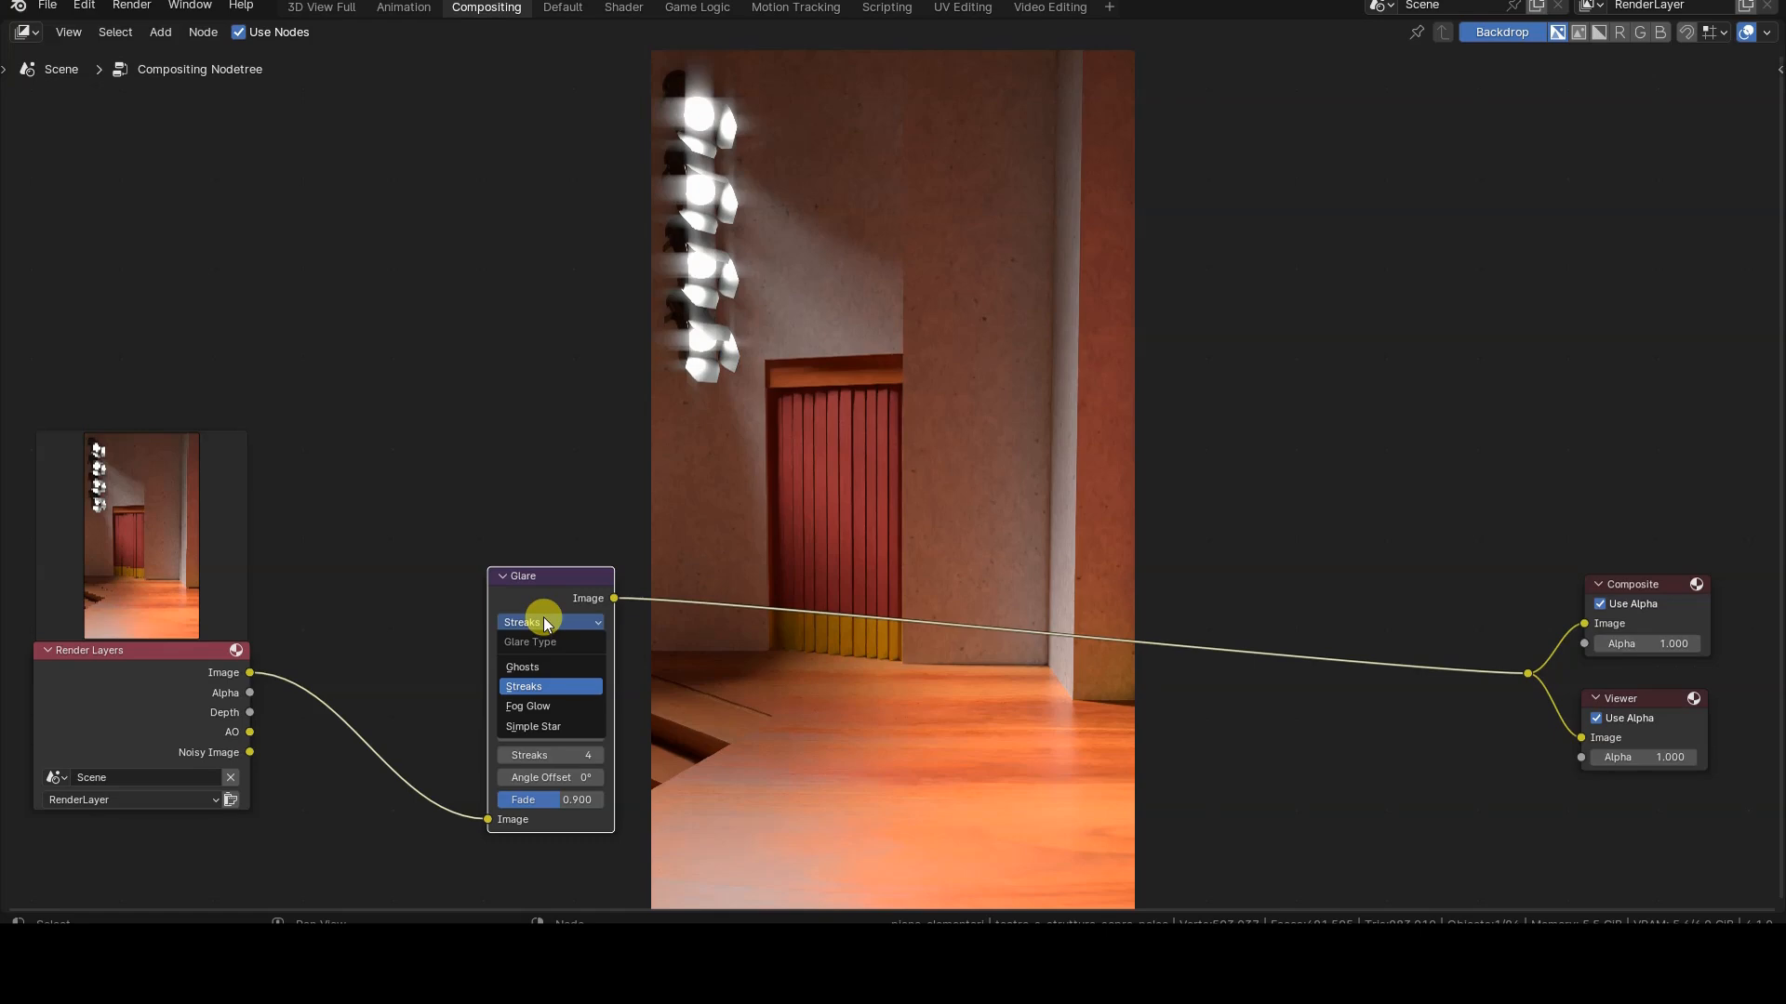
pyautogui.click(527, 706)
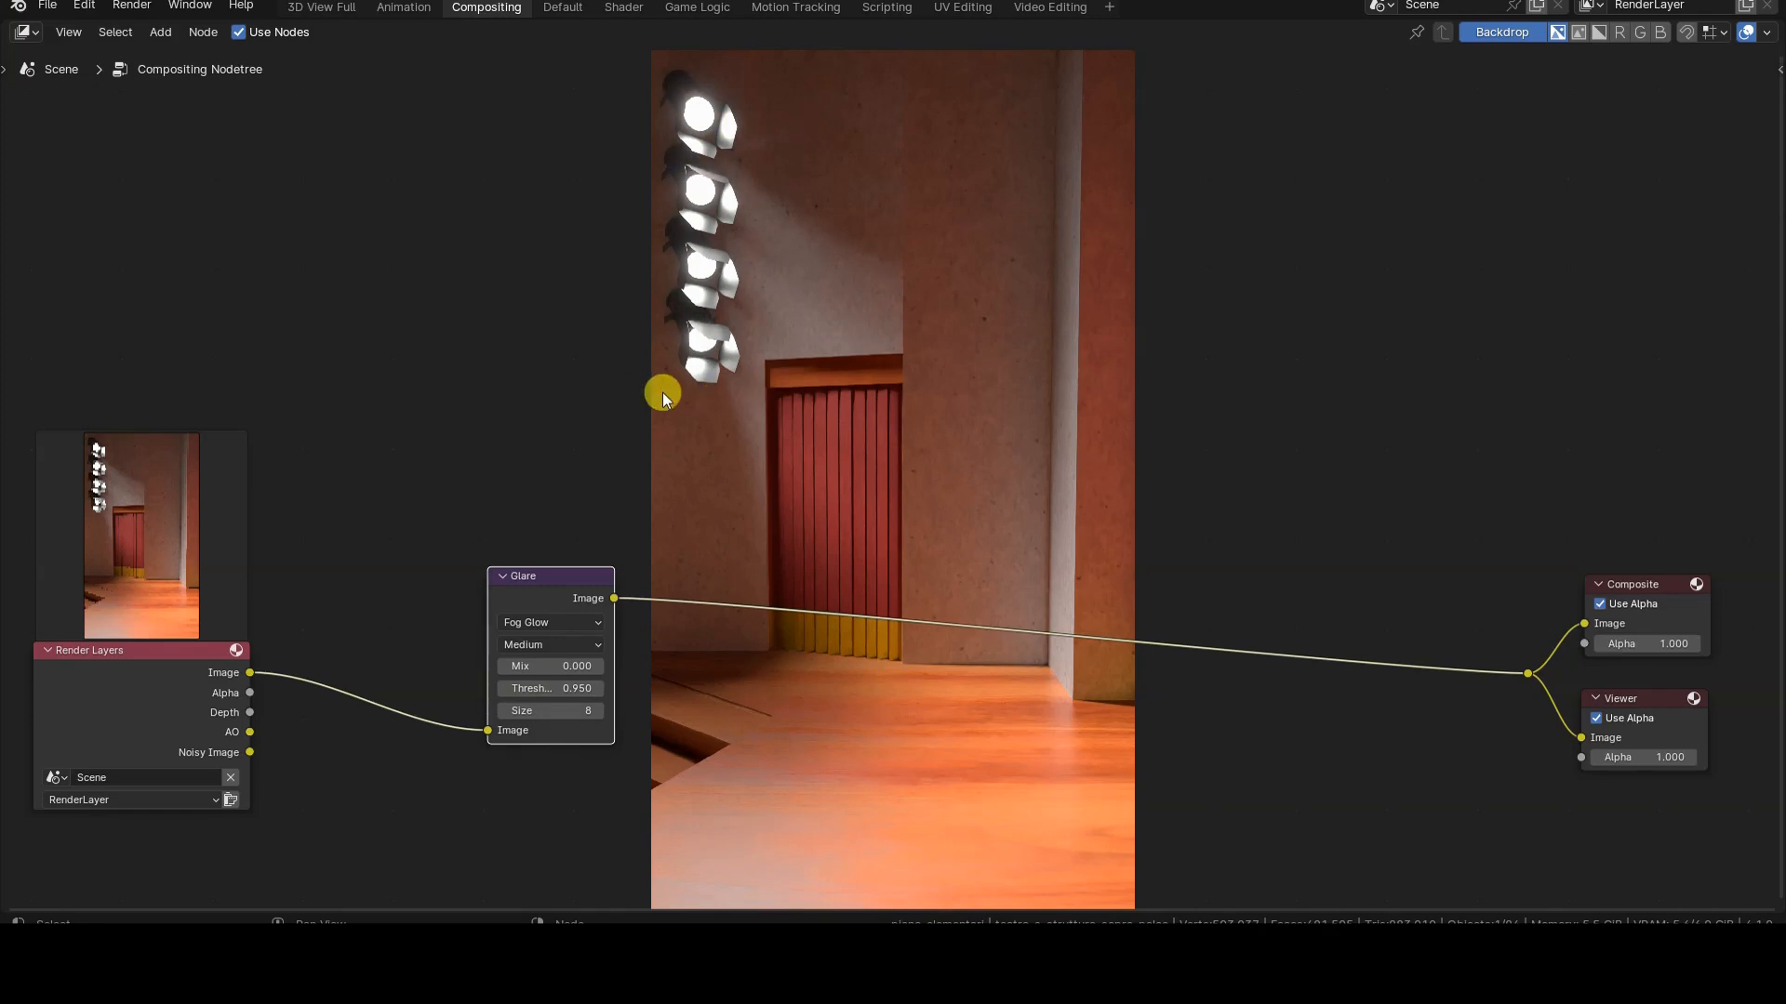
pyautogui.moveTo(662, 394)
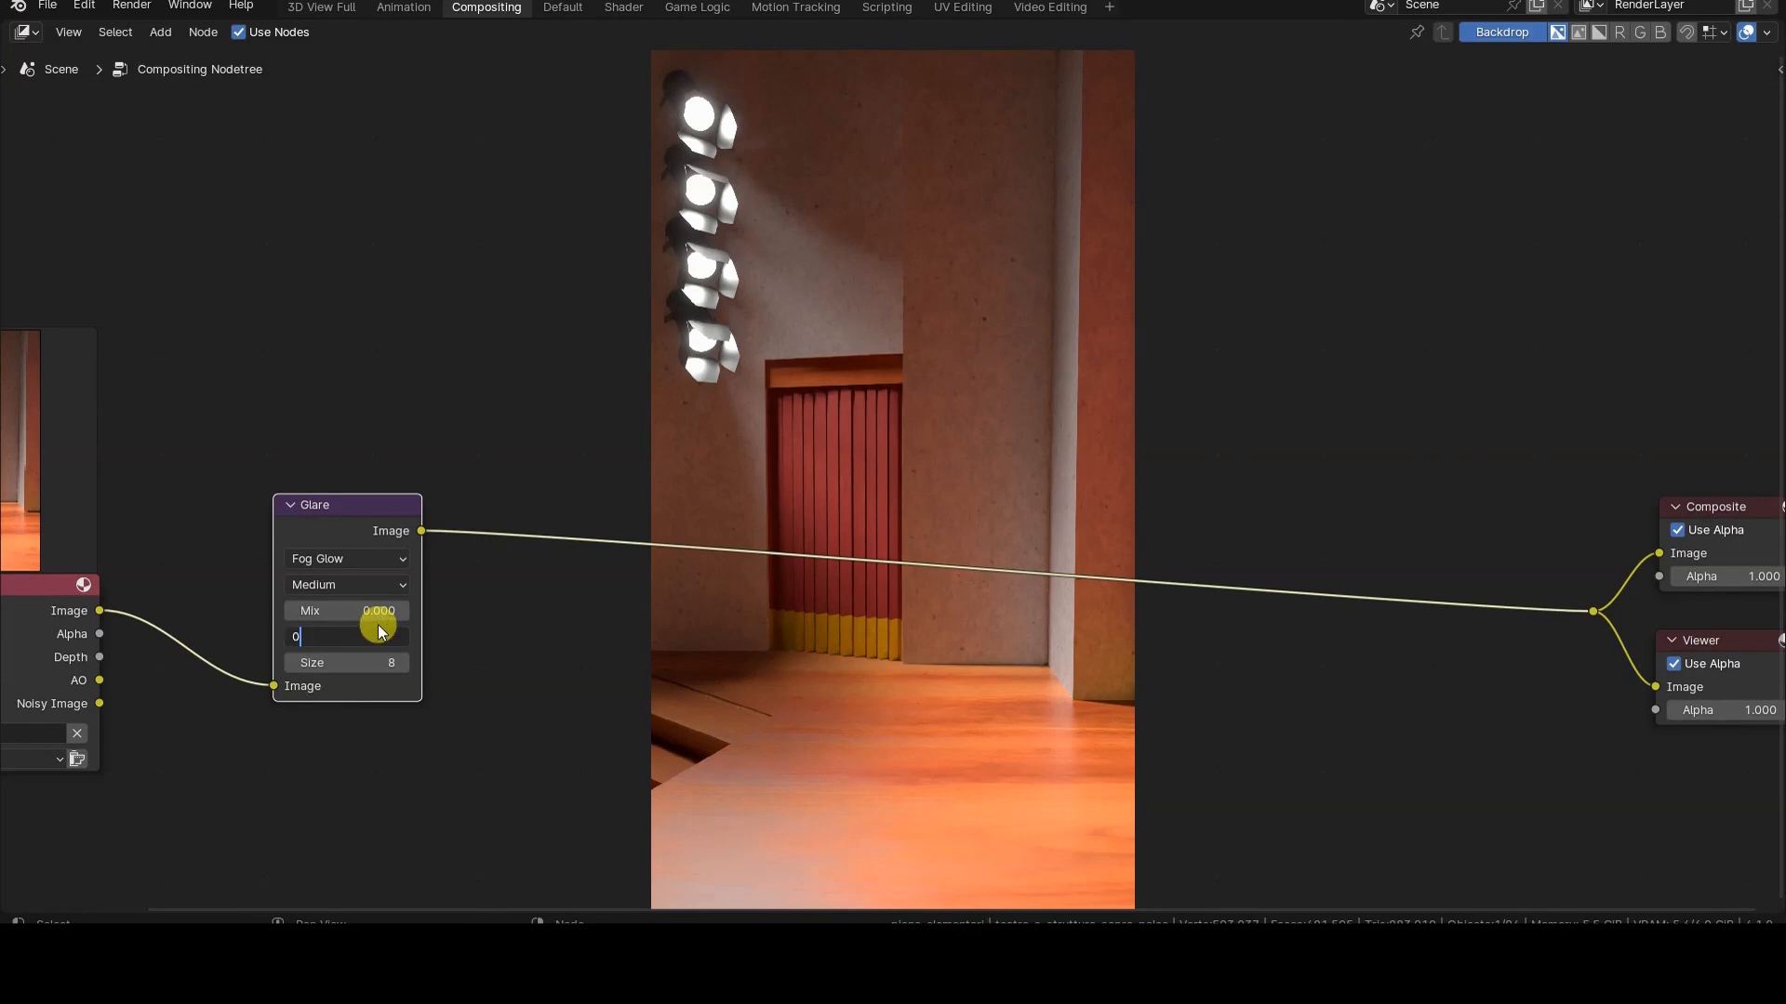
# Step: Enter threshold 0.95, then add a Mix Color node after the Glare and show its blending modes
pyautogui.write('0.950')
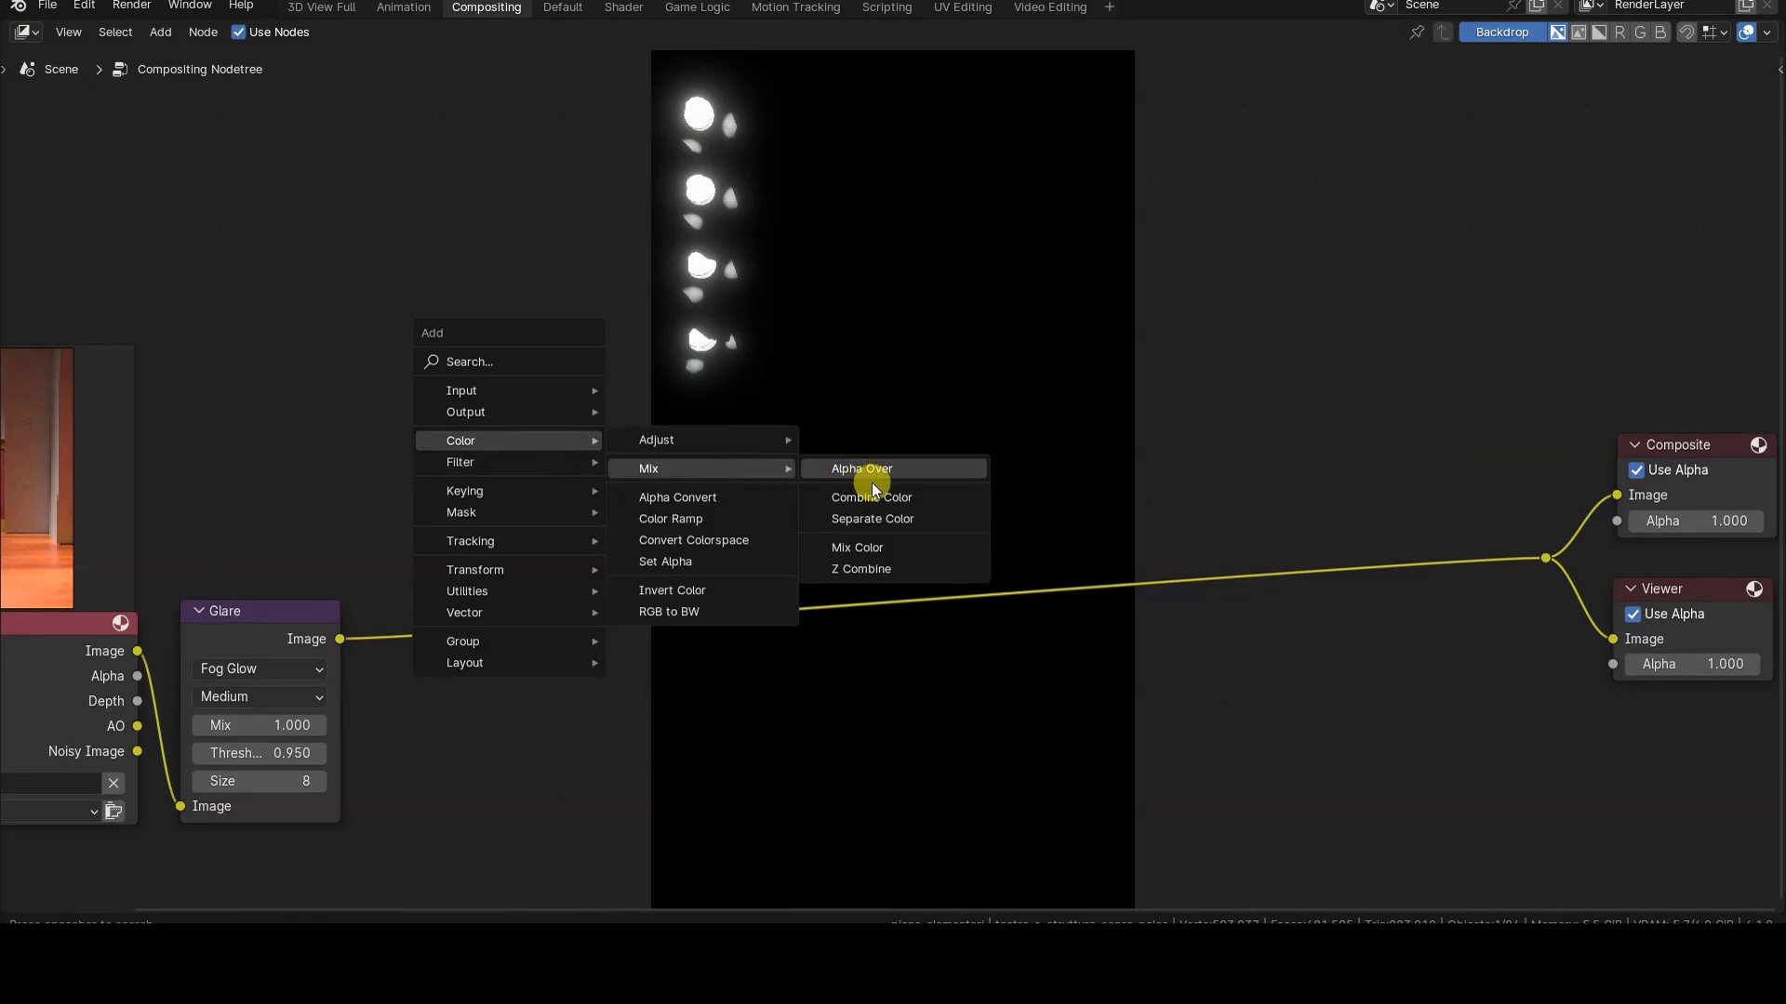
pyautogui.click(856, 547)
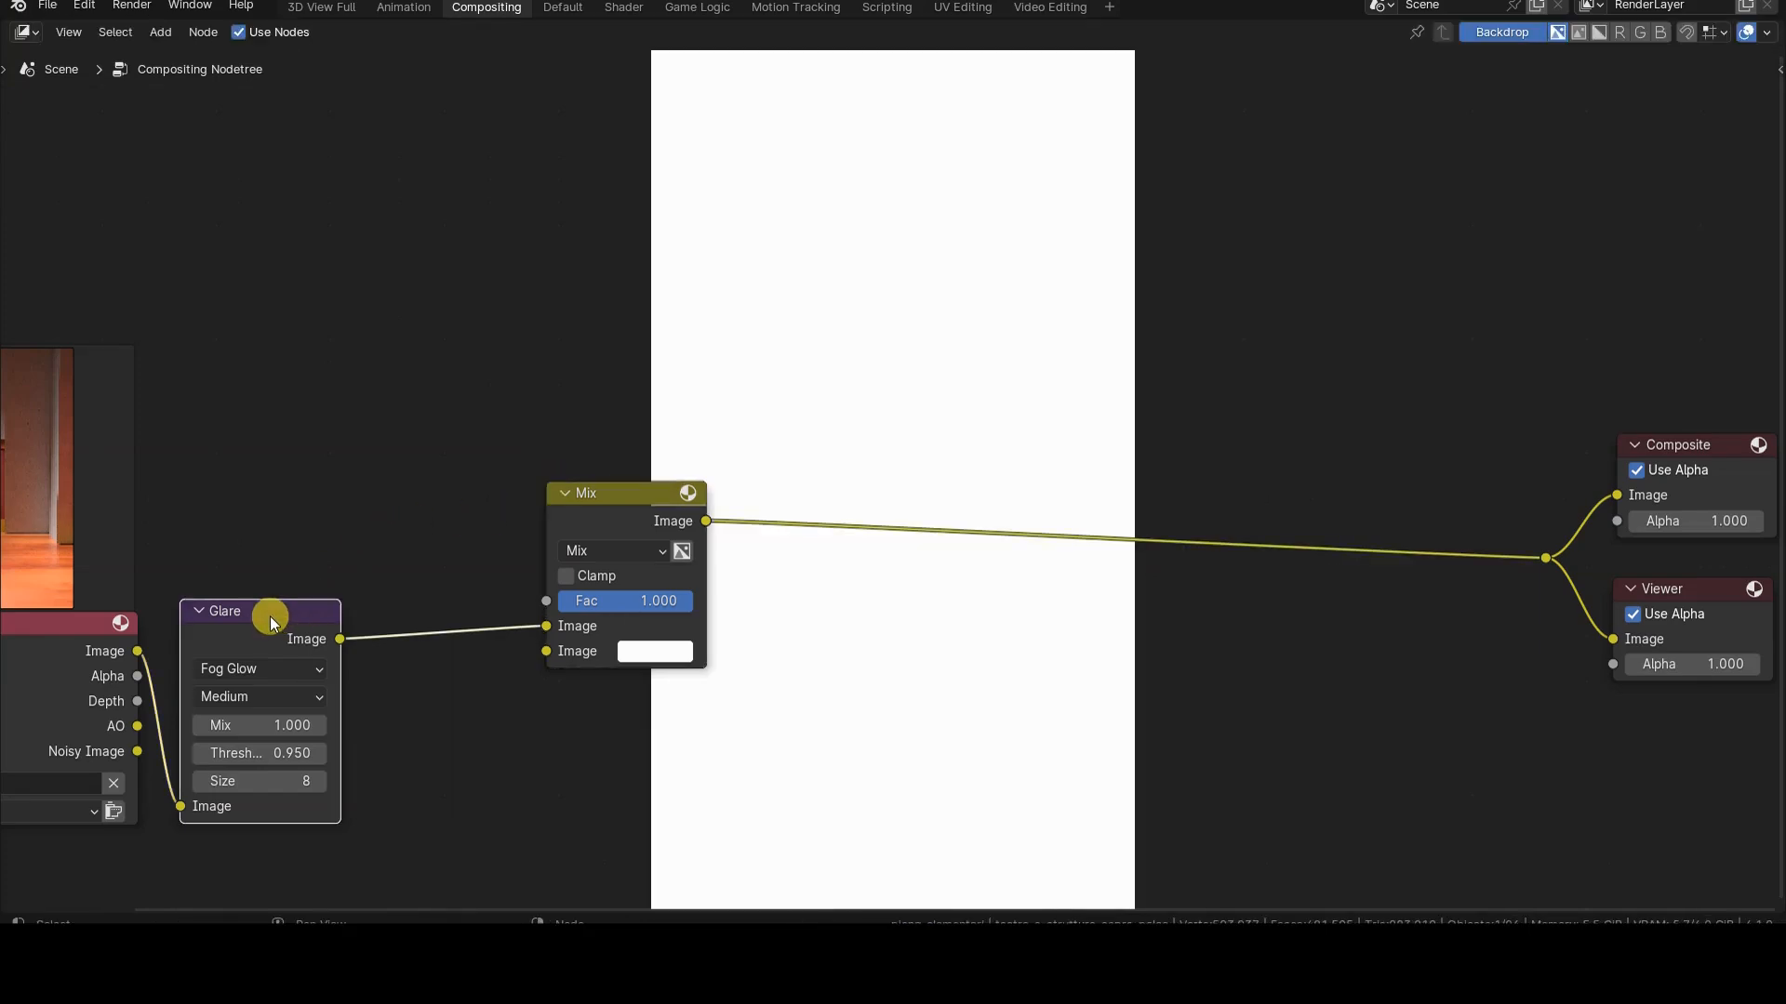
pyautogui.click(612, 551)
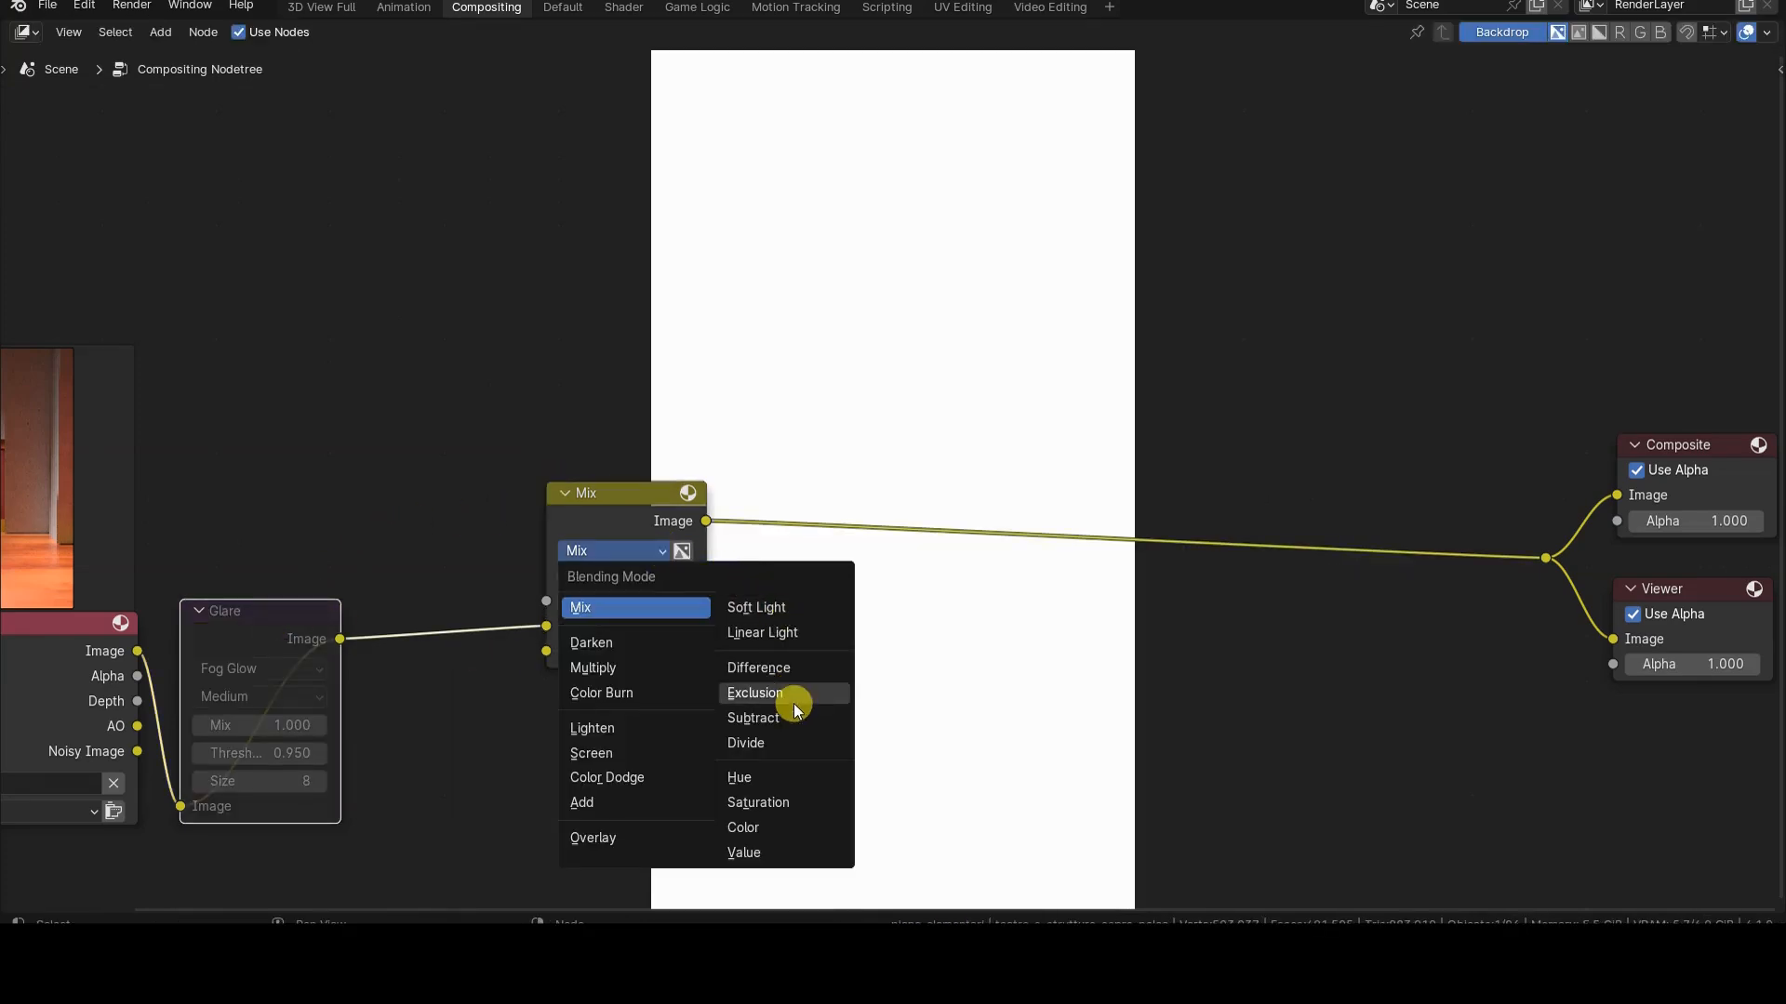
# Step: Set the Mix node to Subtract so only the isolated glow remains on black
pyautogui.click(751, 718)
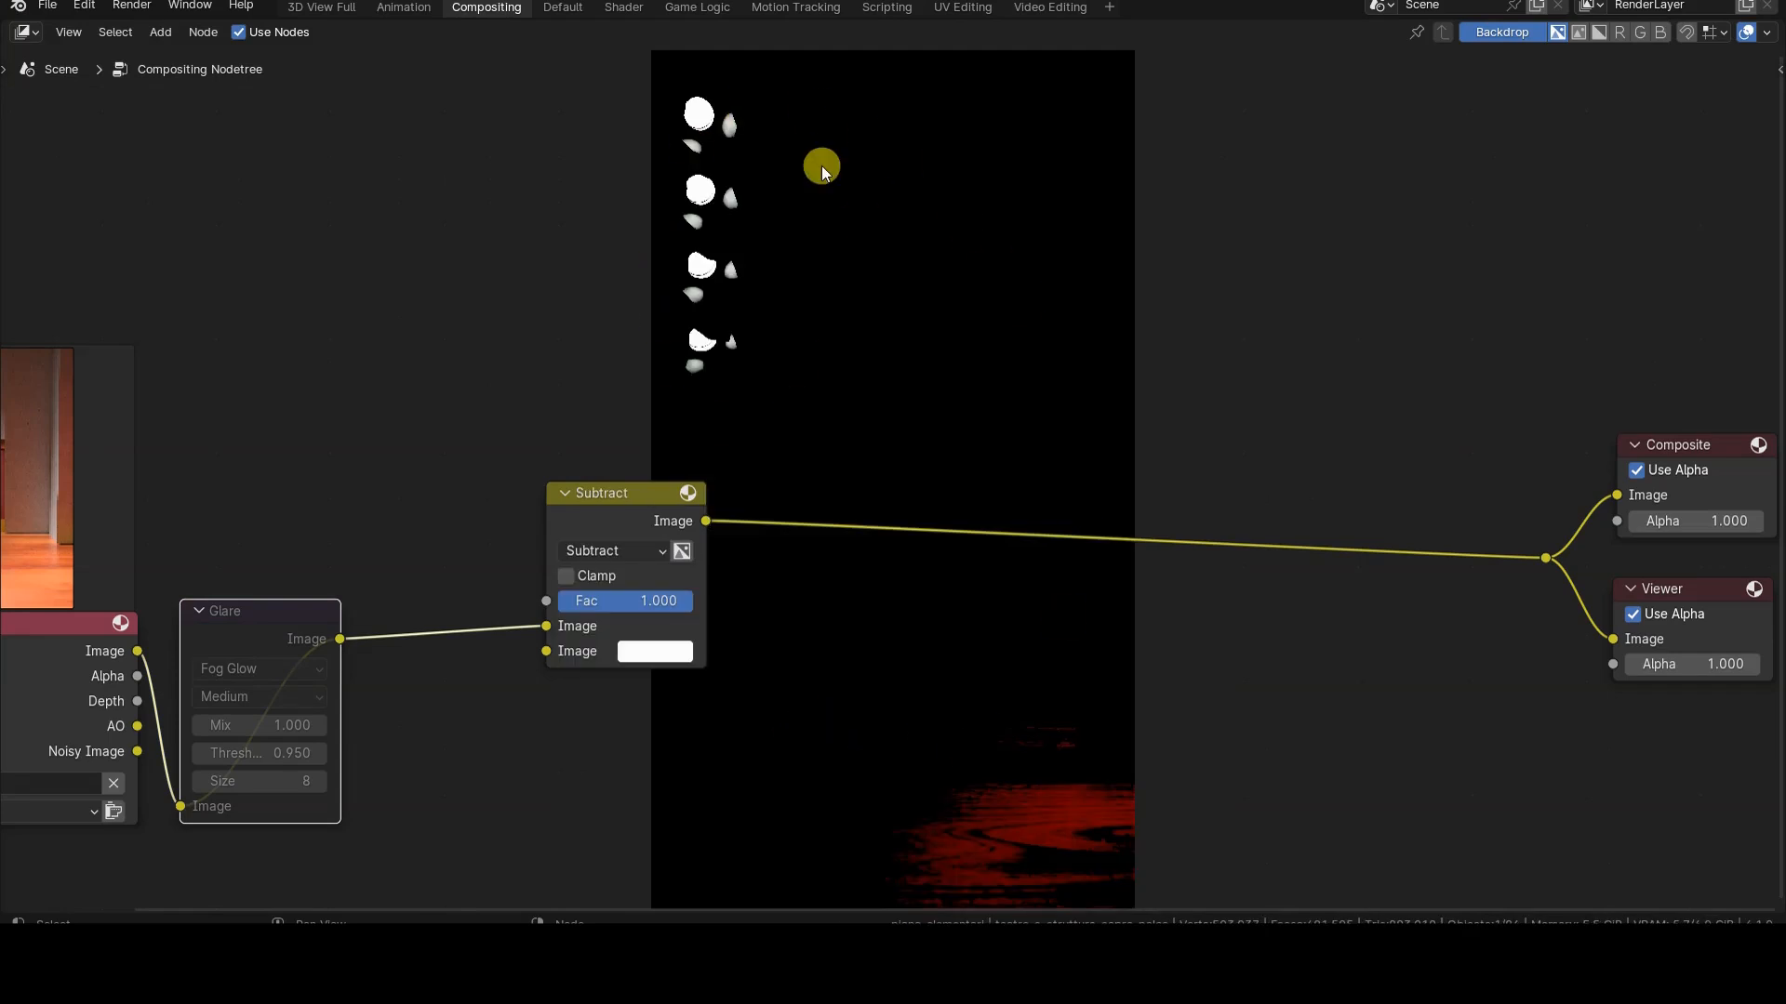
pyautogui.moveTo(1042, 792)
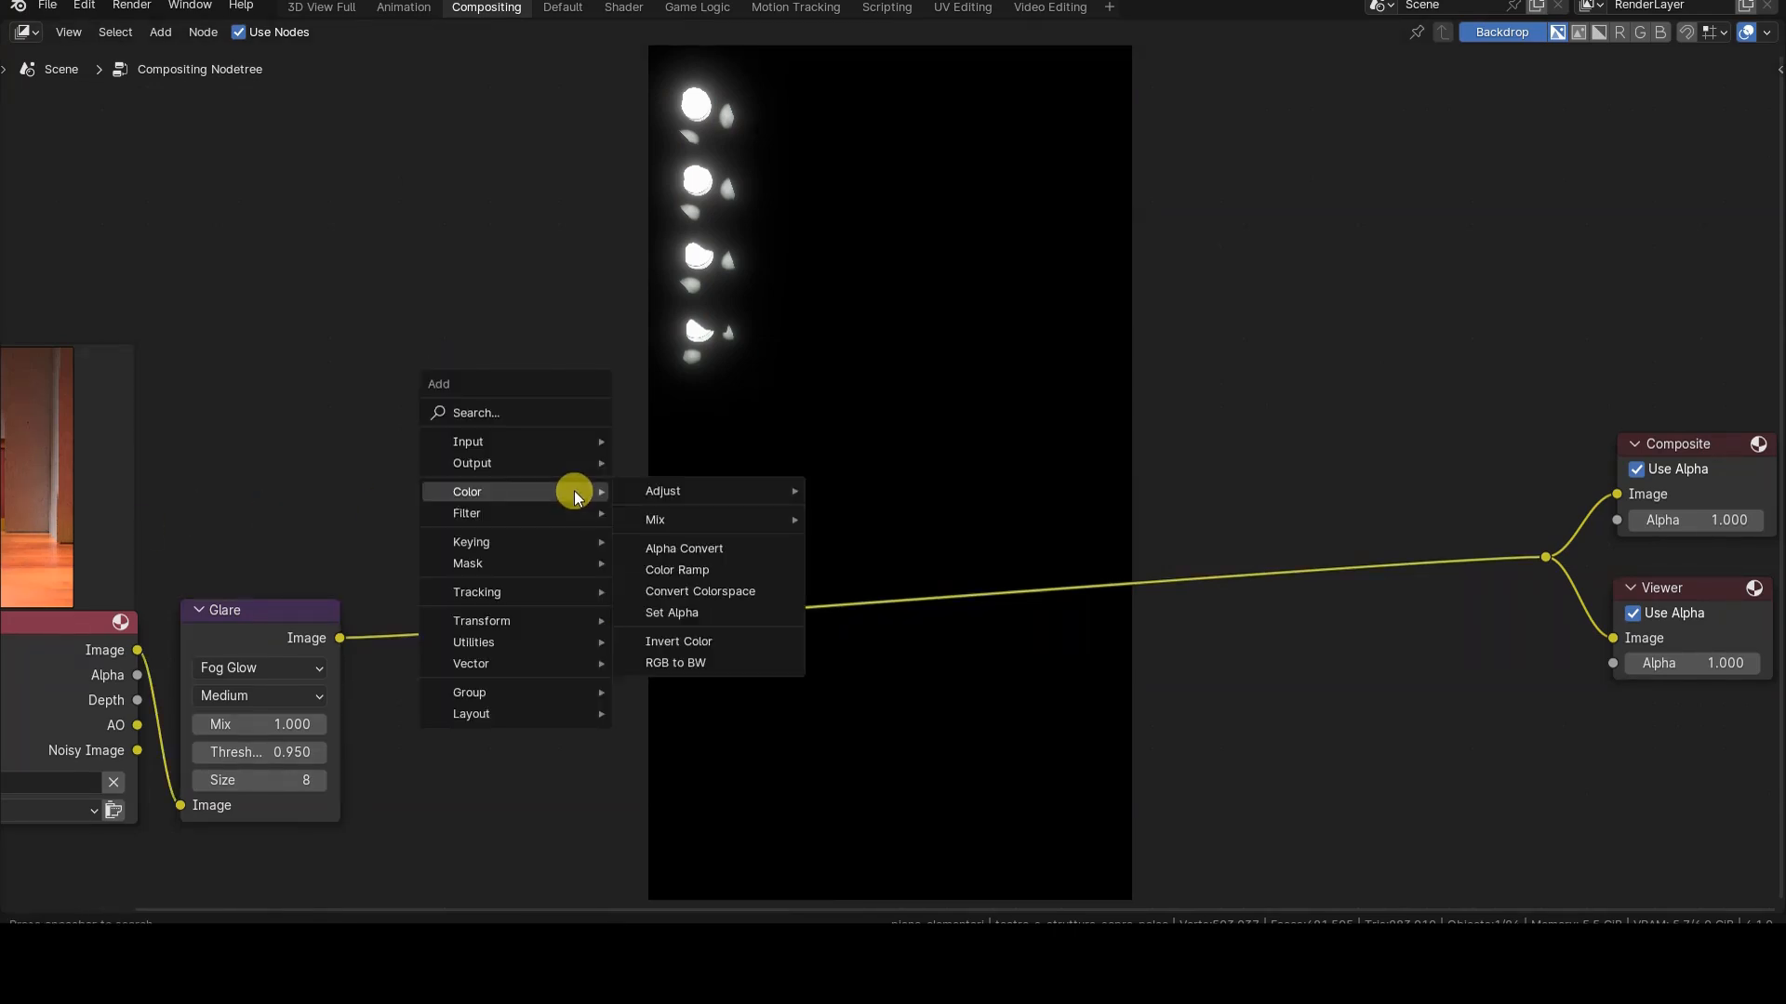
# Step: Add a second Mix node combining render and Glare with blending mode Add
pyautogui.click(653, 519)
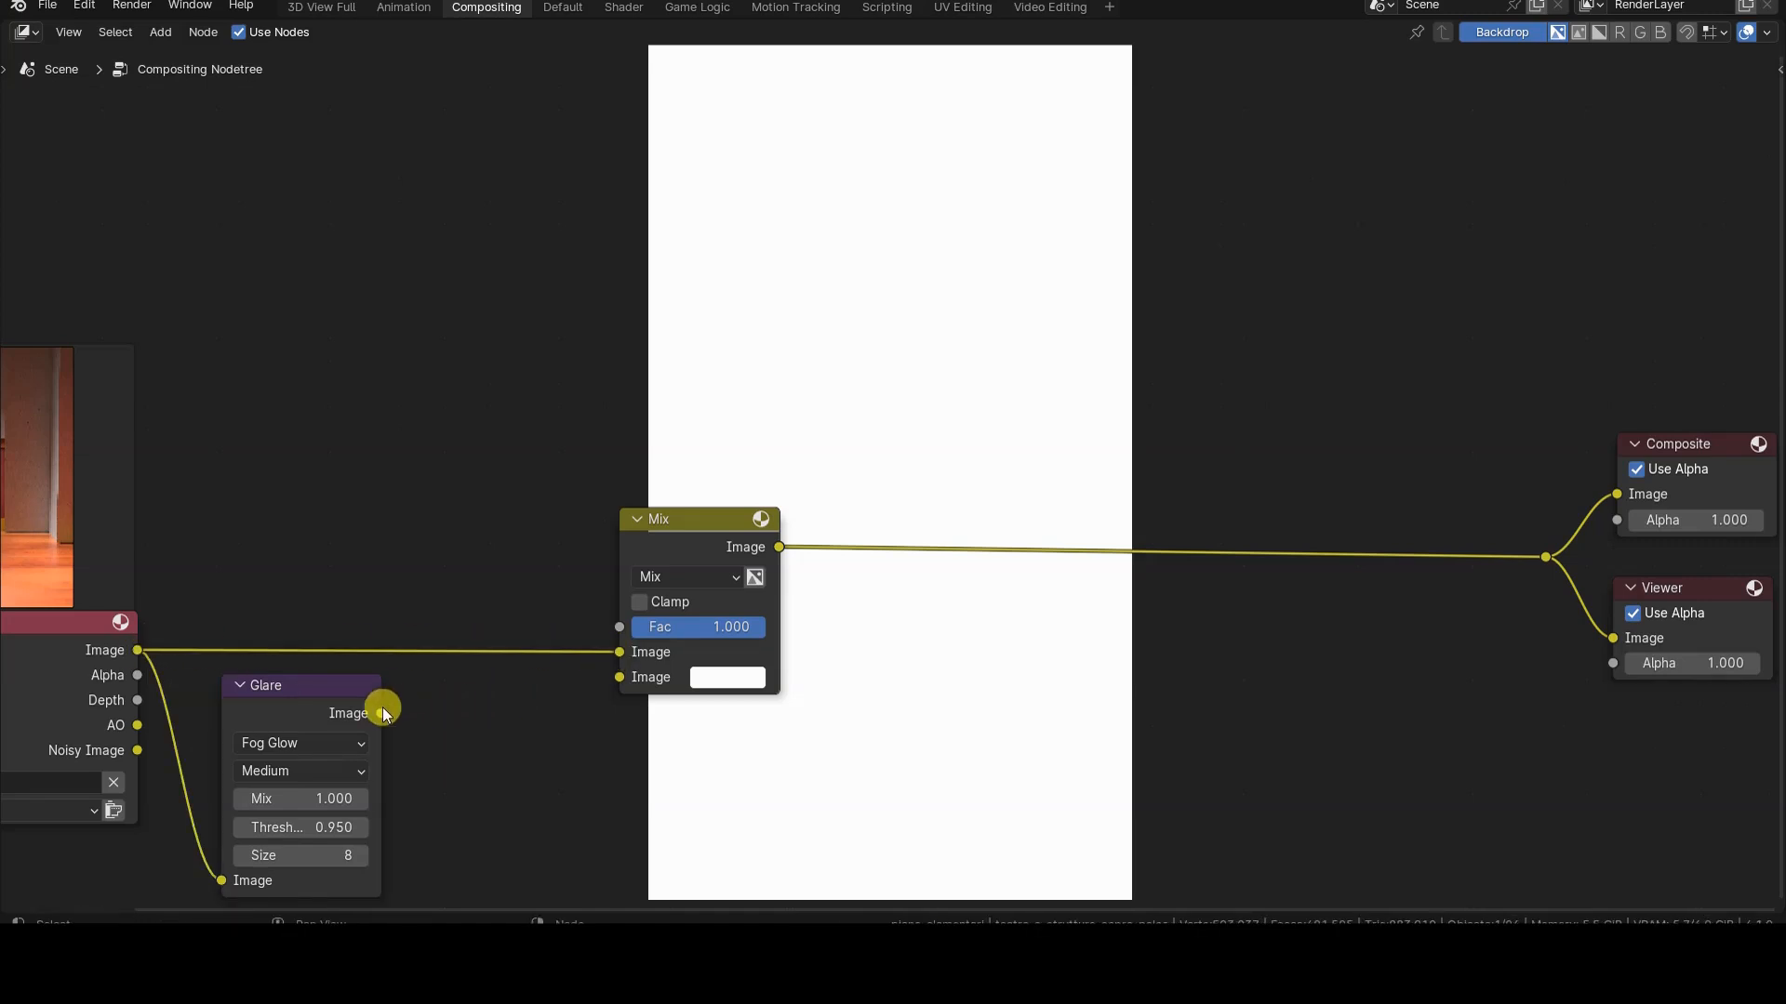
pyautogui.click(688, 577)
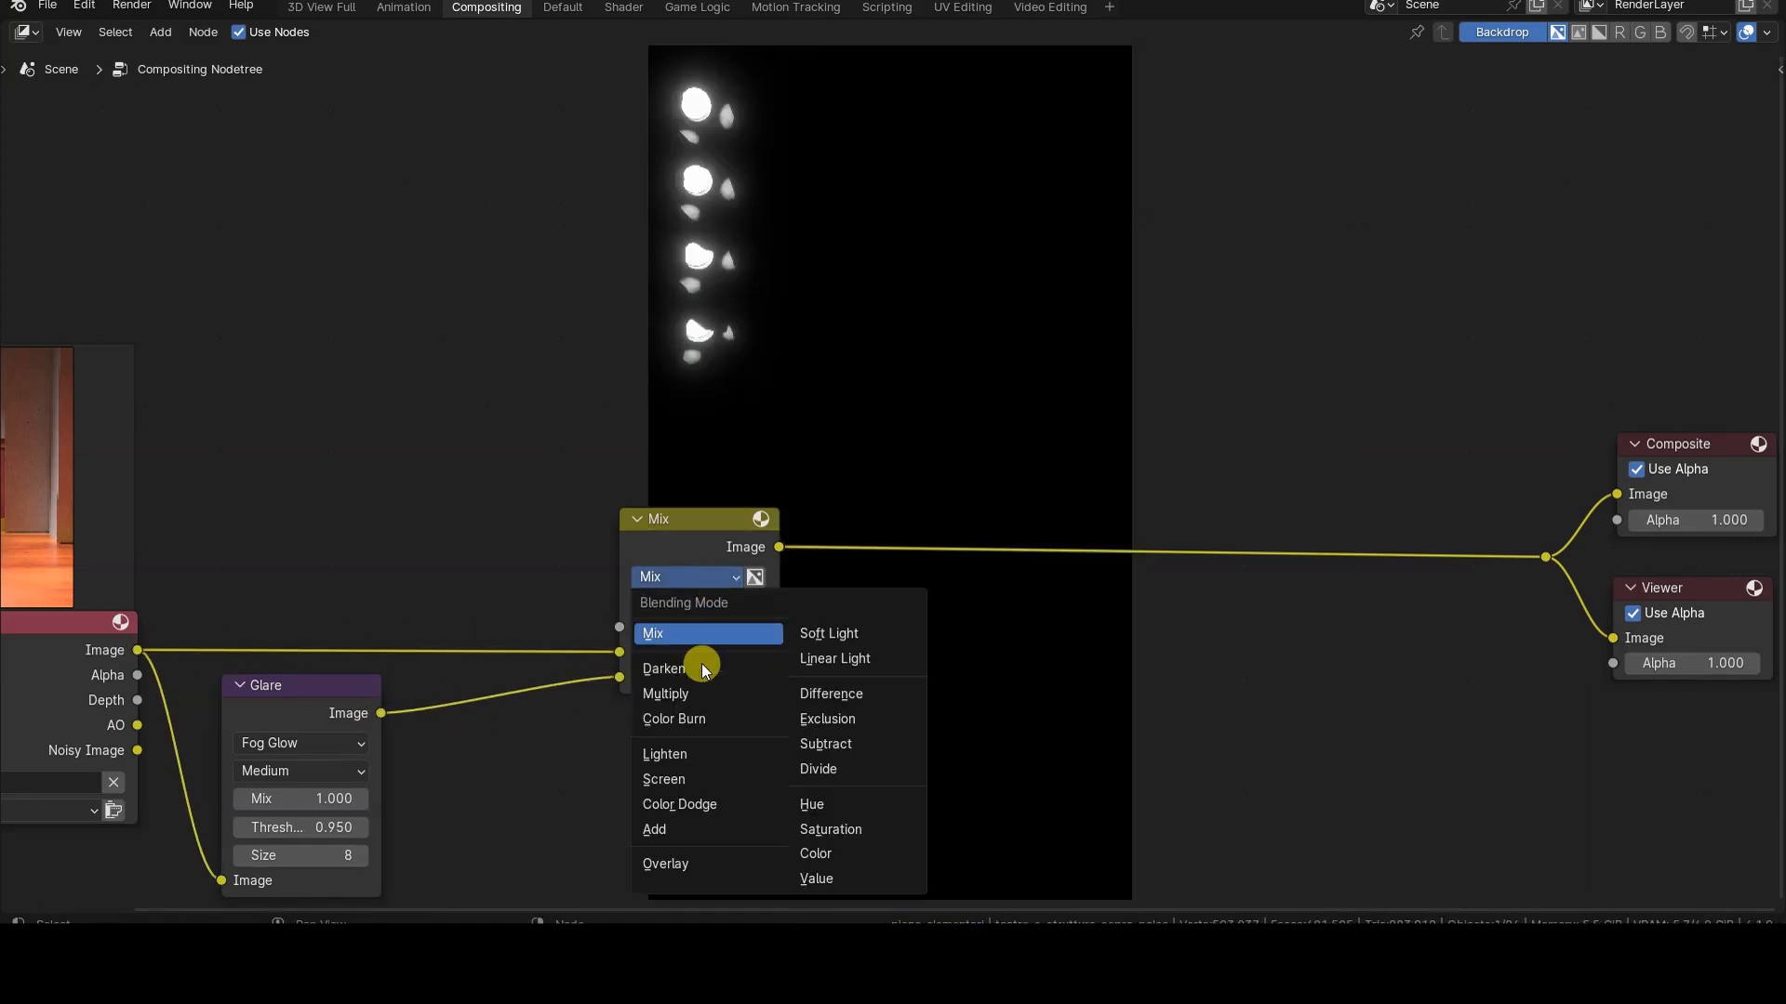
pyautogui.click(653, 829)
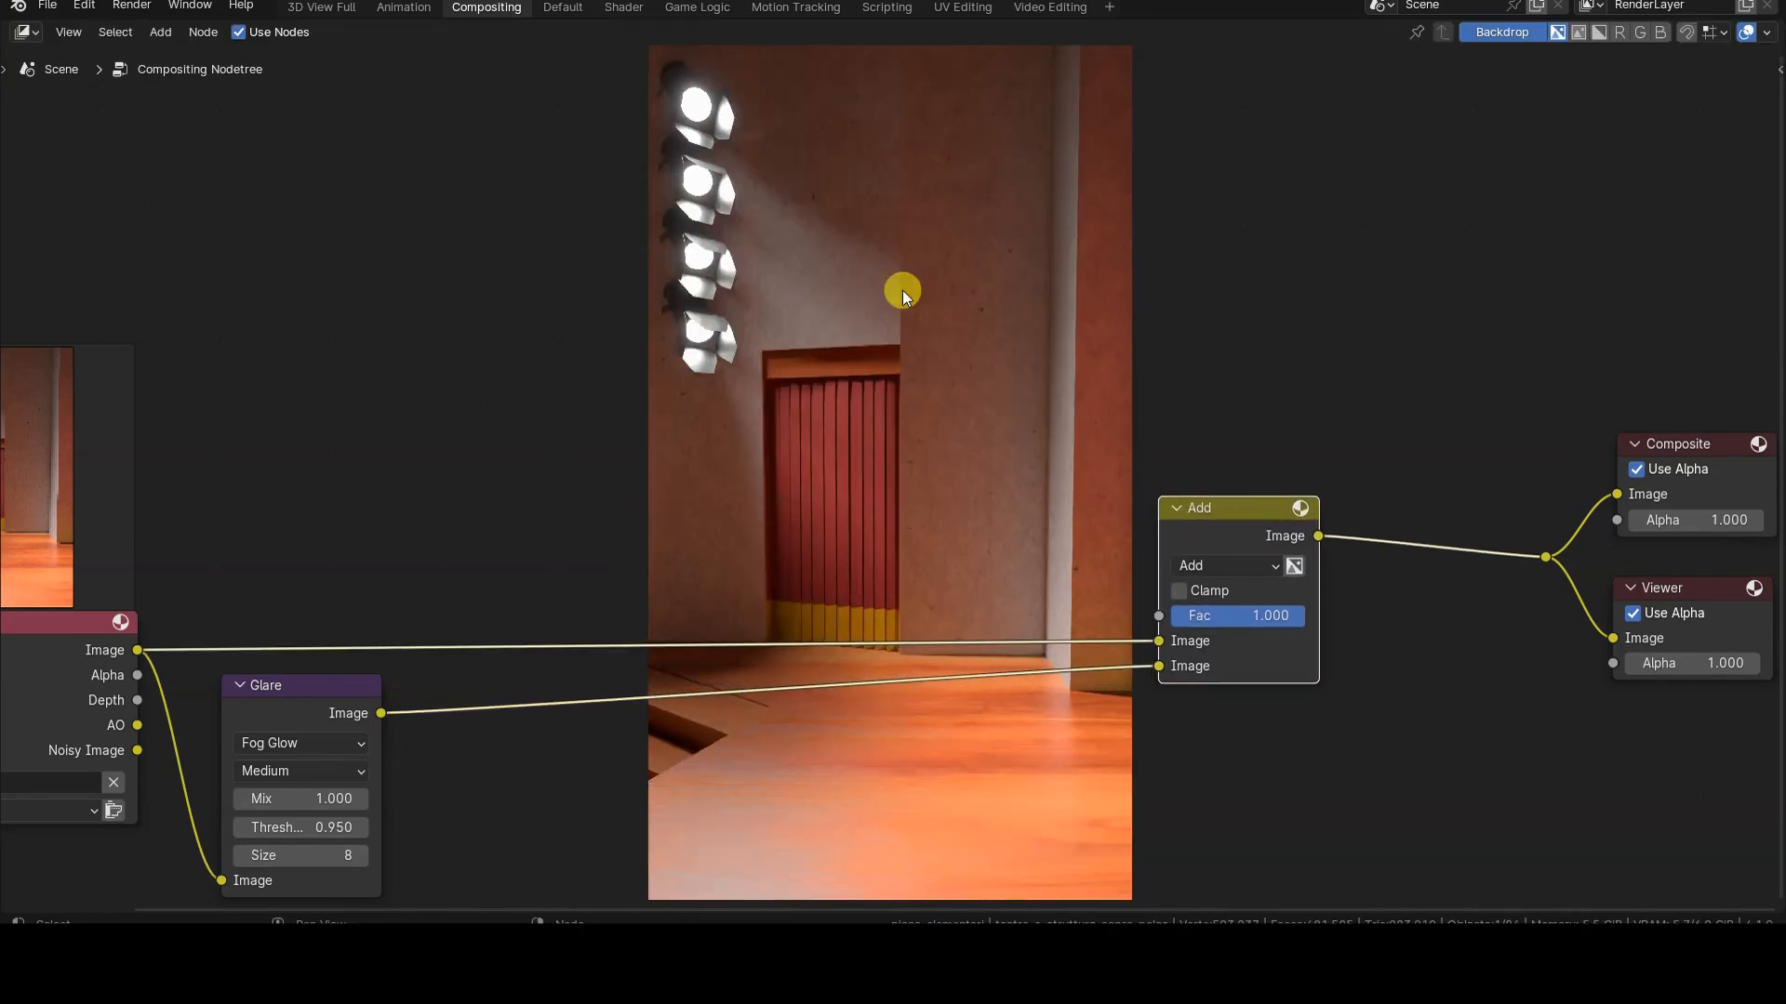
pyautogui.moveTo(543, 545)
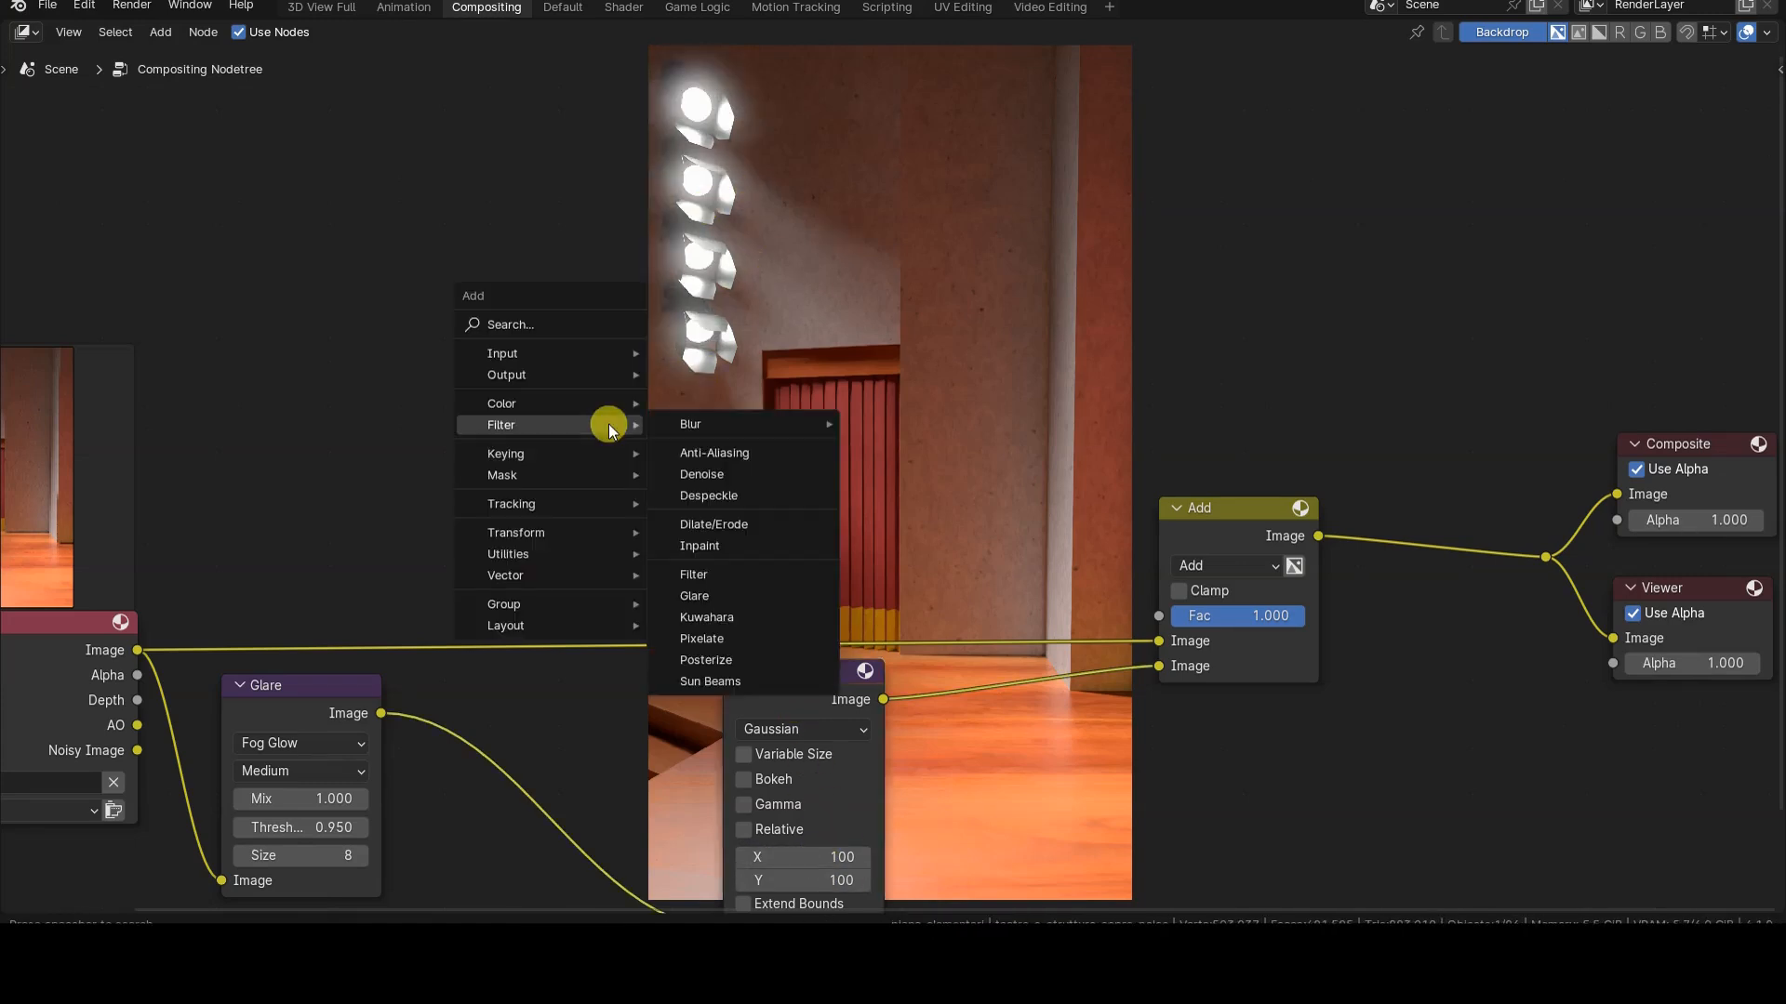
# Step: Add a trial Dilate/Erode node, then remove it and the Blur so Glare feeds Composite directly
pyautogui.click(712, 525)
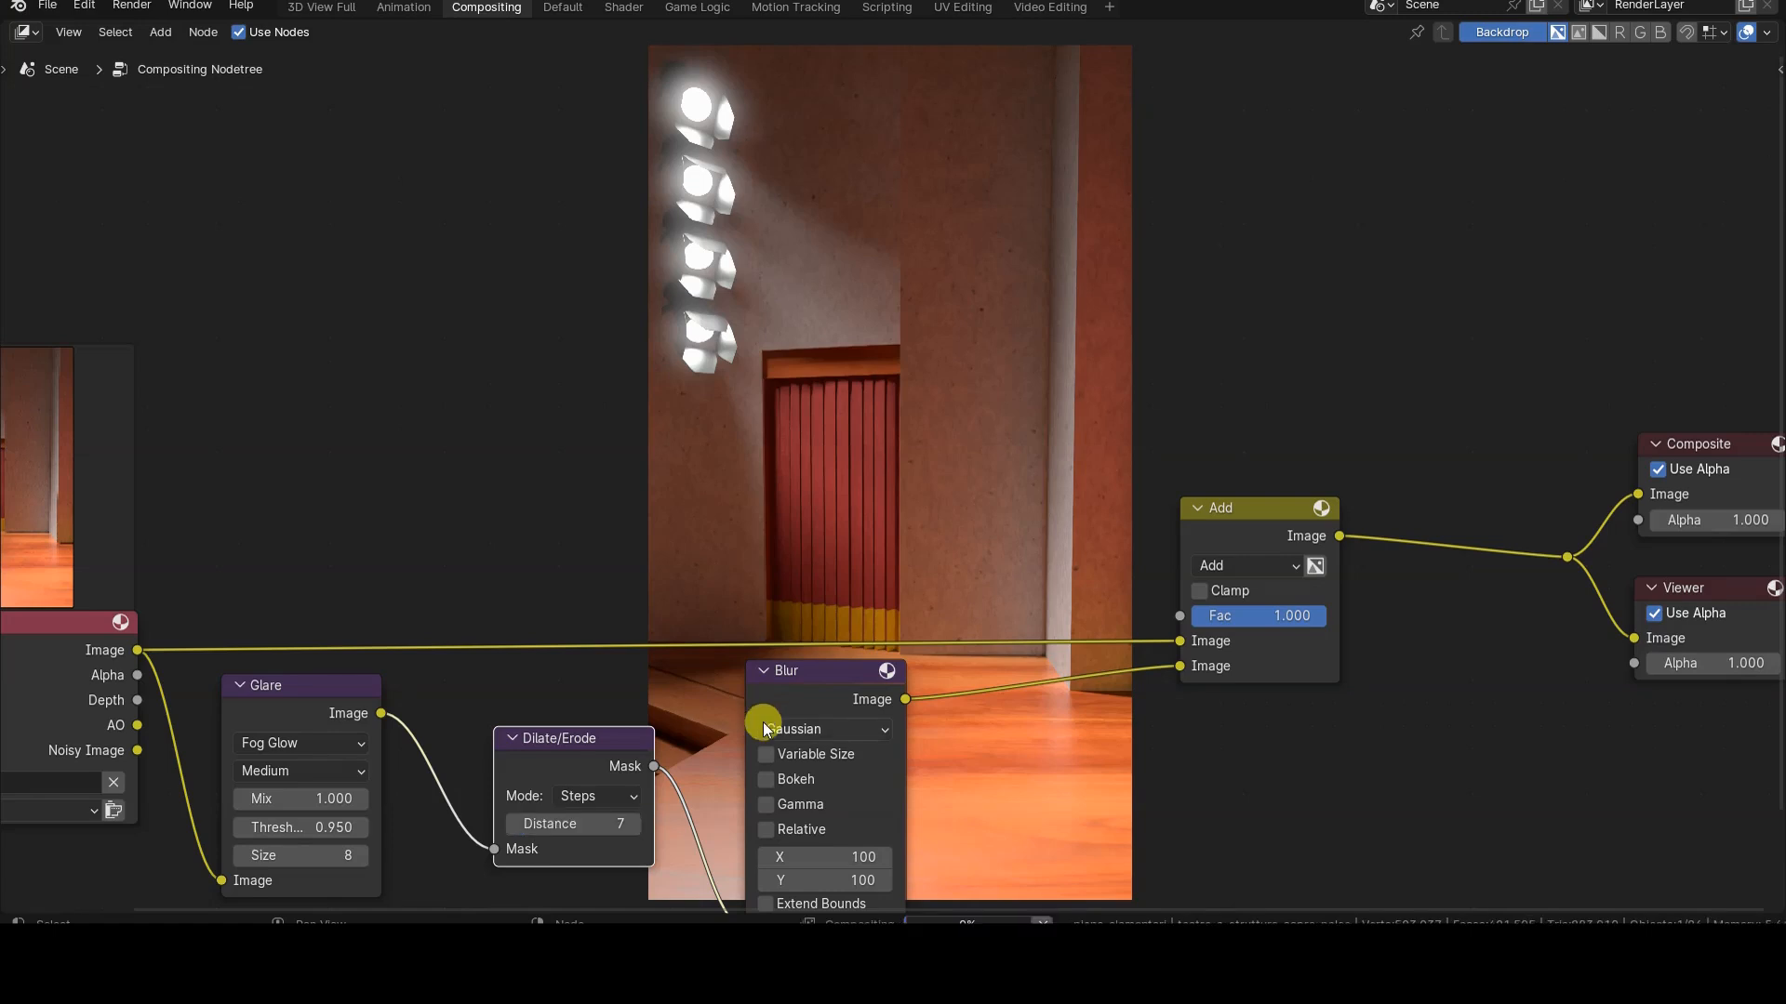
pyautogui.click(794, 729)
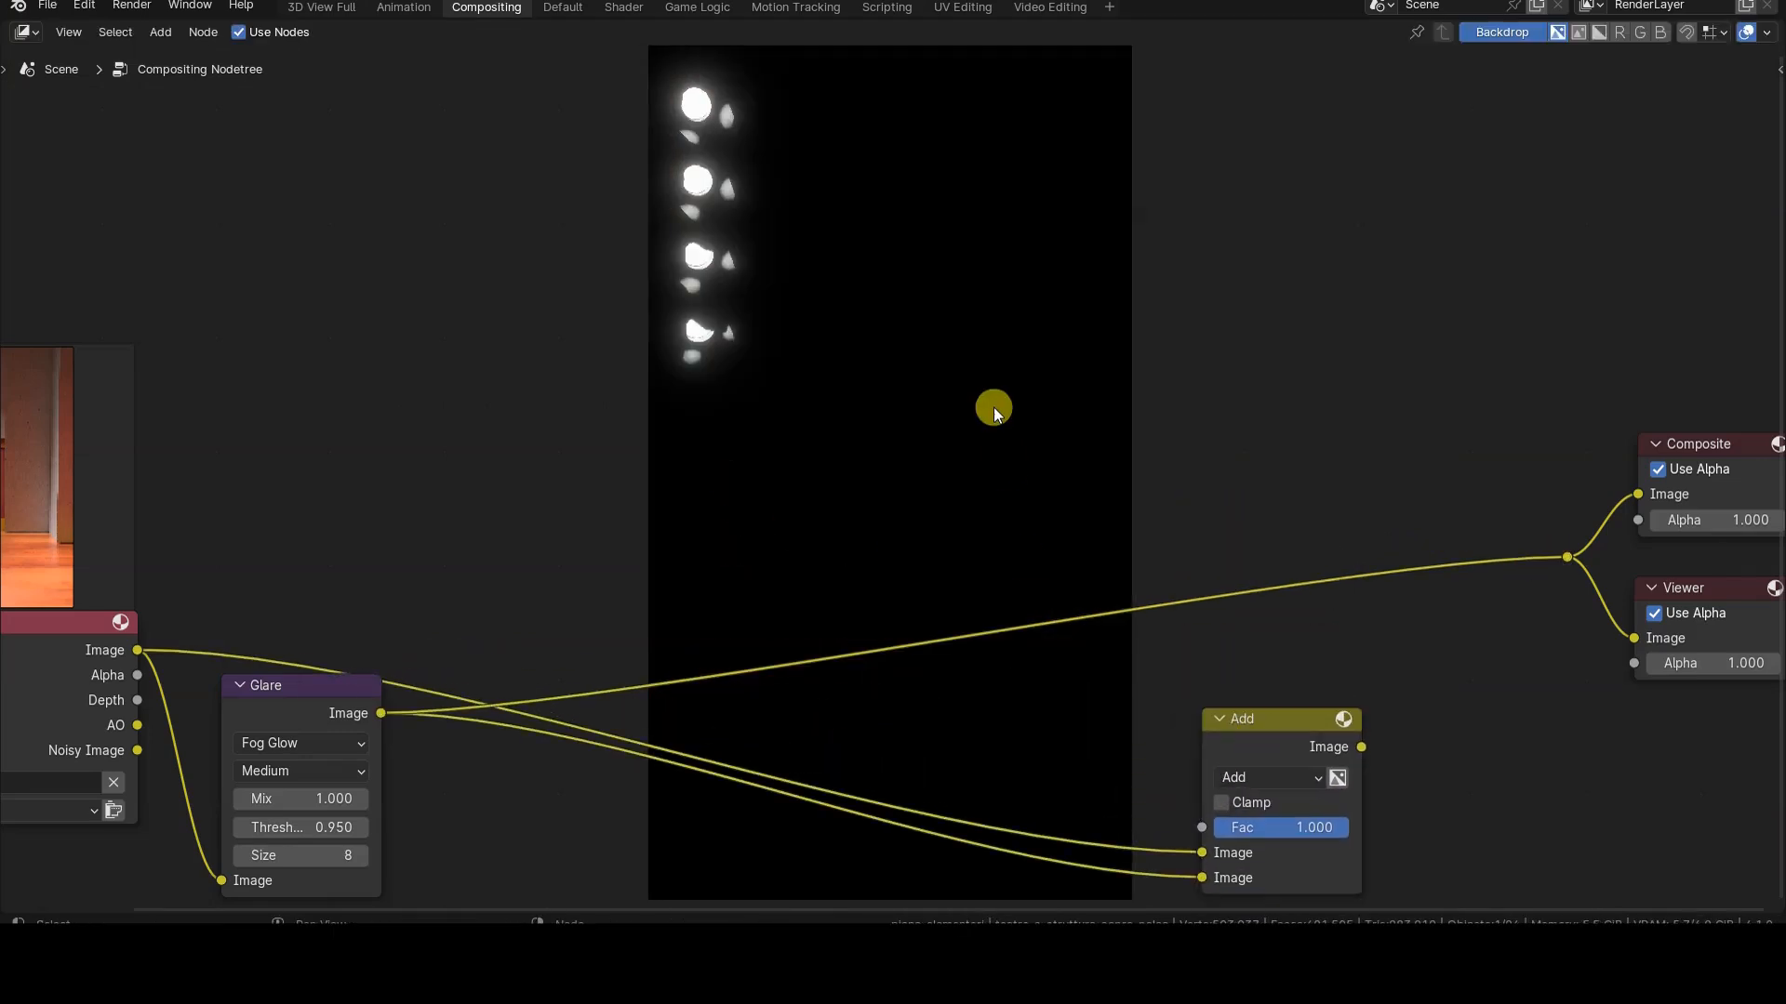
pyautogui.moveTo(932, 387)
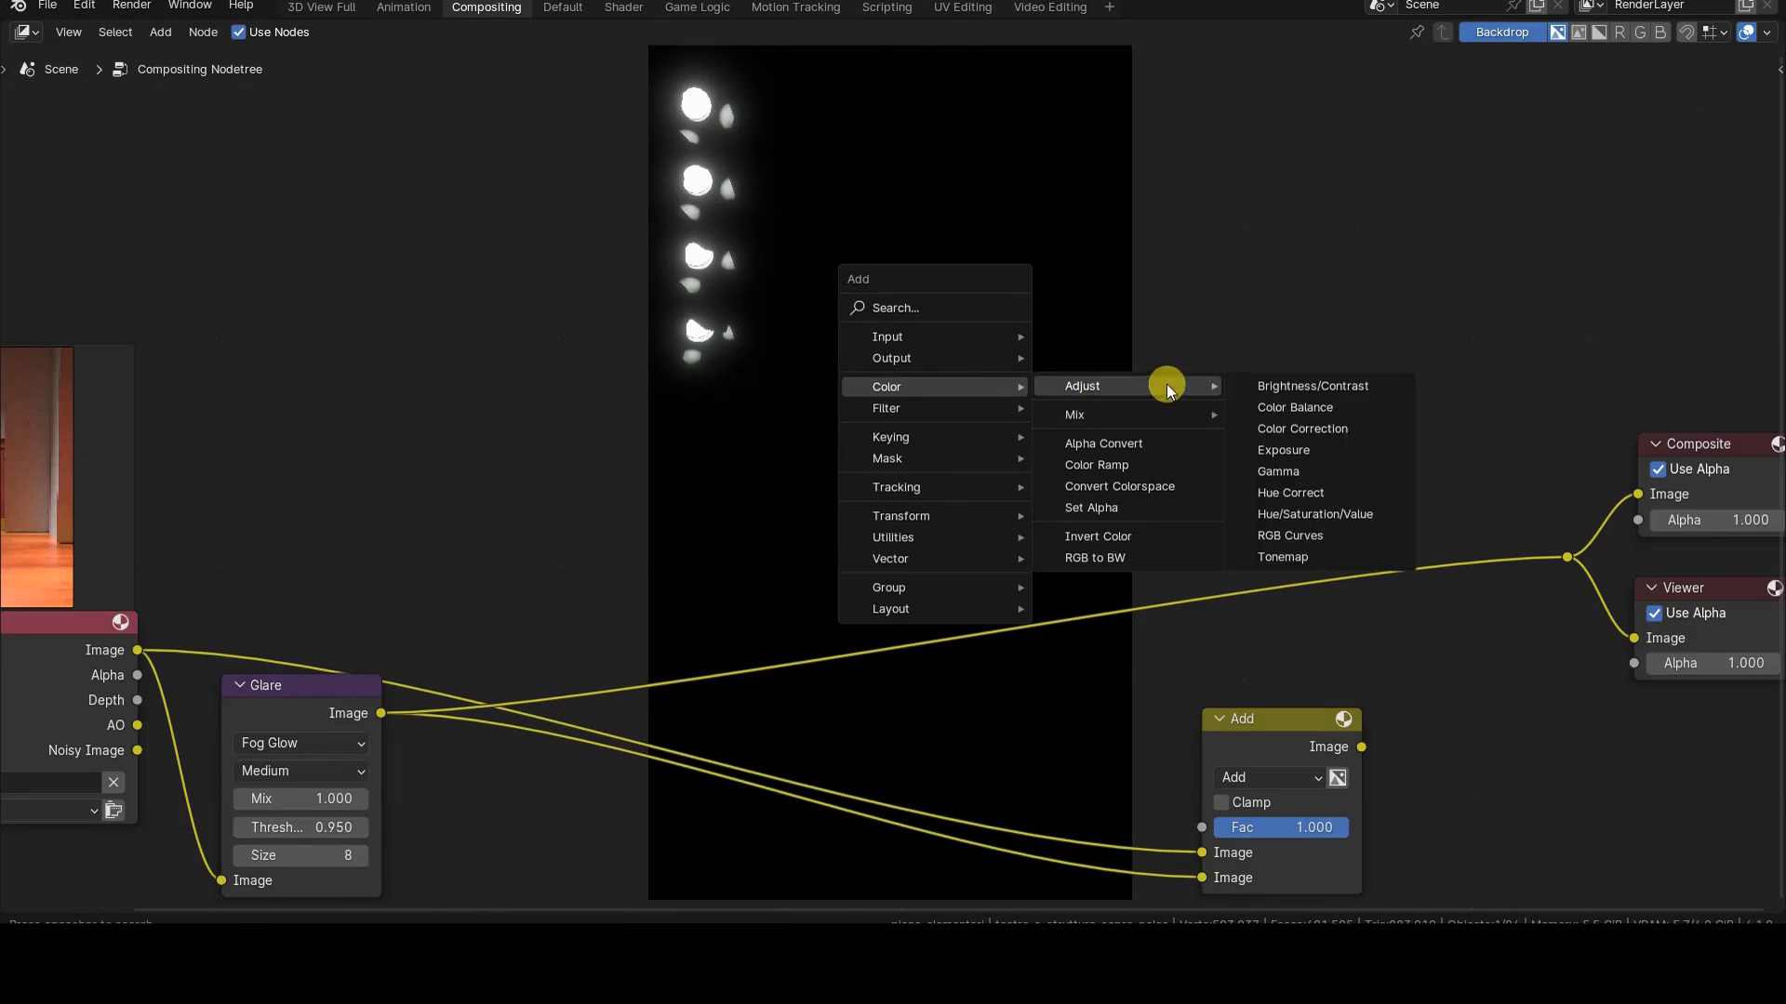
# Step: Reconnect Glare's Image output to the Add node placed next to Composite
pyautogui.click(1287, 536)
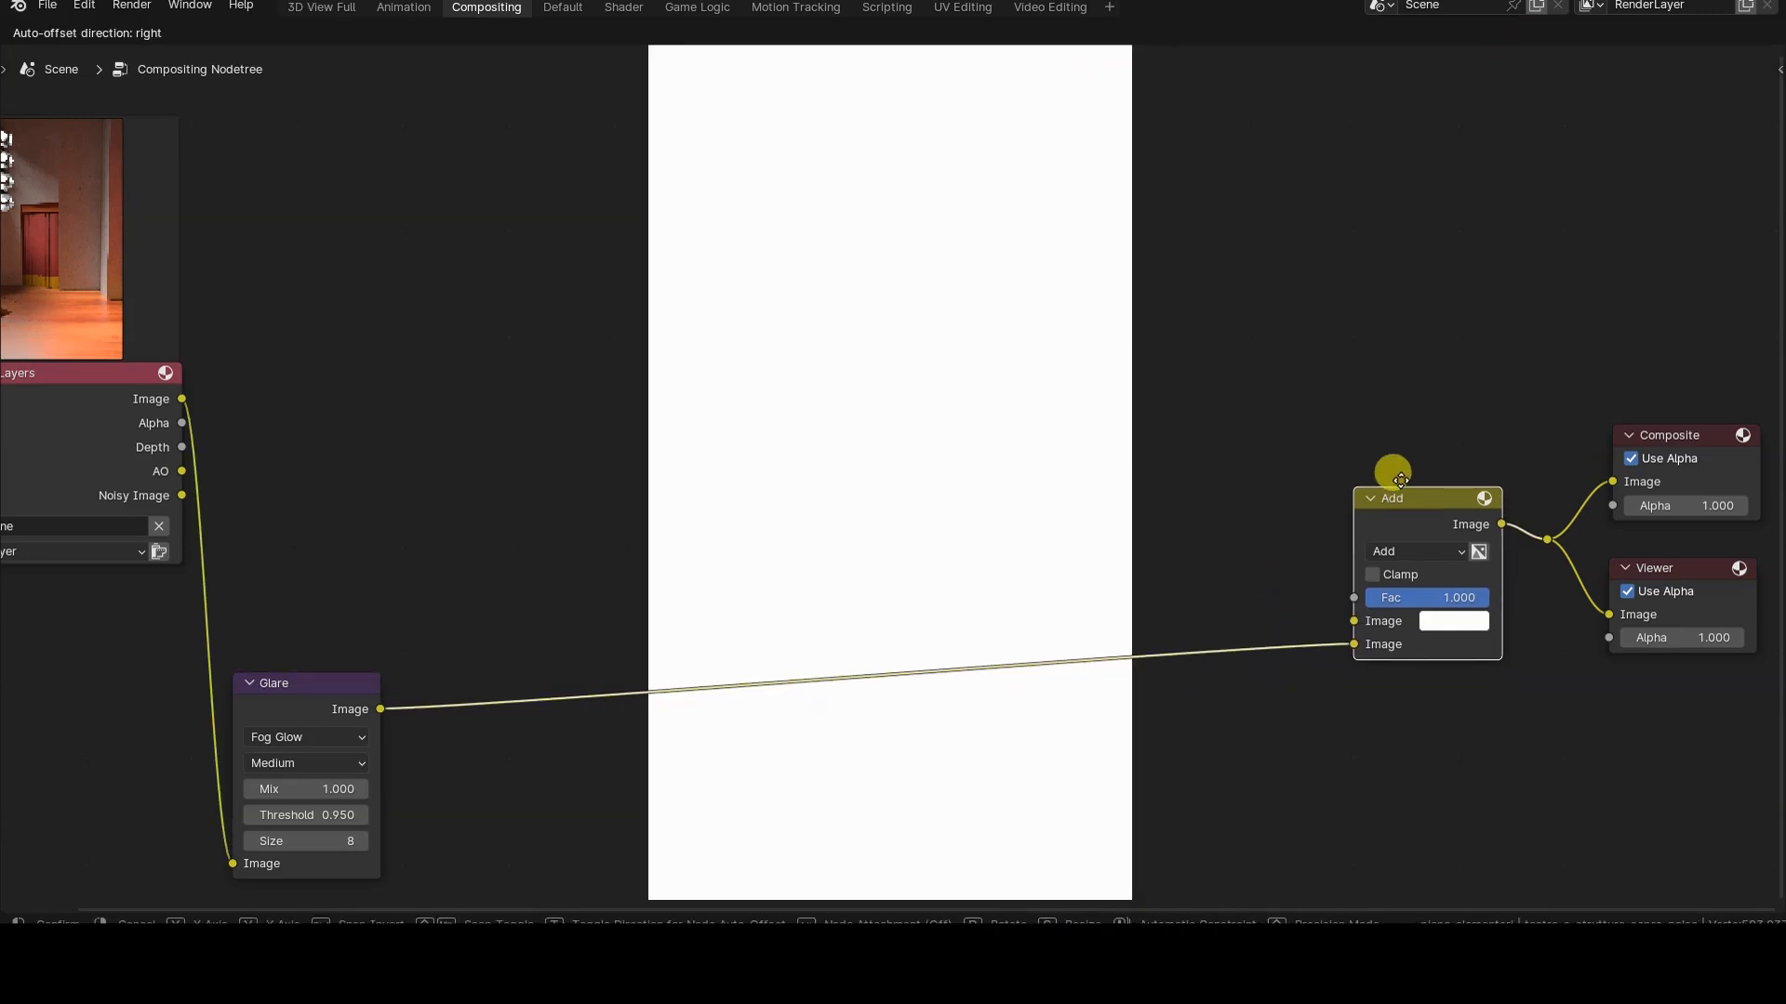
# Step: Move the Add node aside so Glare size 9 feeds the outputs directly
pyautogui.click(1353, 644)
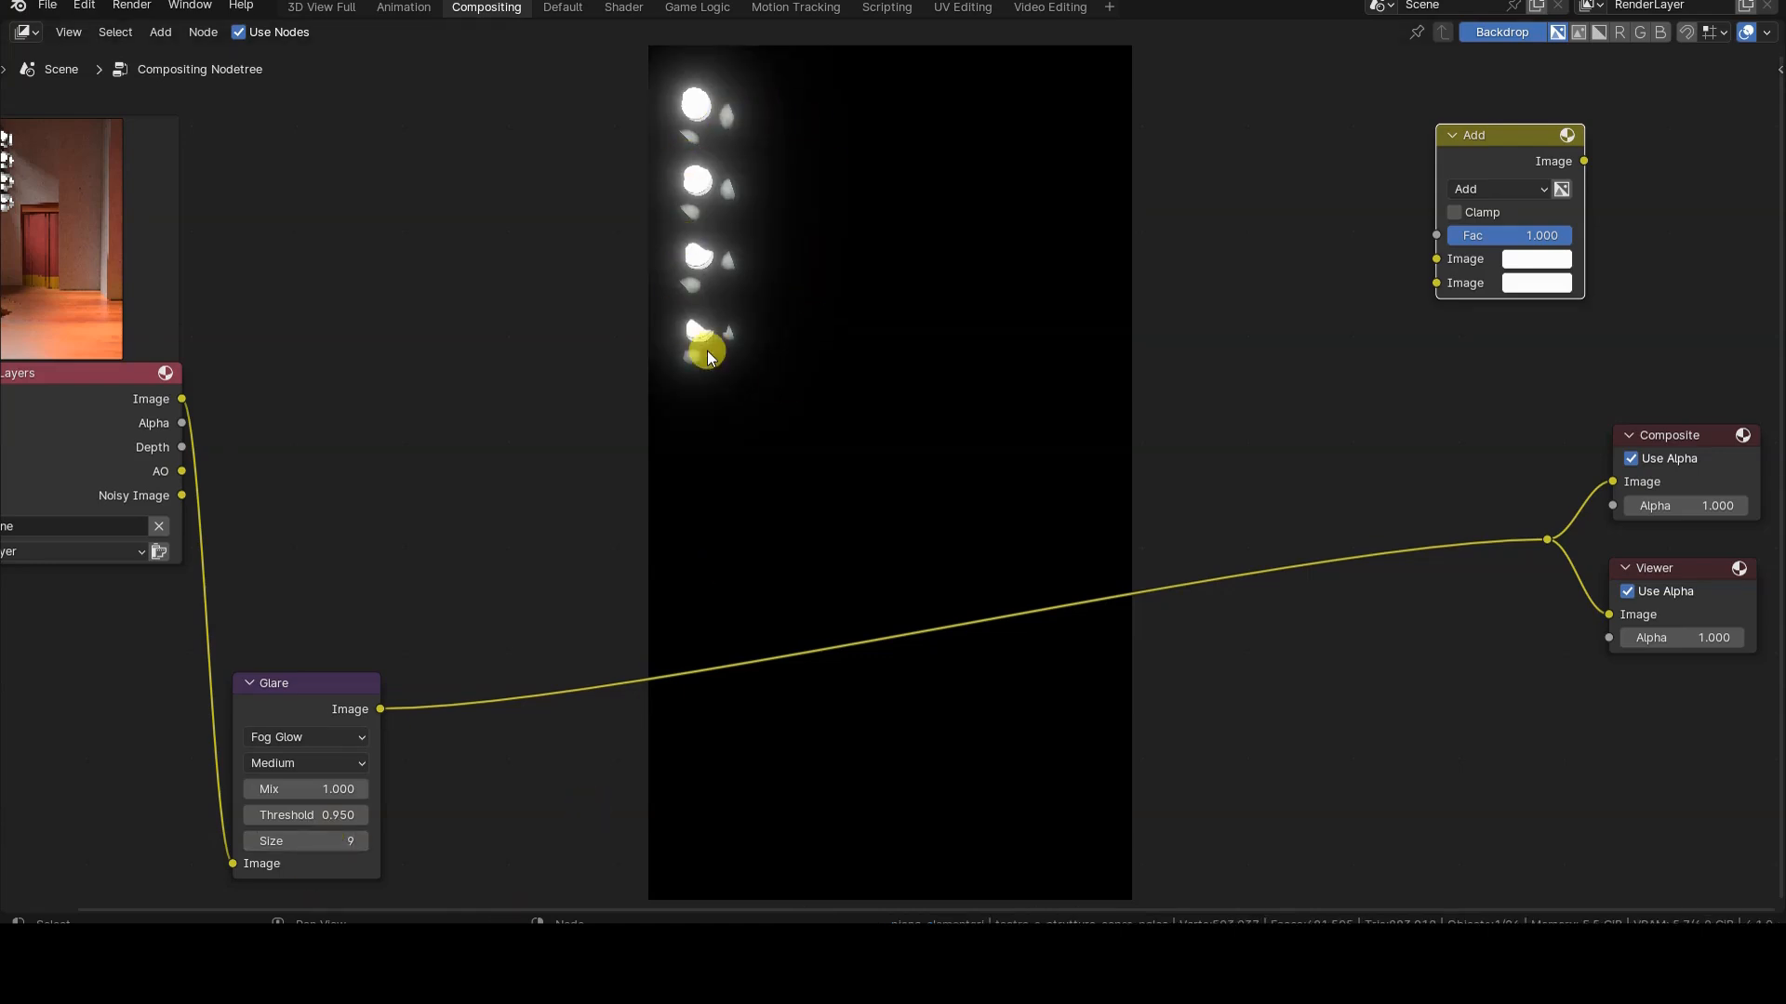
pyautogui.moveTo(427, 519)
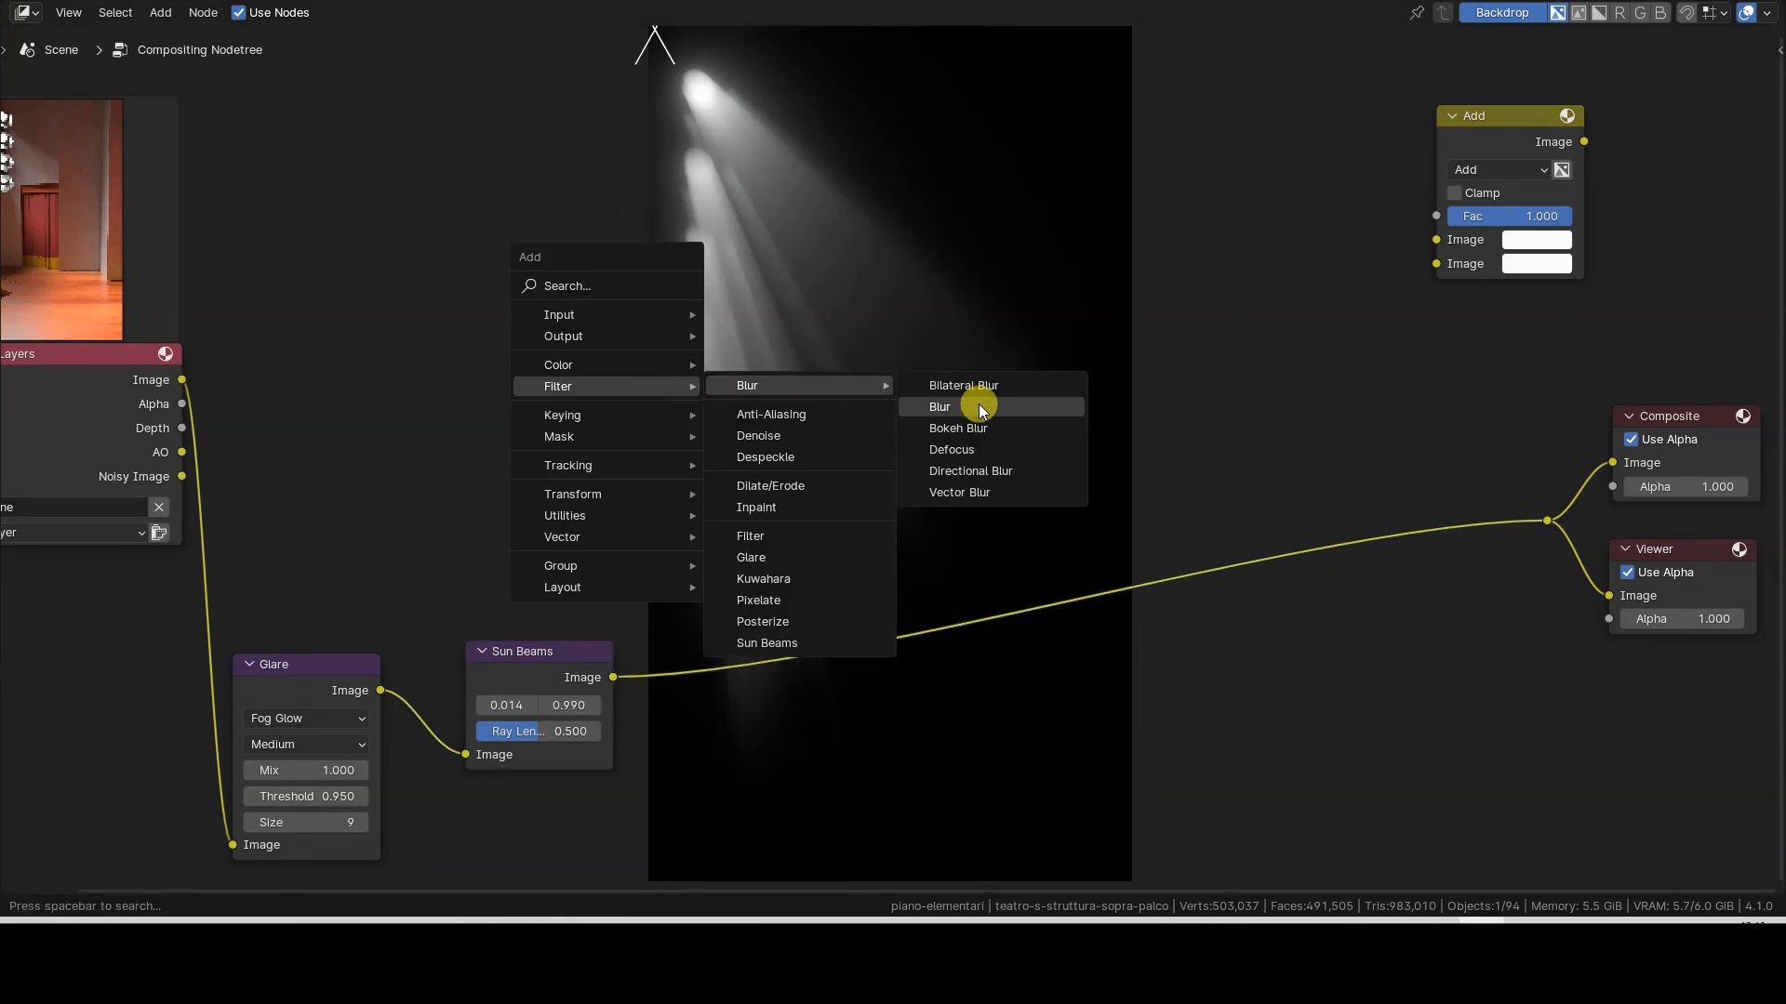
# Step: Add a Blur node after Sun Beams set to Fast Gaussian at X/Y 75
pyautogui.click(941, 408)
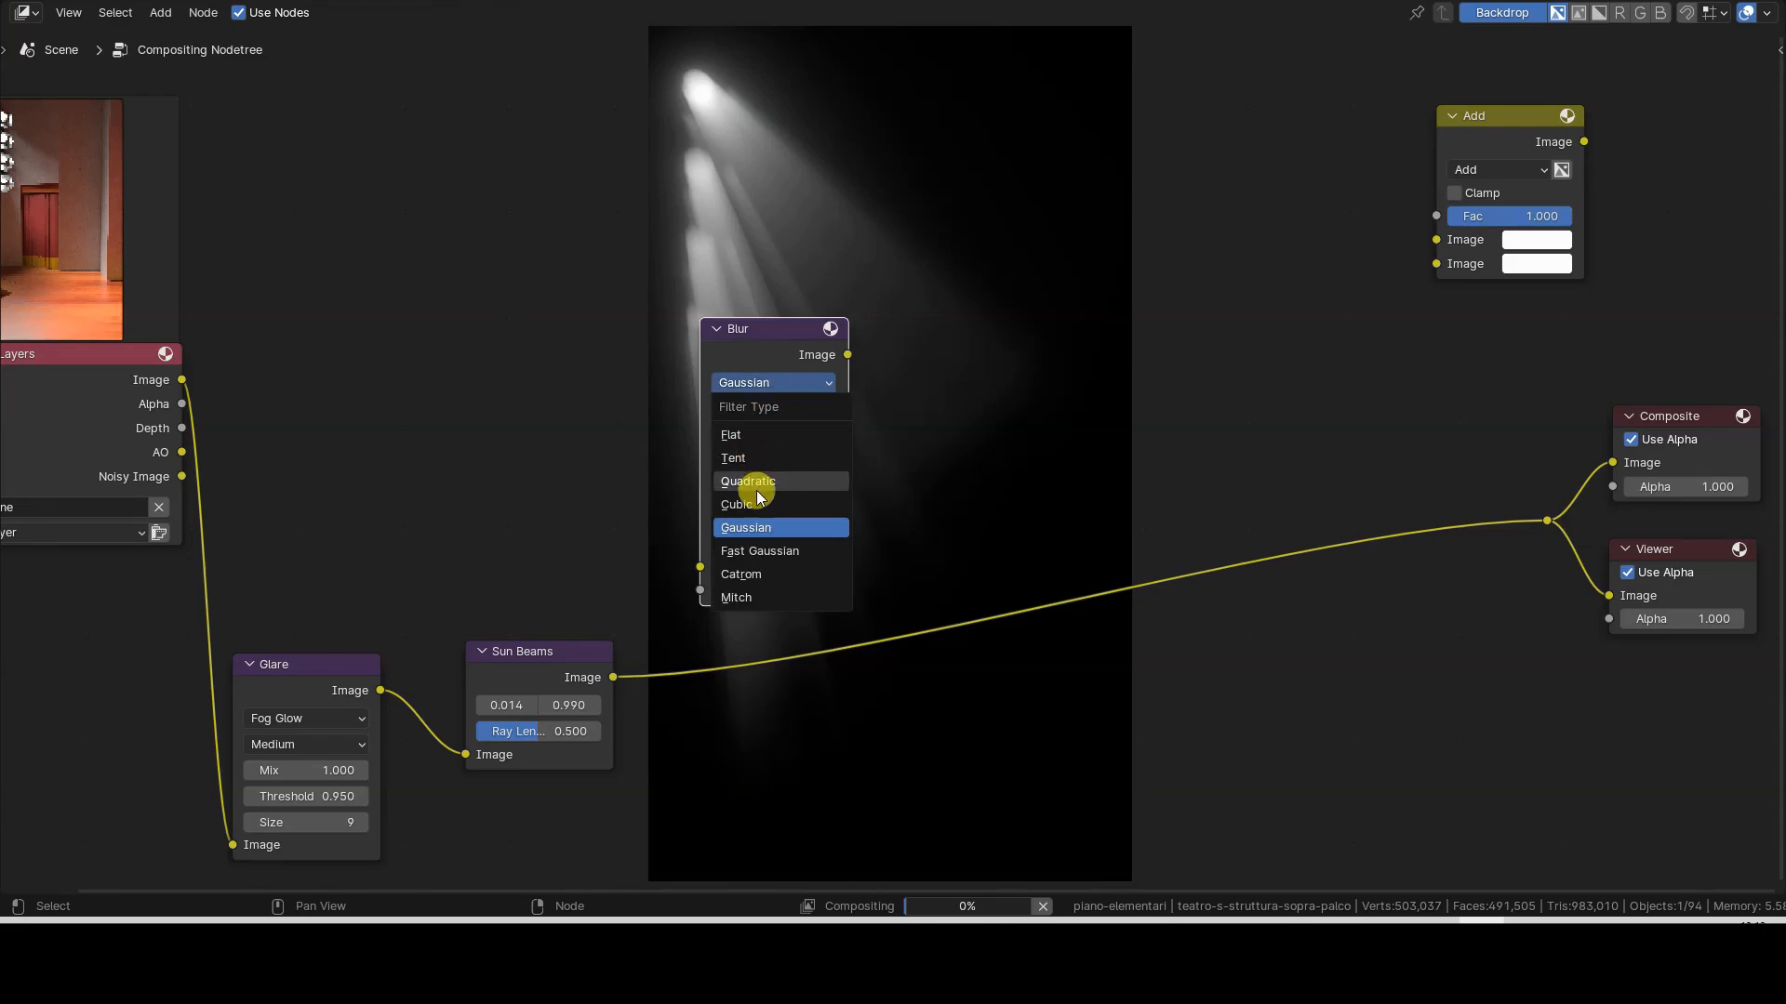
pyautogui.click(758, 550)
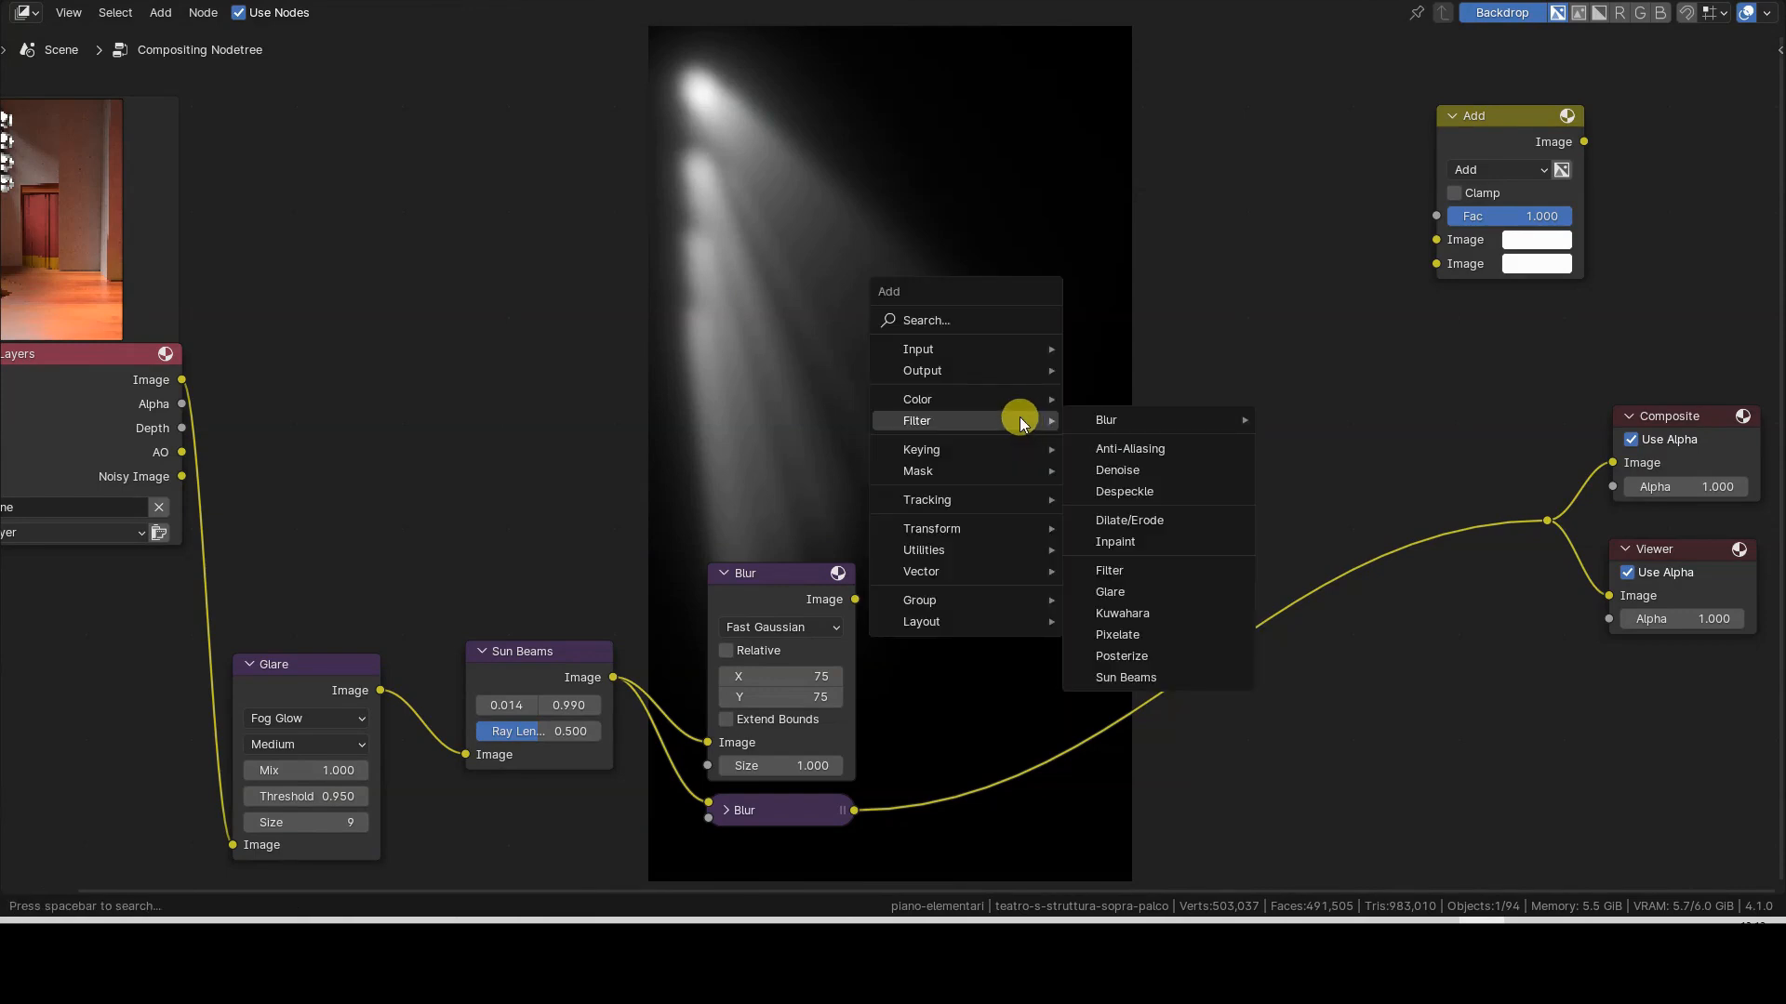
pyautogui.moveTo(1021, 413)
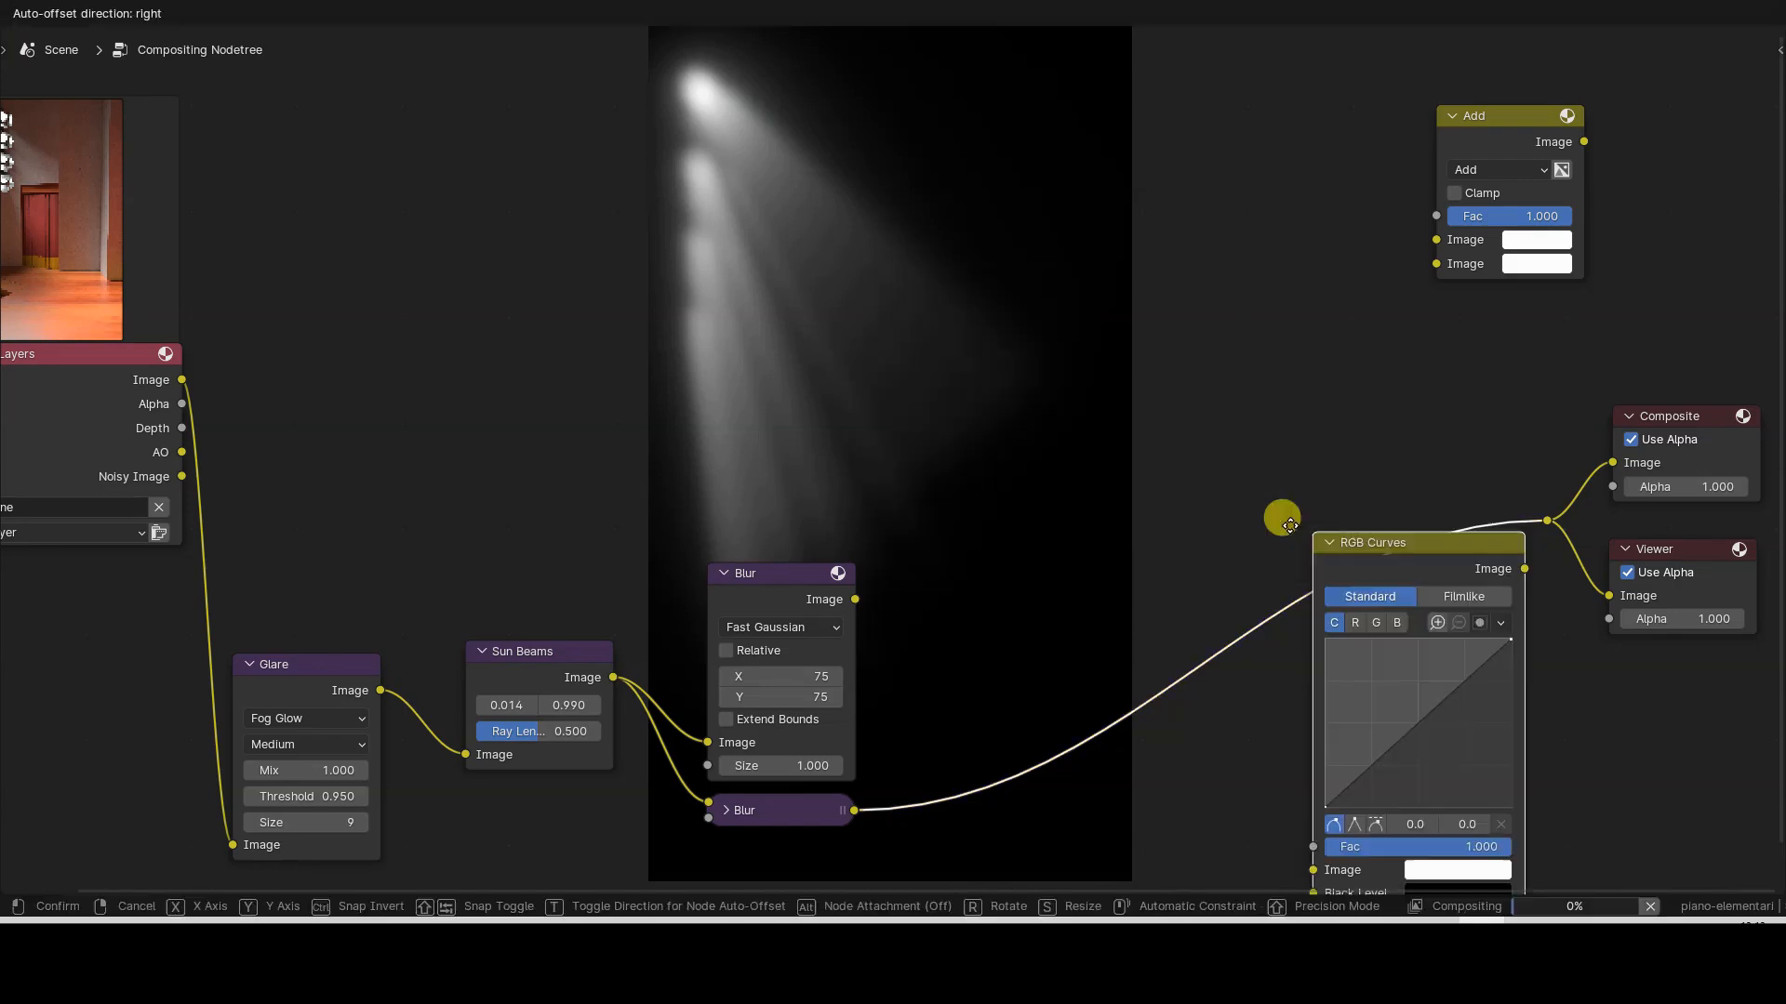
# Step: Insert RGB Curves between Blur and Composite and lift the B channel curve to tint the beams blue
pyautogui.click(870, 443)
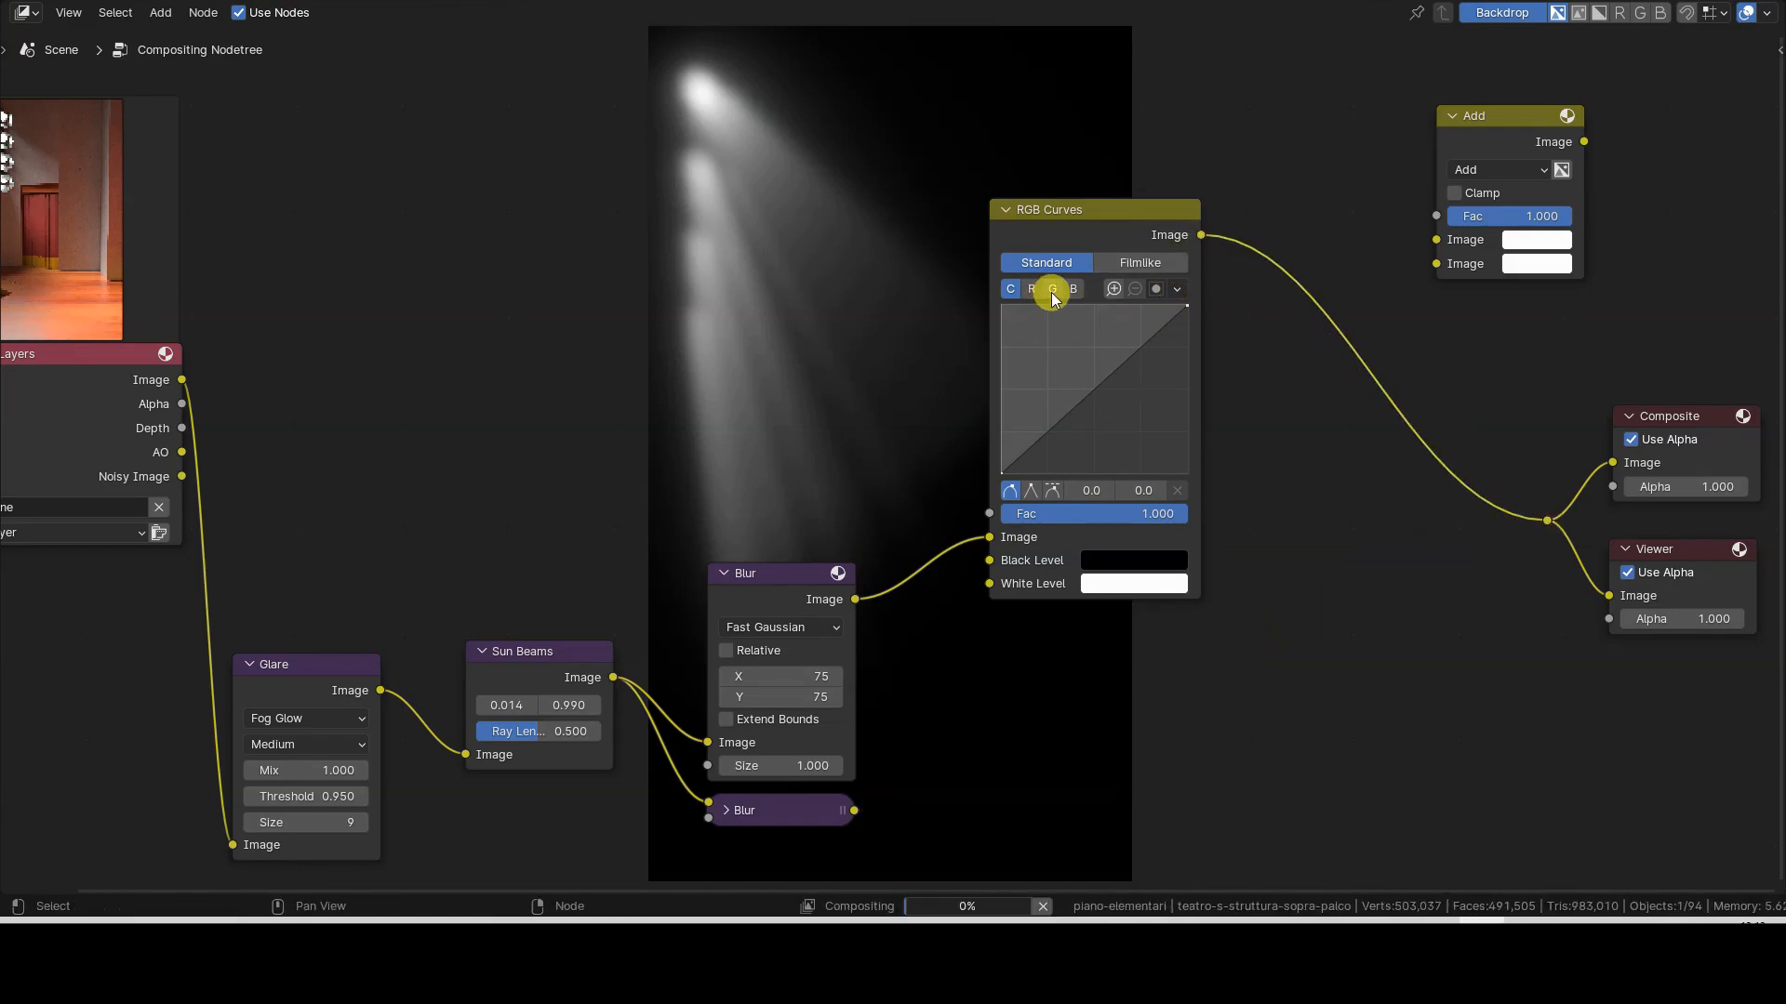
pyautogui.click(1072, 288)
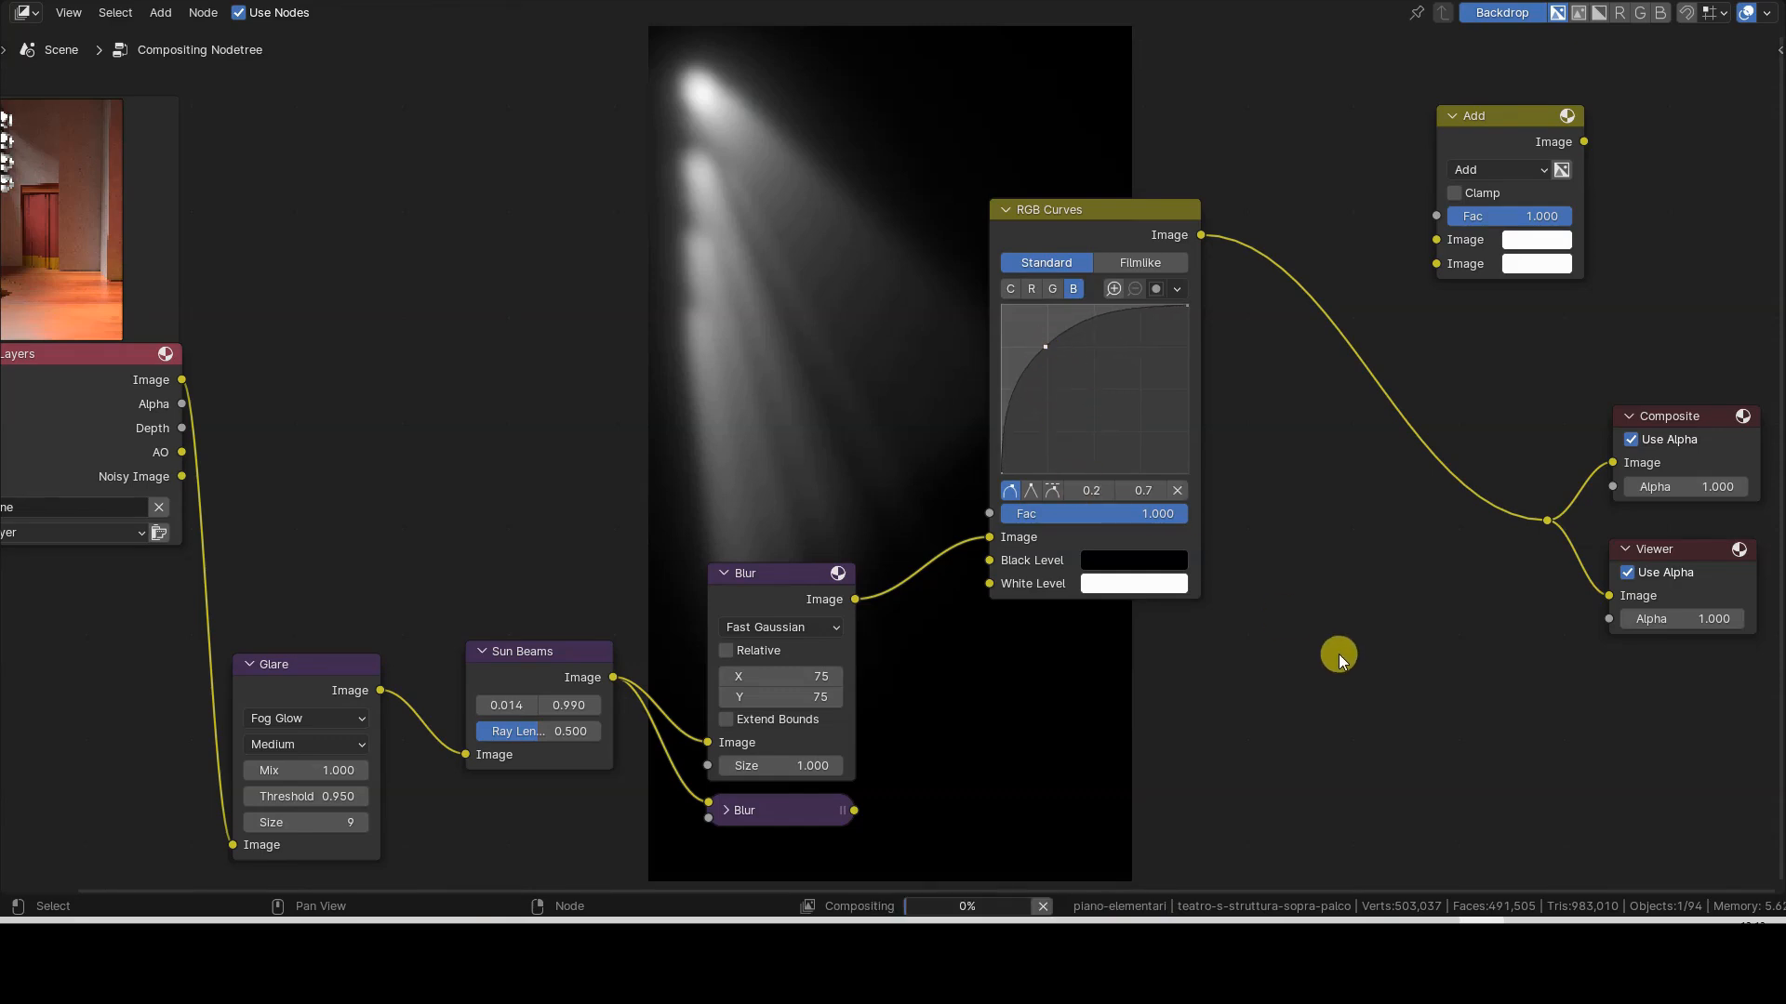
pyautogui.click(768, 573)
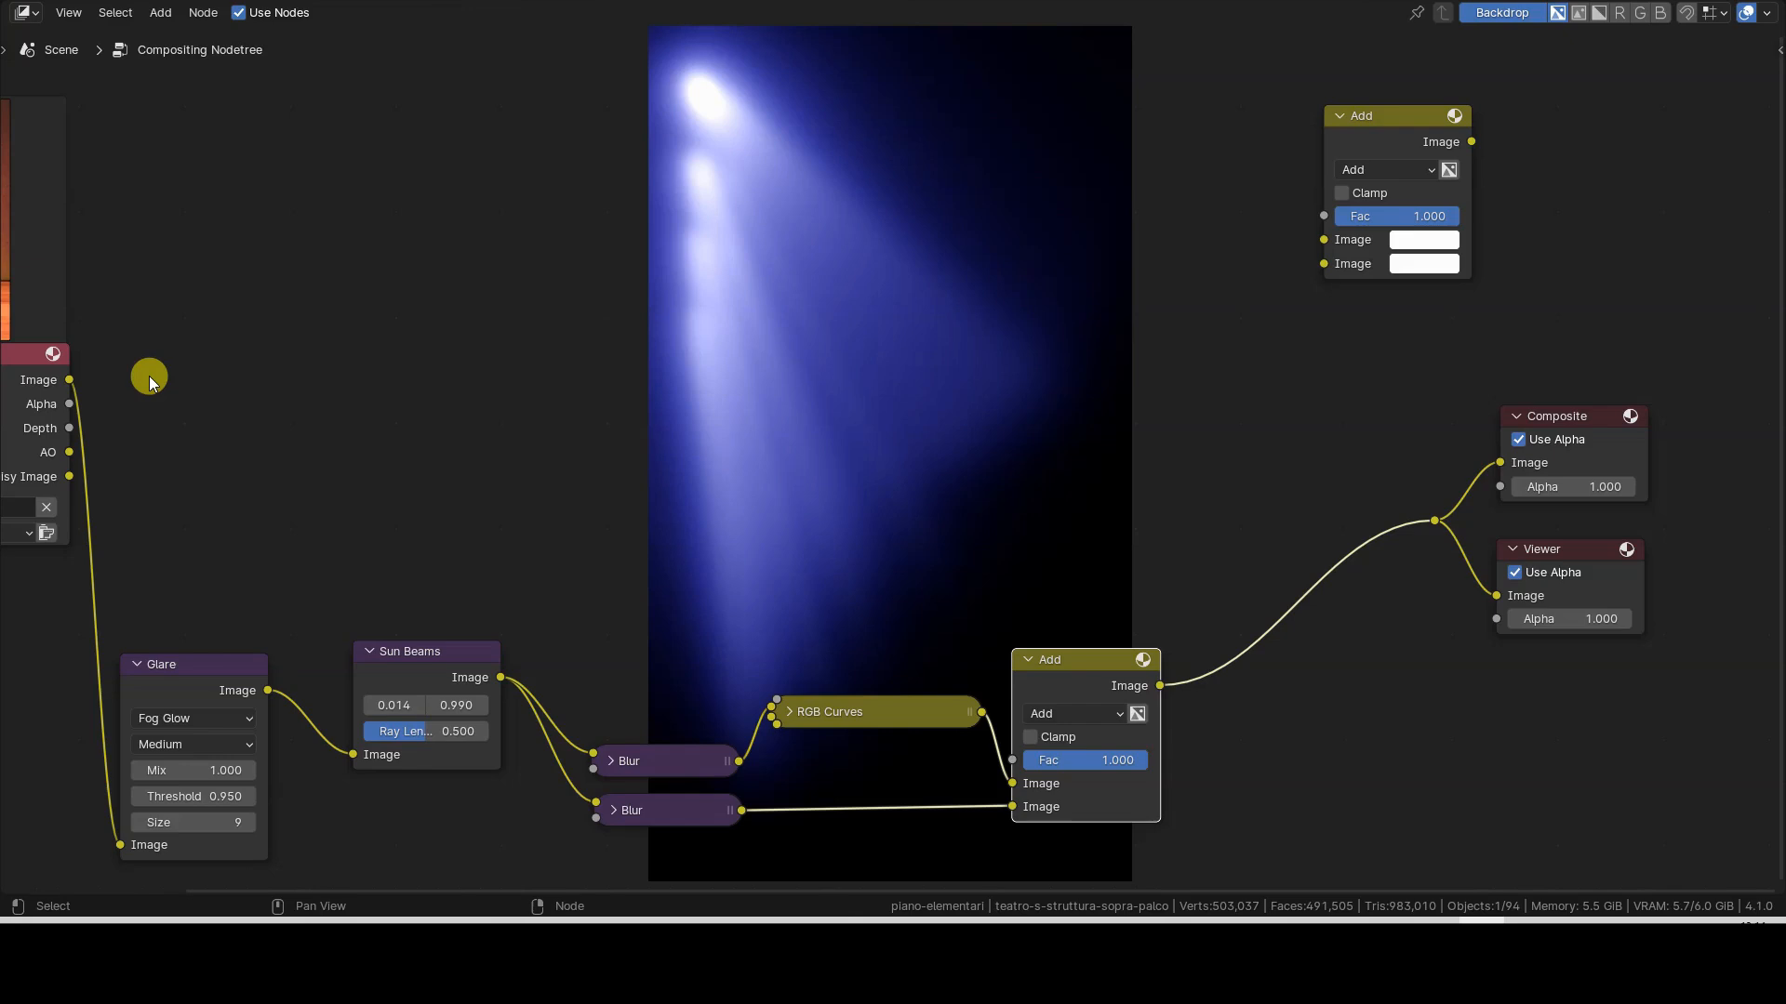
pyautogui.moveTo(149, 377)
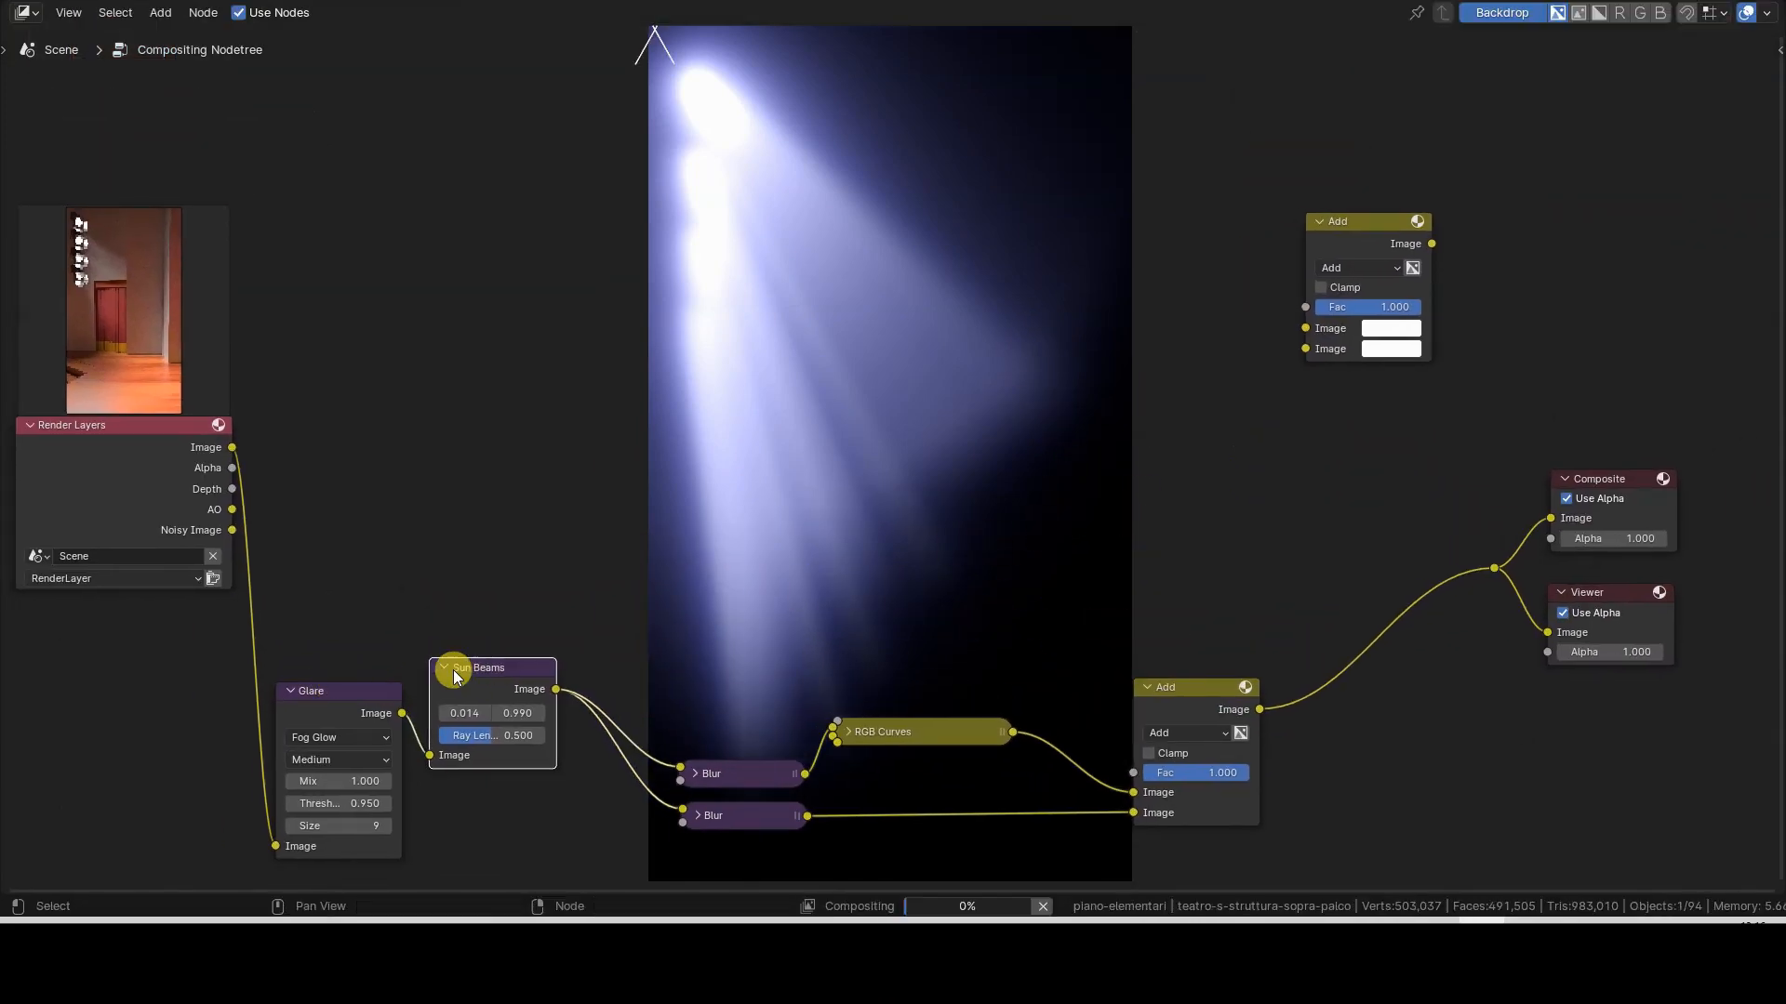
# Step: Collapse the Sun Beams node to compact the beam chain feeding the Add node
pyautogui.click(436, 668)
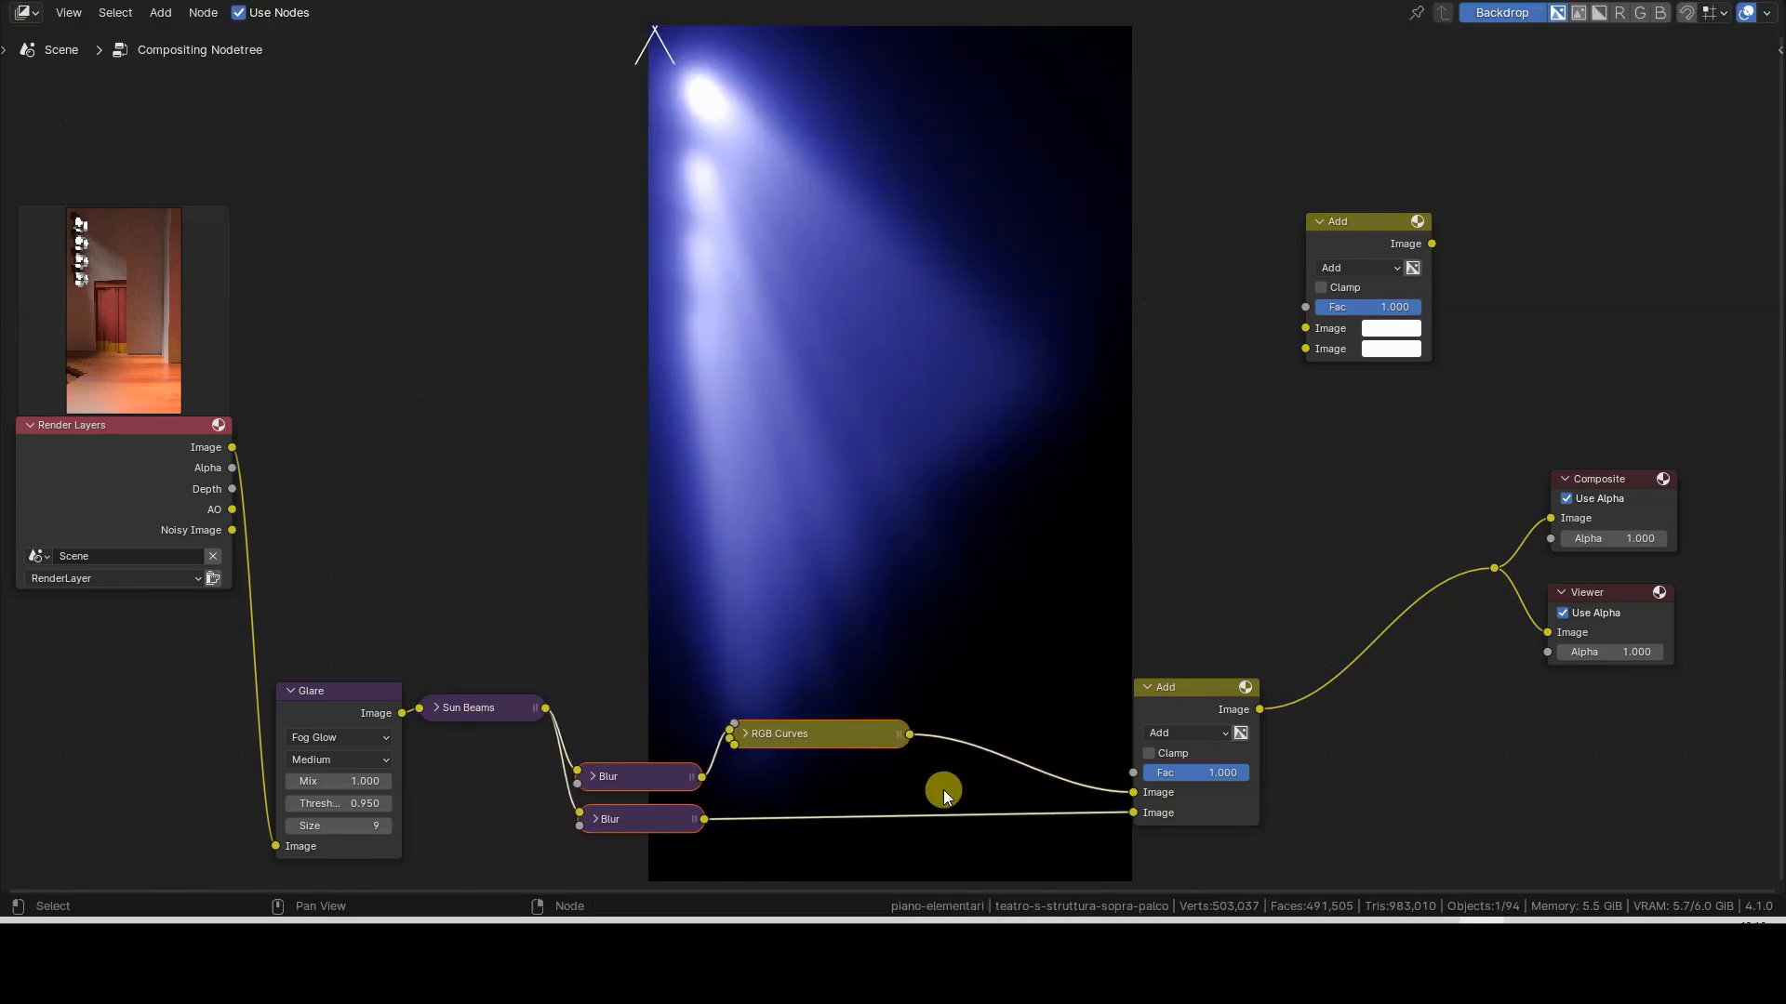